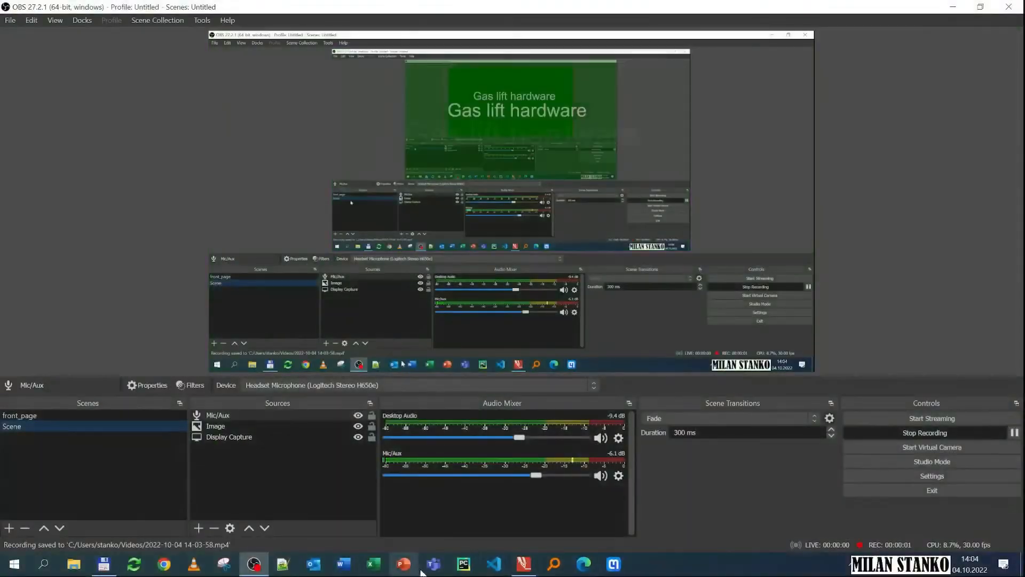
Bring the PDF Annotator window with 36.pdf to the front from the taskbar
{"action": "left_click", "coordinate": [521, 564]}
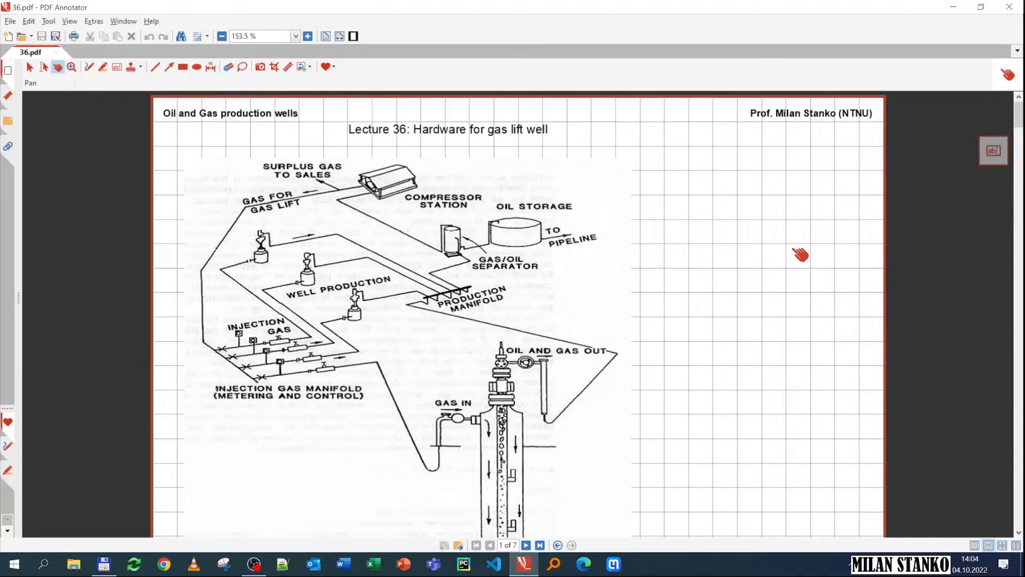
{"action": "mouse_move", "coordinate": [721, 253]}
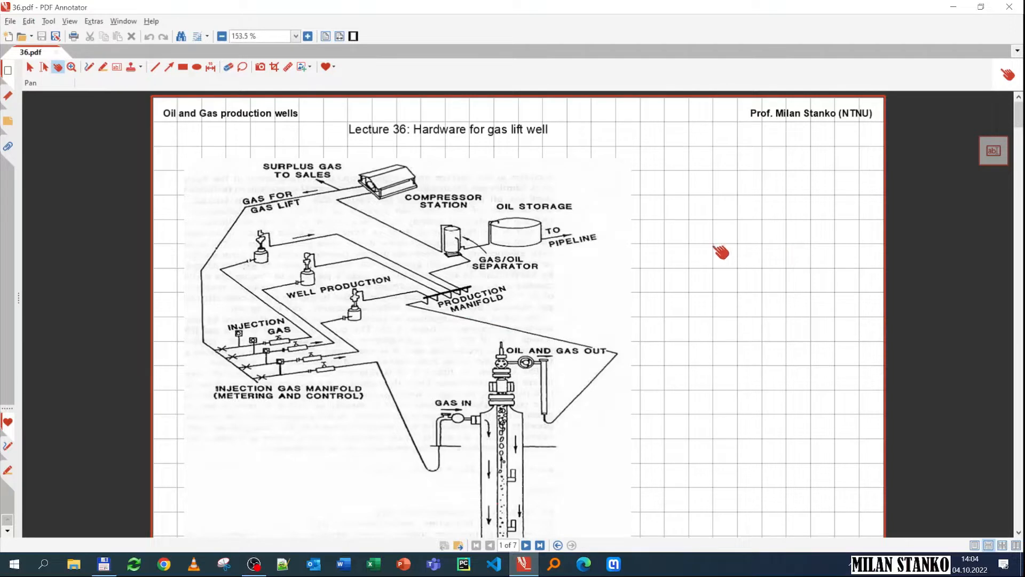
{"action": "mouse_move", "coordinate": [356, 275]}
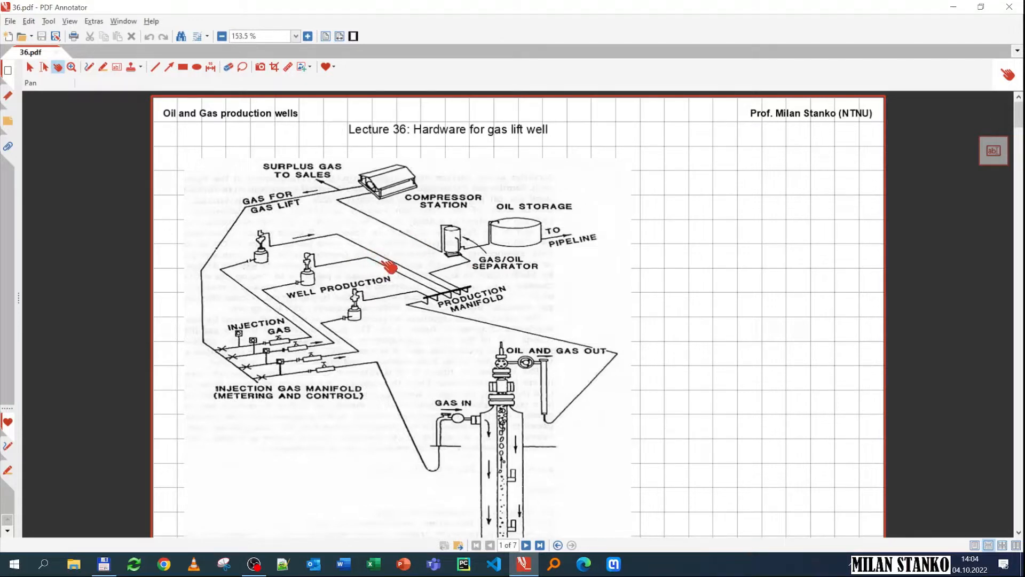
{"action": "mouse_move", "coordinate": [462, 236]}
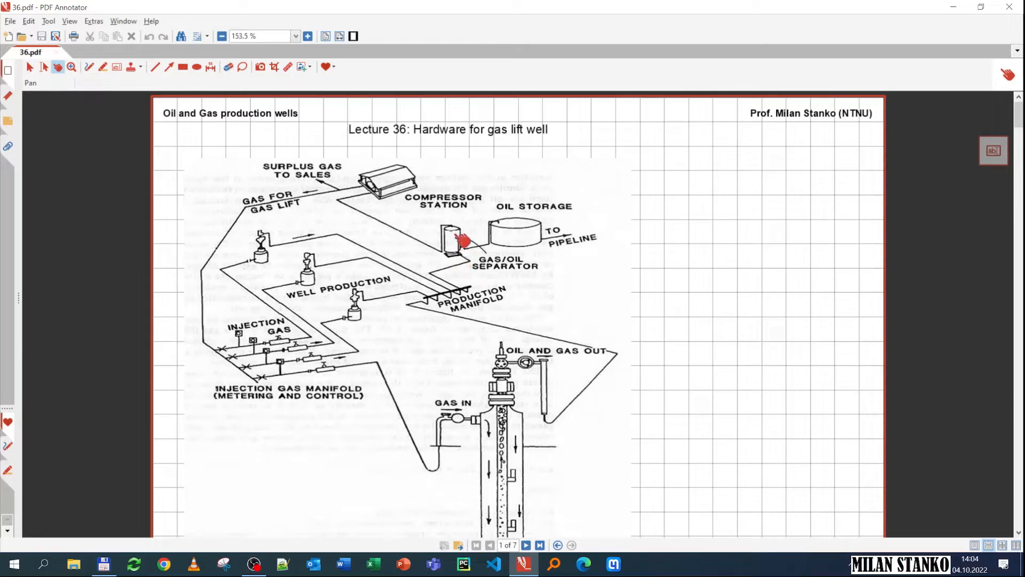
{"action": "mouse_move", "coordinate": [429, 244]}
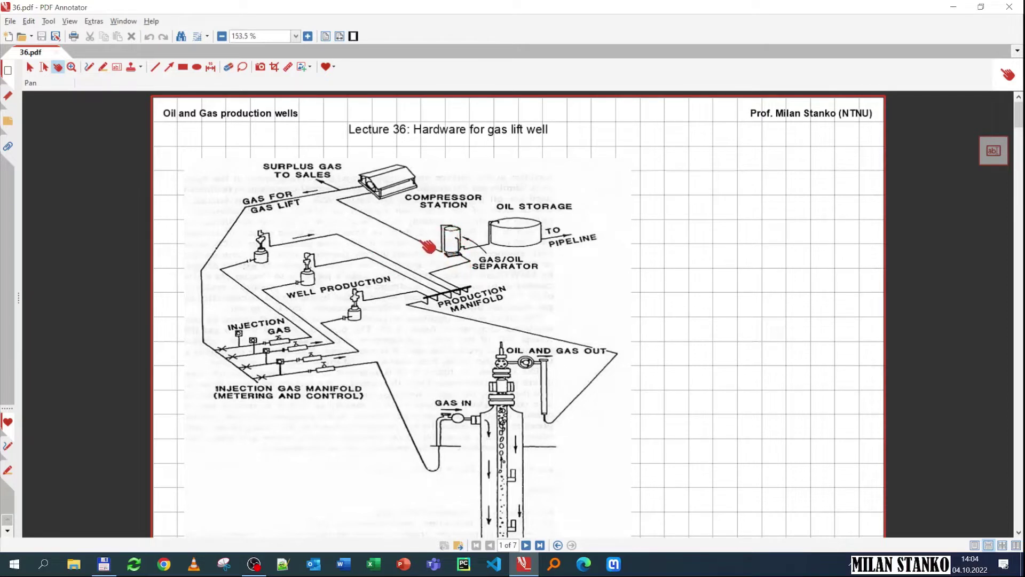
{"action": "mouse_move", "coordinate": [404, 235]}
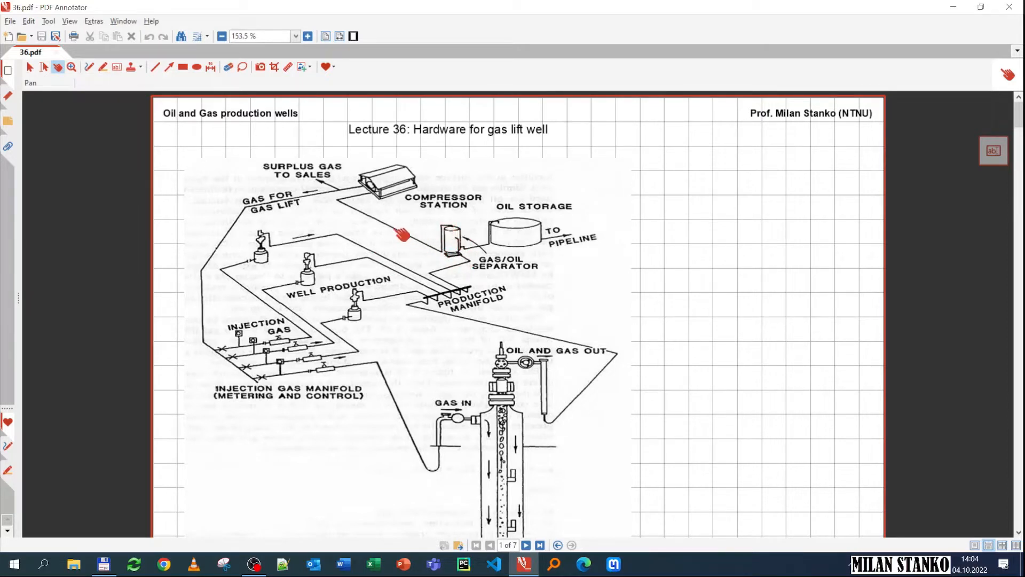
{"action": "mouse_move", "coordinate": [346, 196]}
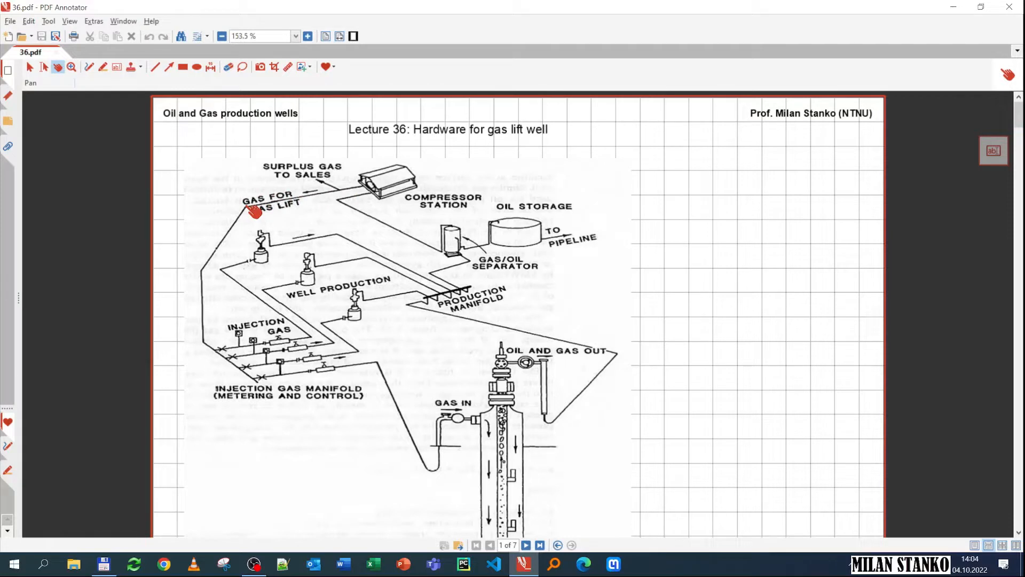
{"action": "mouse_move", "coordinate": [210, 274]}
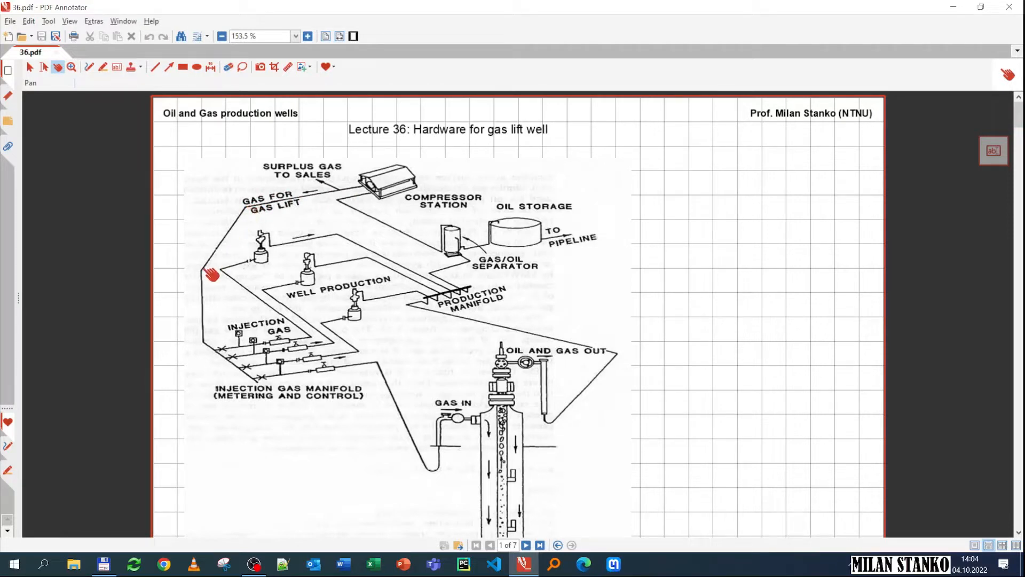
{"action": "mouse_move", "coordinate": [257, 258]}
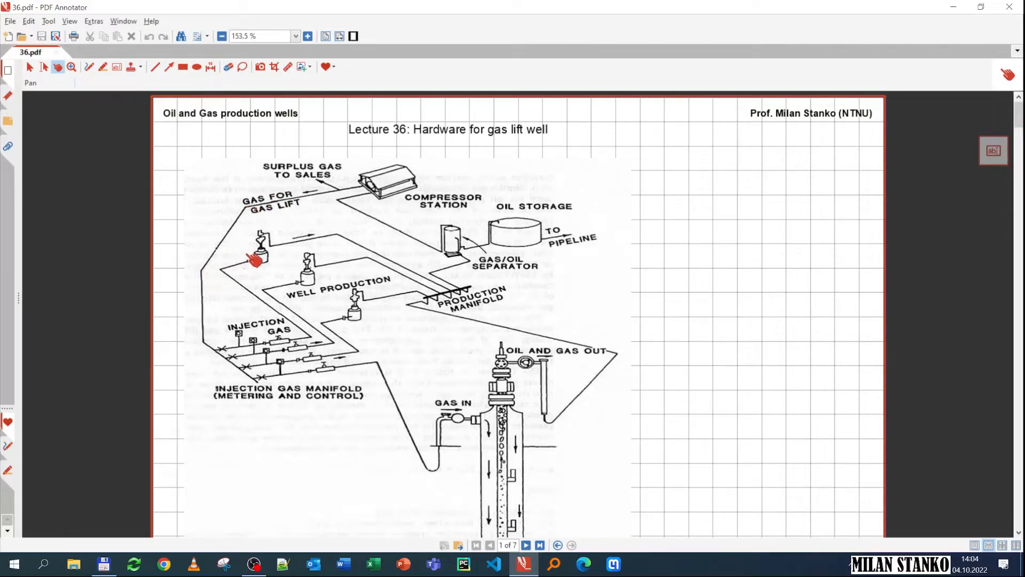
{"action": "mouse_move", "coordinate": [219, 354]}
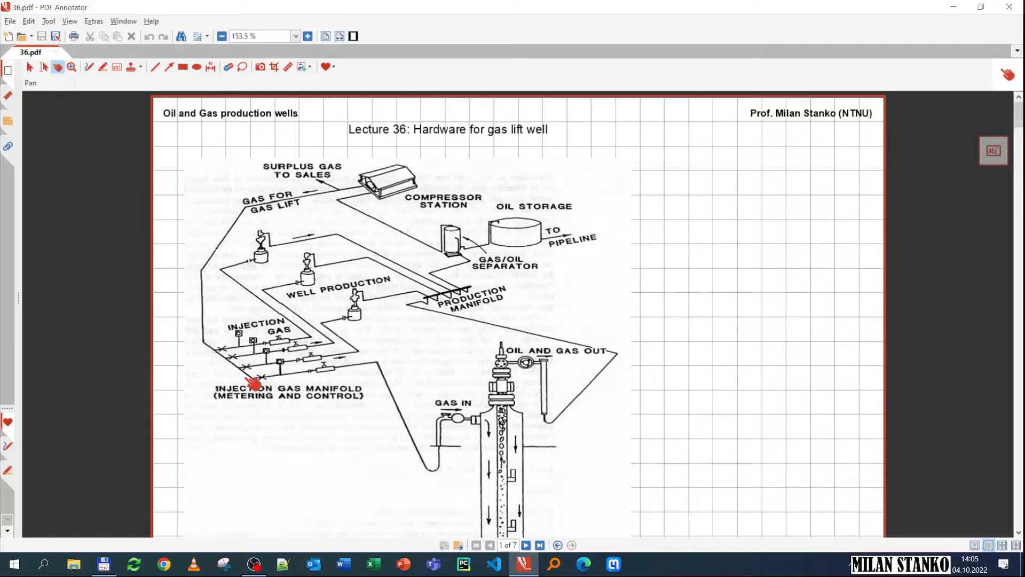
{"action": "mouse_move", "coordinate": [278, 382]}
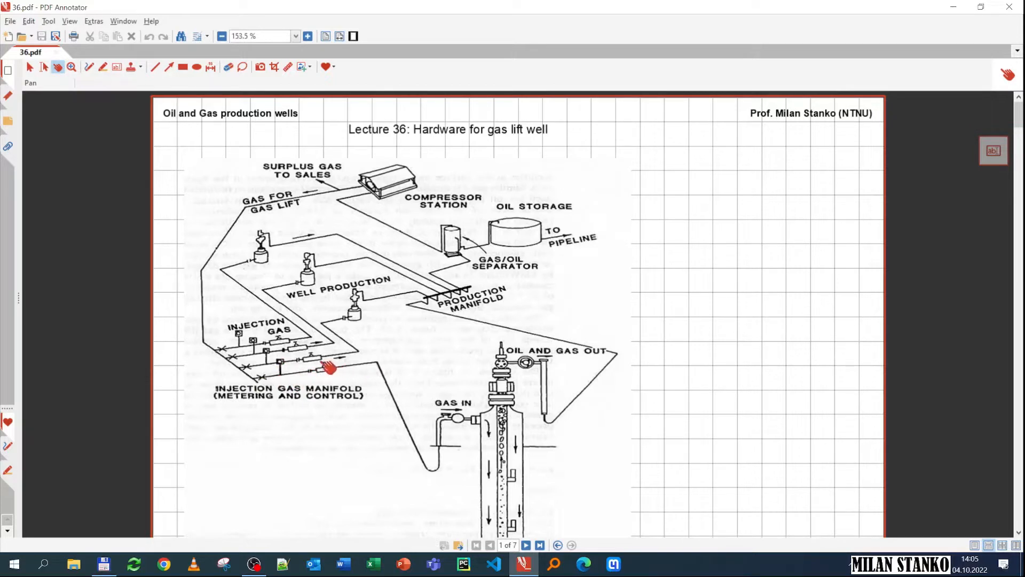
{"action": "mouse_move", "coordinate": [340, 380]}
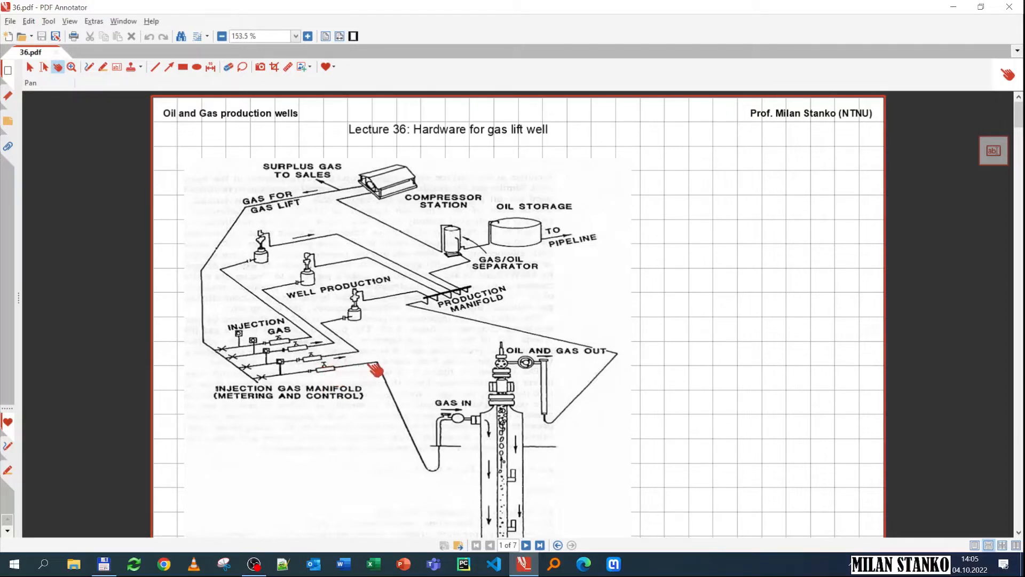
{"action": "mouse_move", "coordinate": [419, 409]}
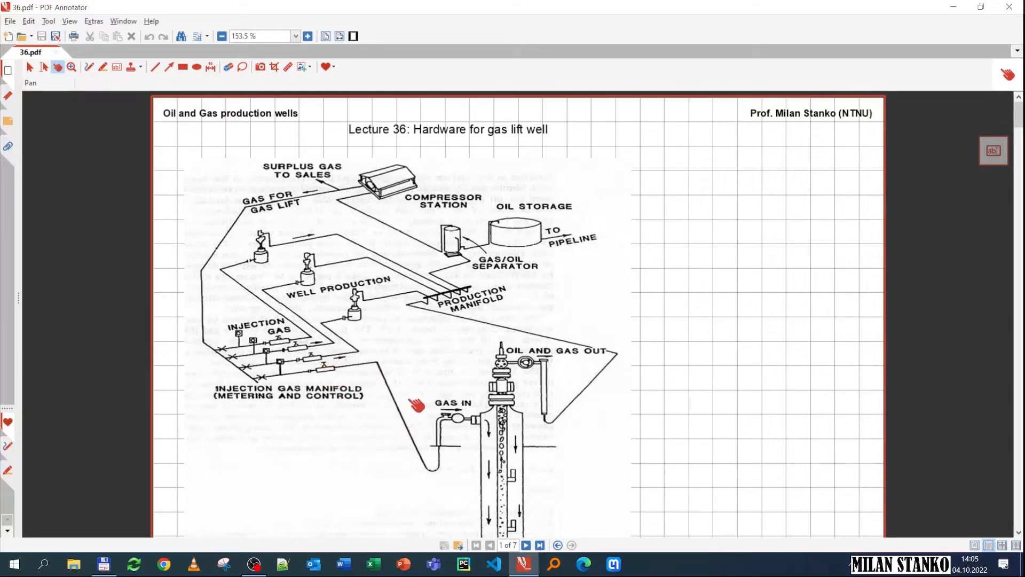
Scroll down page 1 and zoom to about 169% to enlarge the wellbore sketch
{"action": "scroll", "scroll_direction": "down", "scroll_amount": 3}
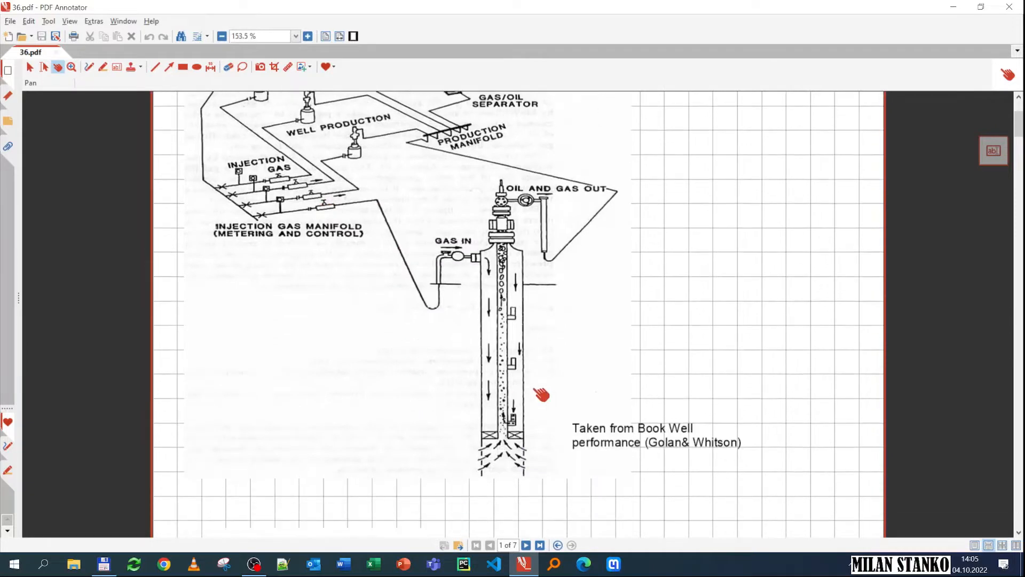
{"action": "left_click", "coordinate": [308, 36]}
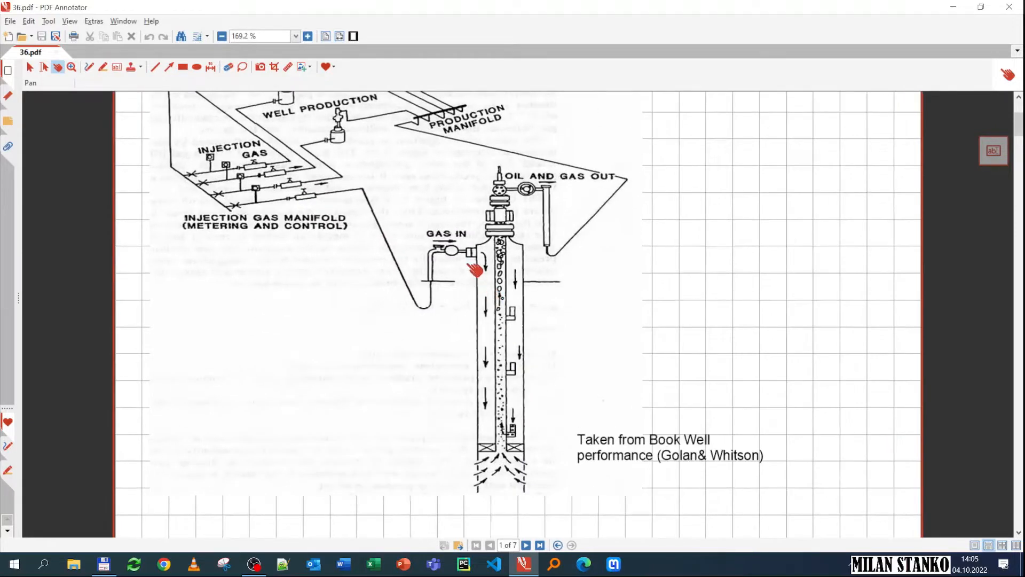
{"action": "mouse_move", "coordinate": [492, 263]}
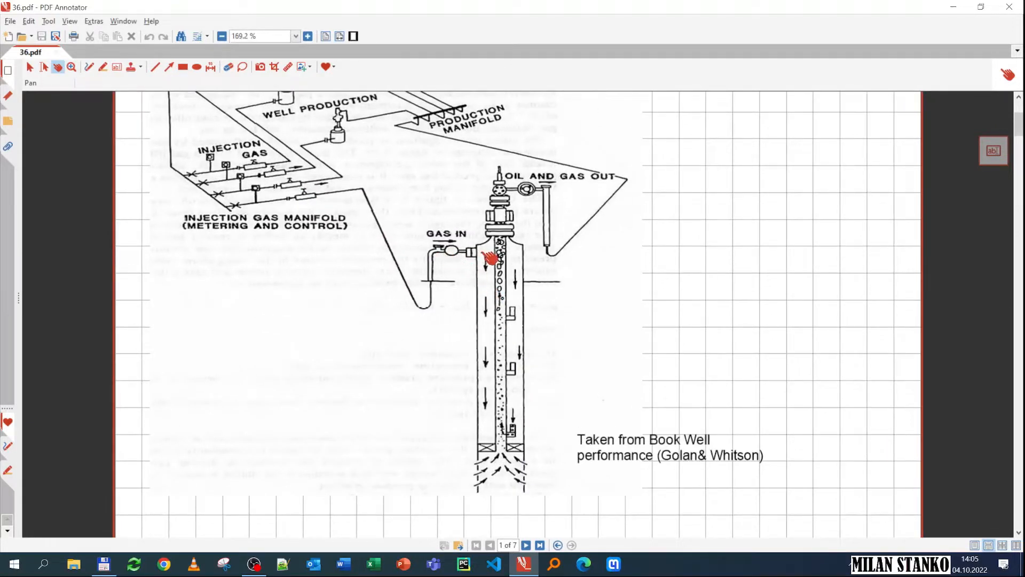
{"action": "mouse_move", "coordinate": [508, 317]}
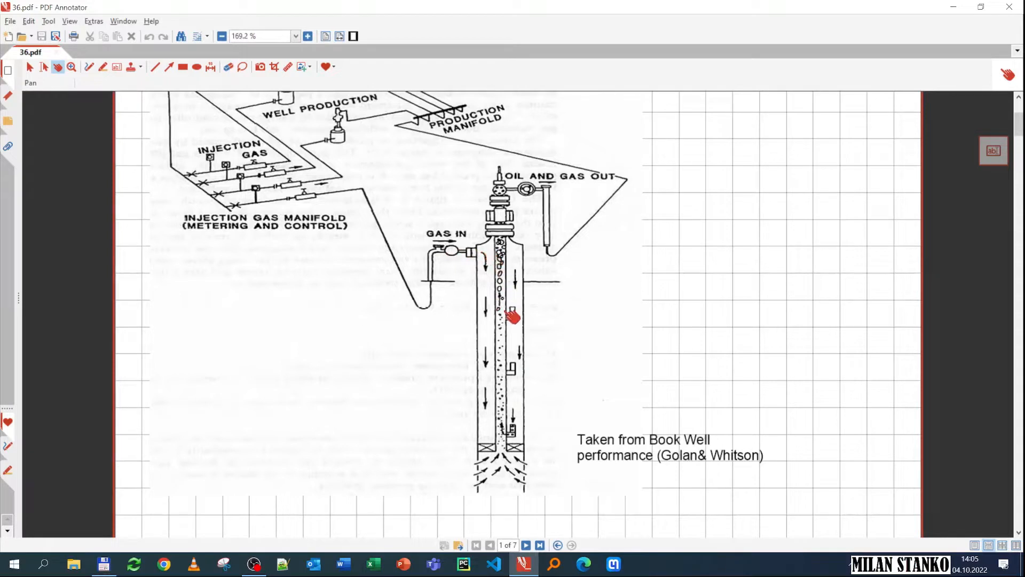
{"action": "mouse_move", "coordinate": [524, 366]}
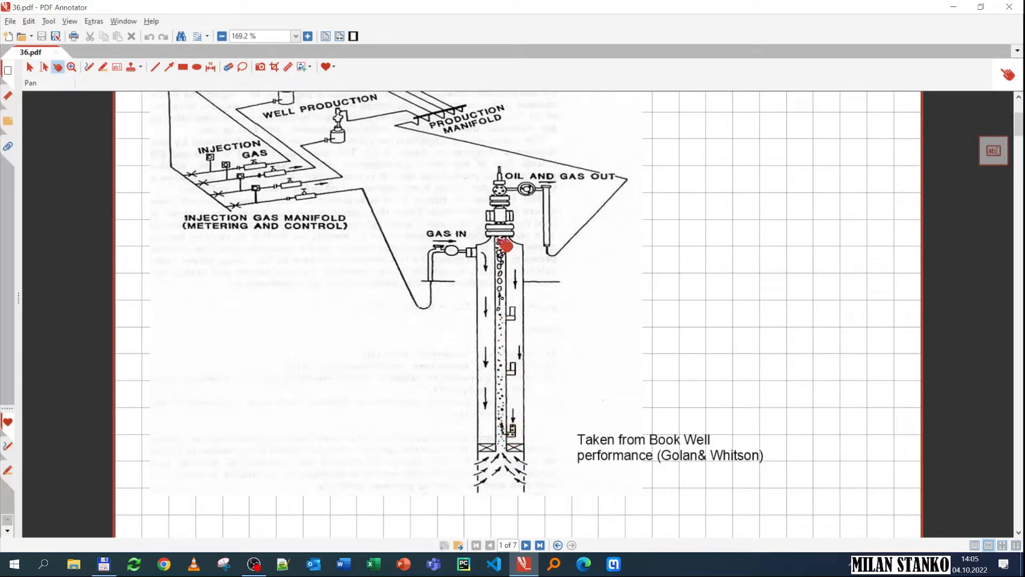
{"action": "mouse_move", "coordinate": [519, 425]}
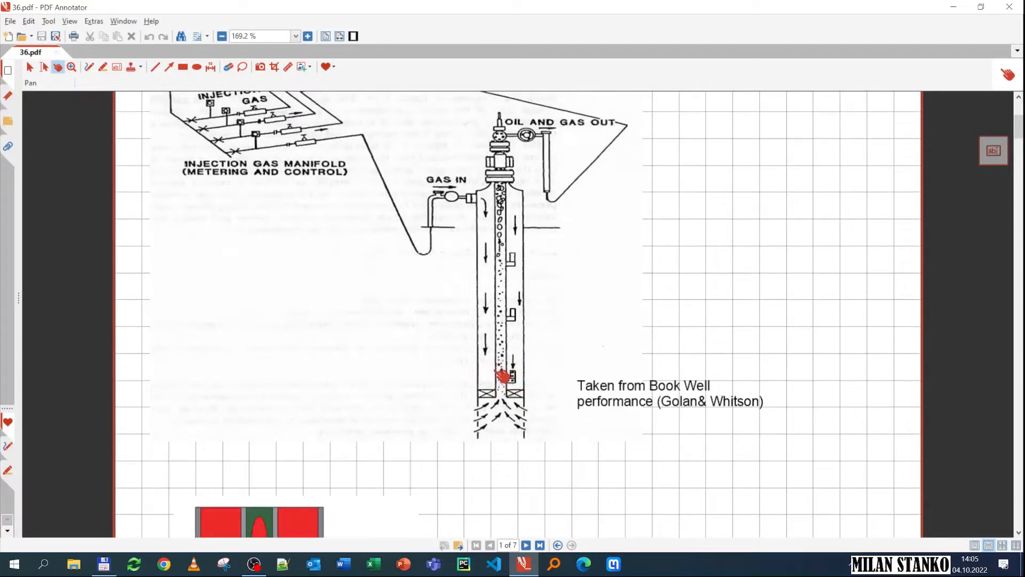
Scroll page 1 down to the colour diagram of the gas lift valve inside the tubing
{"action": "scroll", "scroll_direction": "down", "scroll_amount": 3}
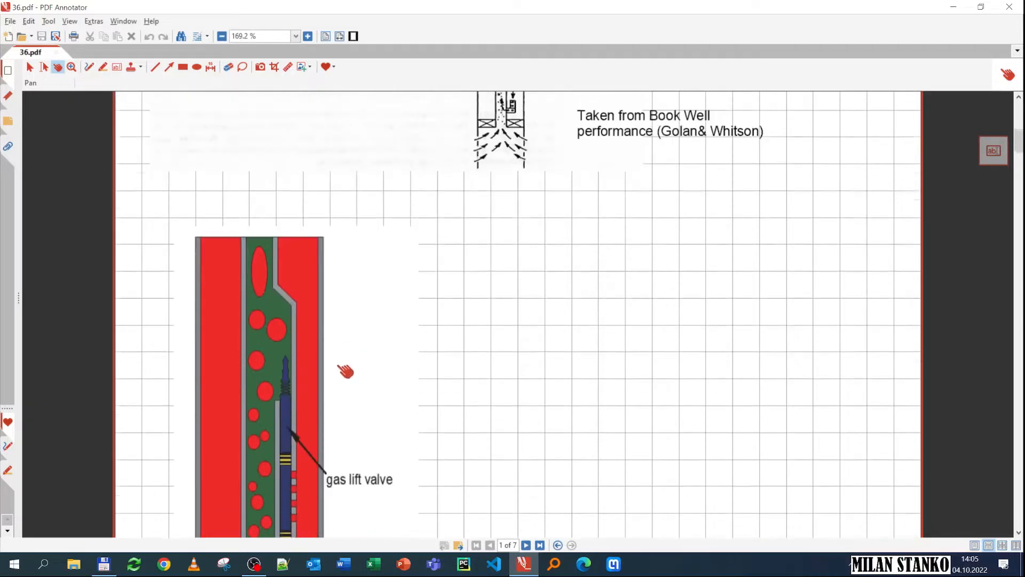
{"action": "scroll", "scroll_direction": "down", "scroll_amount": 3}
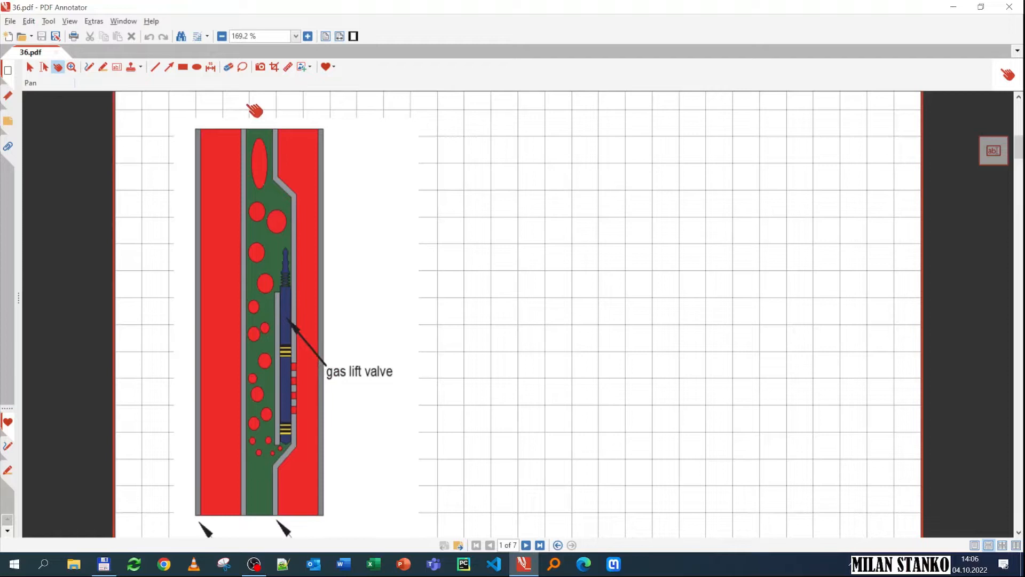
{"action": "mouse_move", "coordinate": [275, 529]}
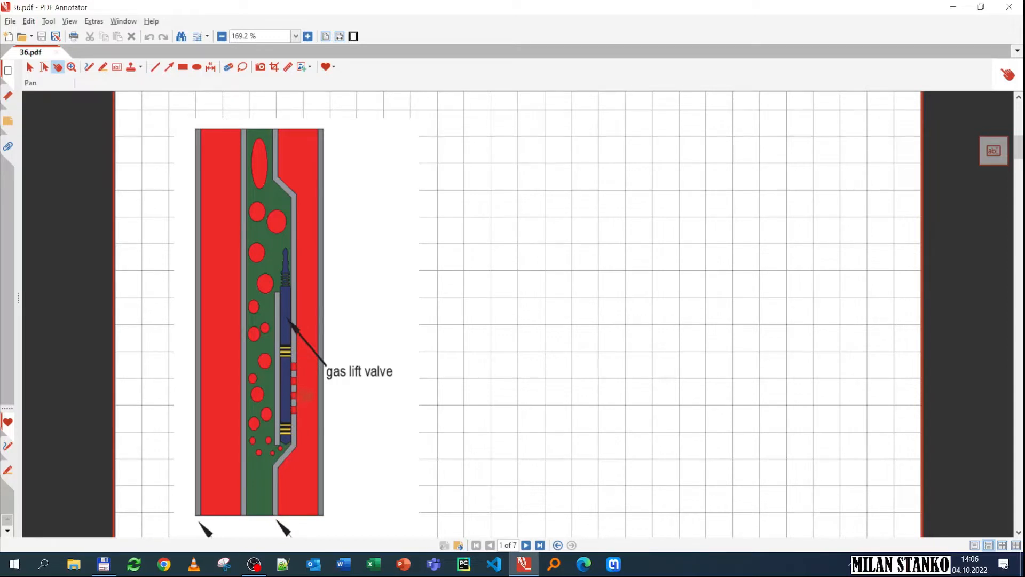
{"action": "mouse_move", "coordinate": [344, 305]}
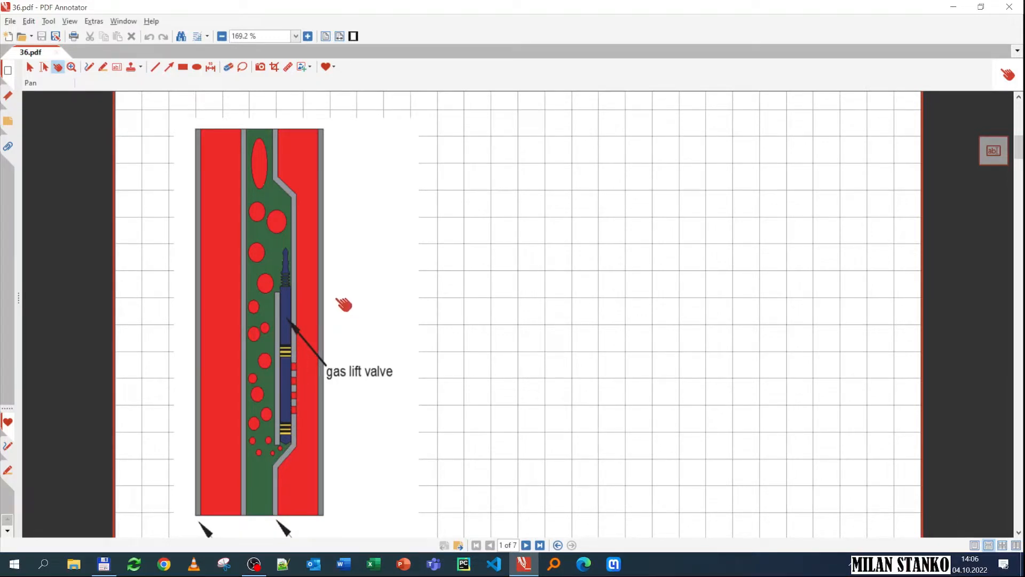
{"action": "mouse_move", "coordinate": [316, 235]}
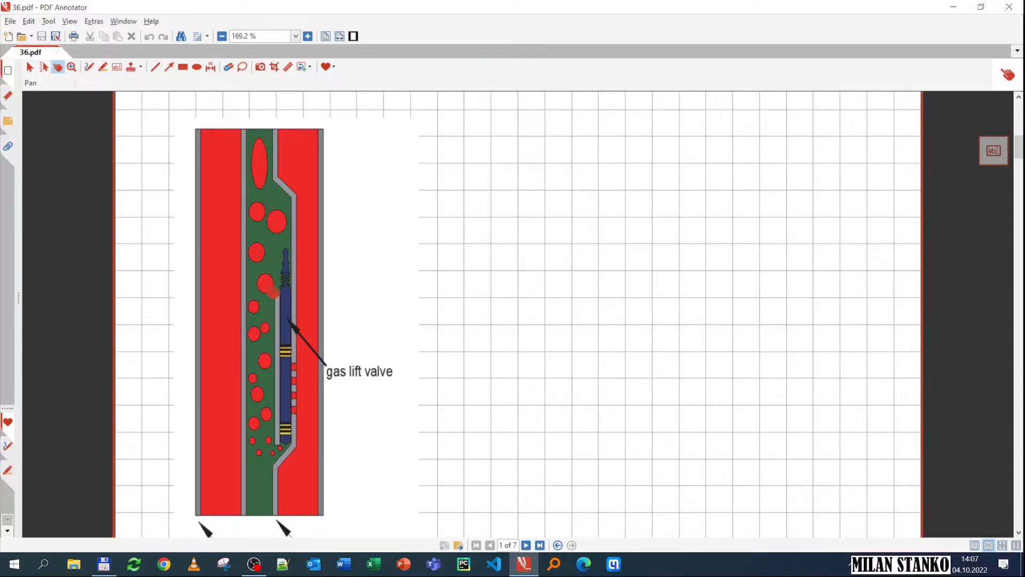
Scroll through page 2 until page 3 with the RIPO-1.0 valve drawings appears
{"action": "scroll", "scroll_direction": "down", "scroll_amount": 3}
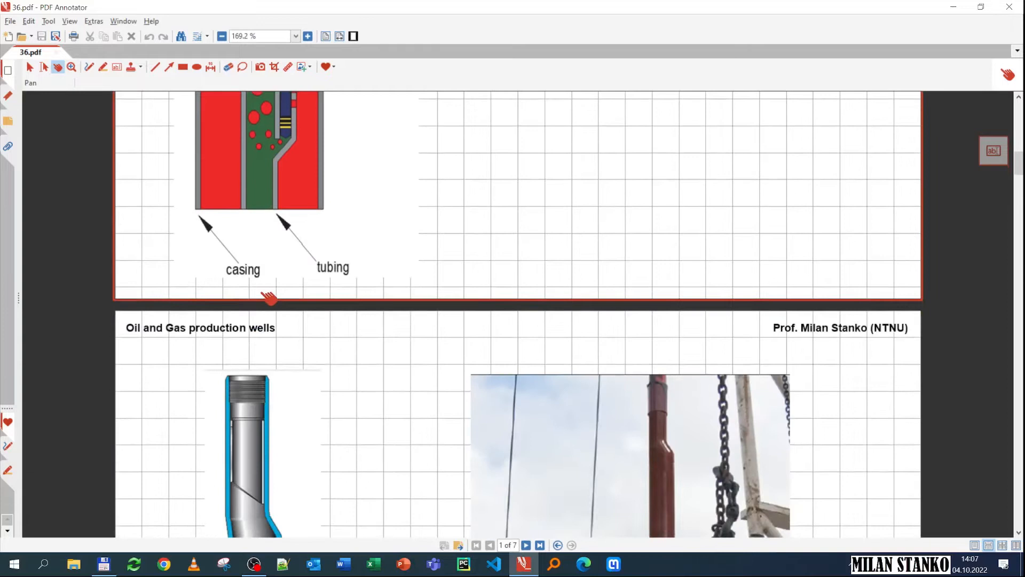
{"action": "scroll", "scroll_direction": "down", "scroll_amount": 3}
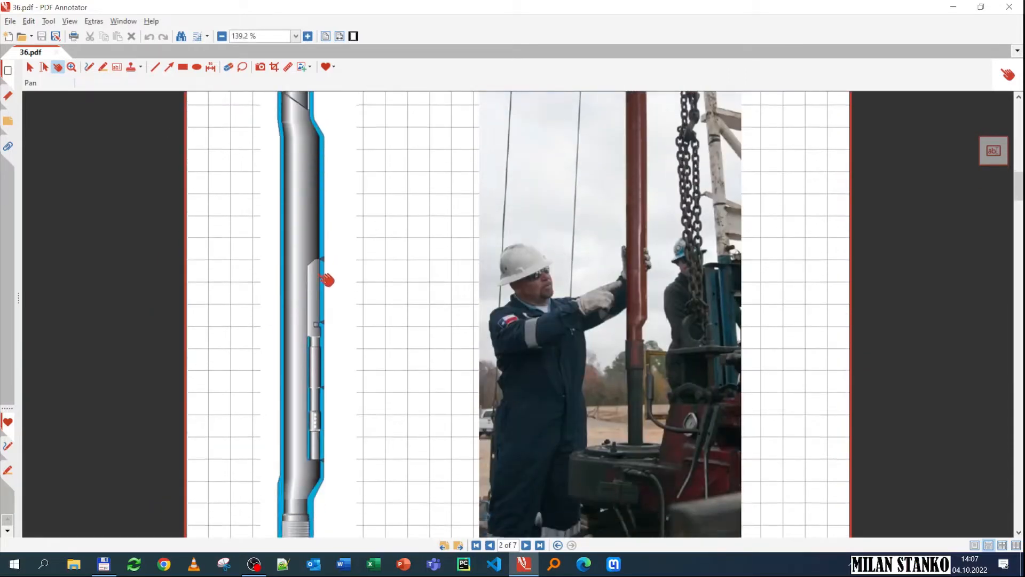
{"action": "scroll", "scroll_direction": "down", "scroll_amount": 3}
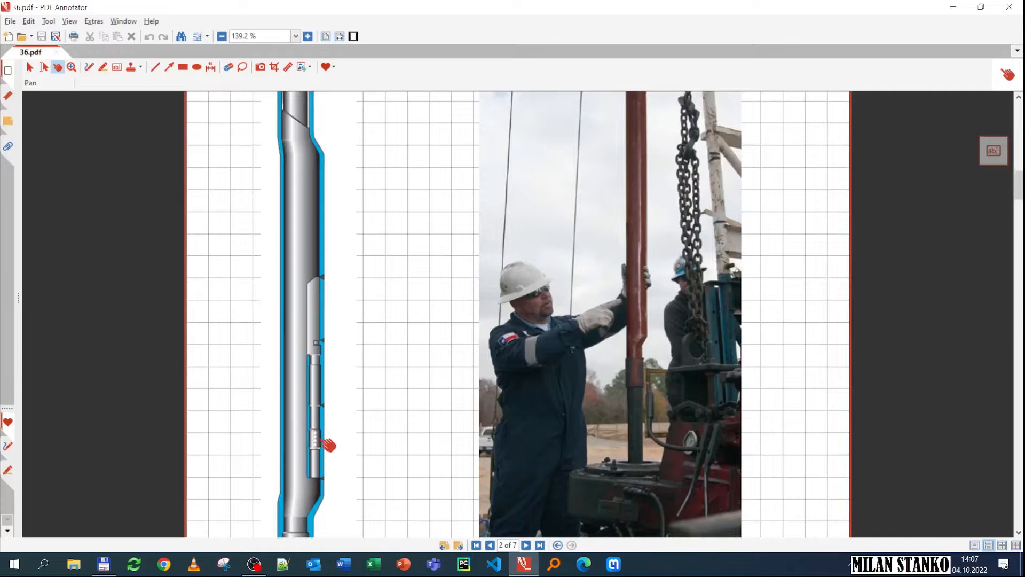
{"action": "scroll", "scroll_direction": "down", "scroll_amount": 3}
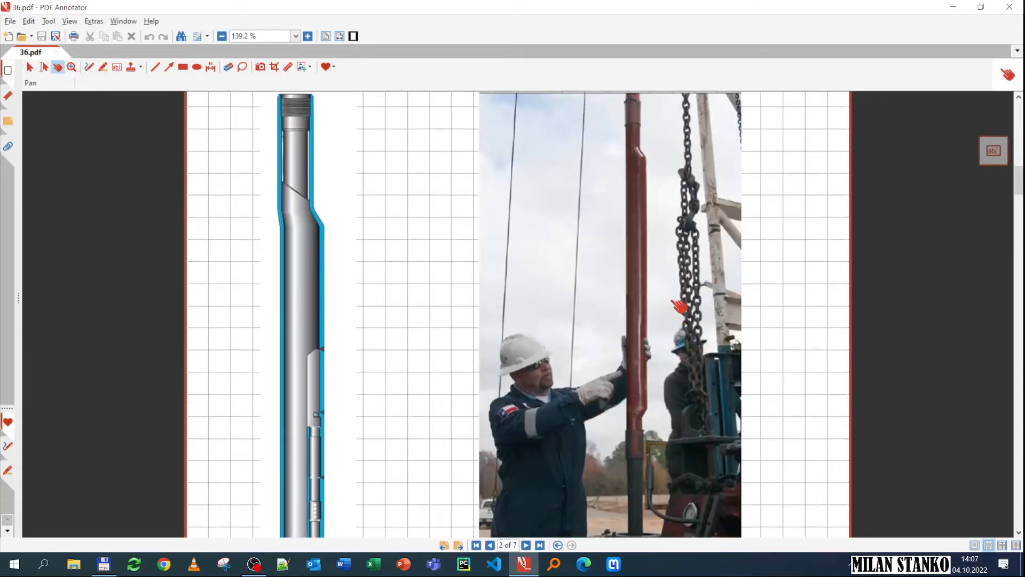
{"action": "mouse_move", "coordinate": [620, 306]}
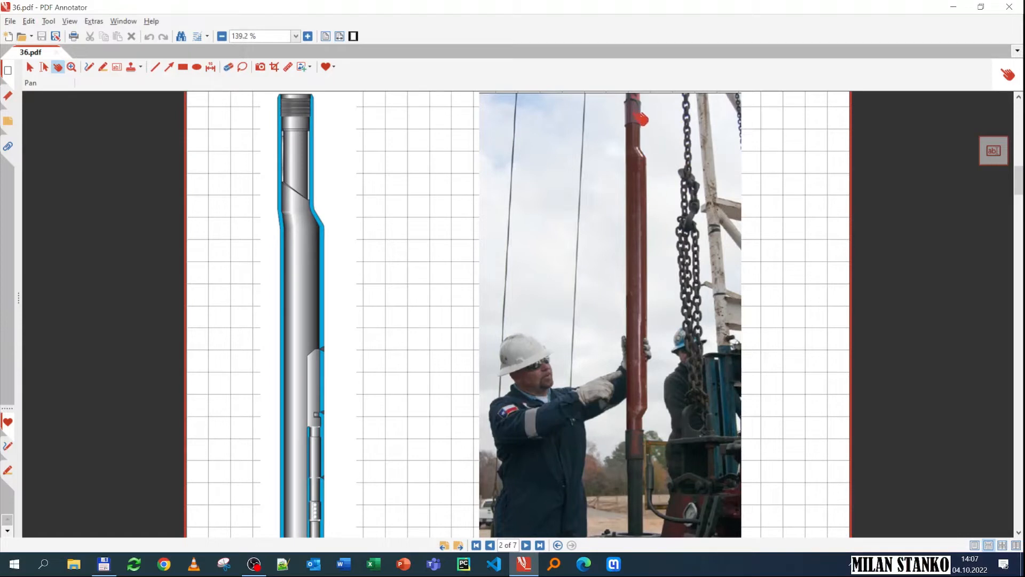
{"action": "mouse_move", "coordinate": [648, 222]}
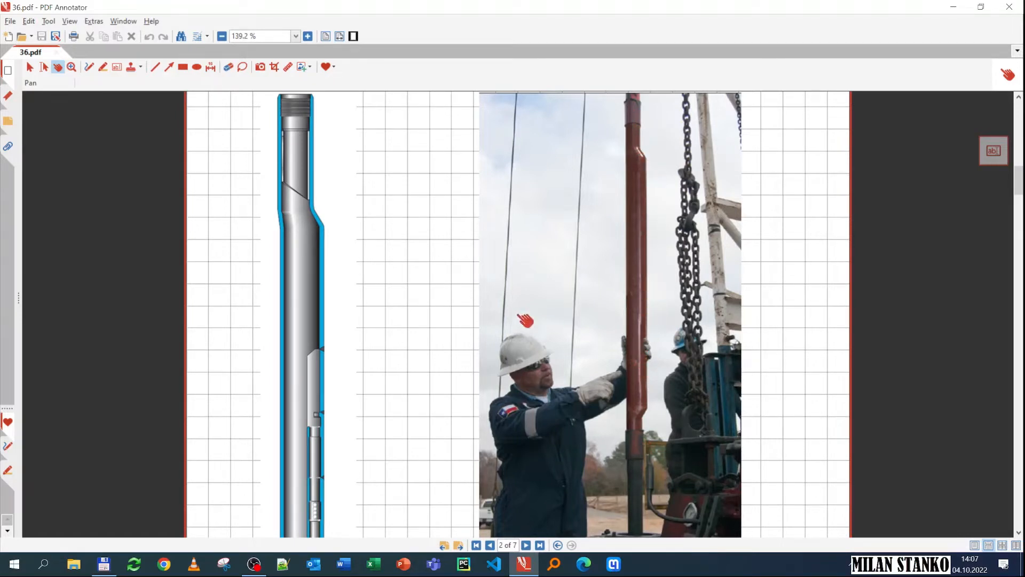
{"action": "scroll", "scroll_direction": "down", "scroll_amount": 3}
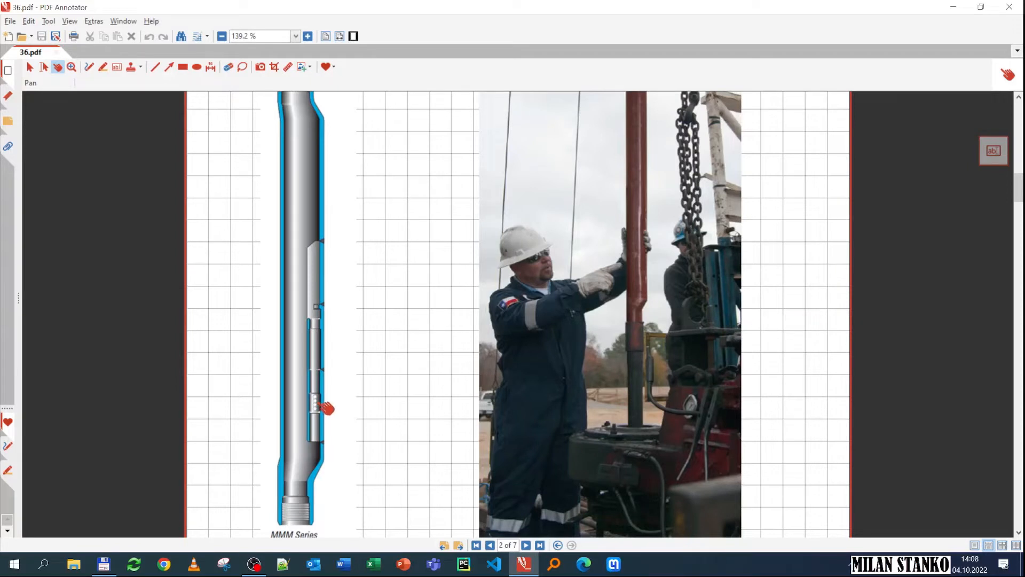
{"action": "mouse_move", "coordinate": [341, 322]}
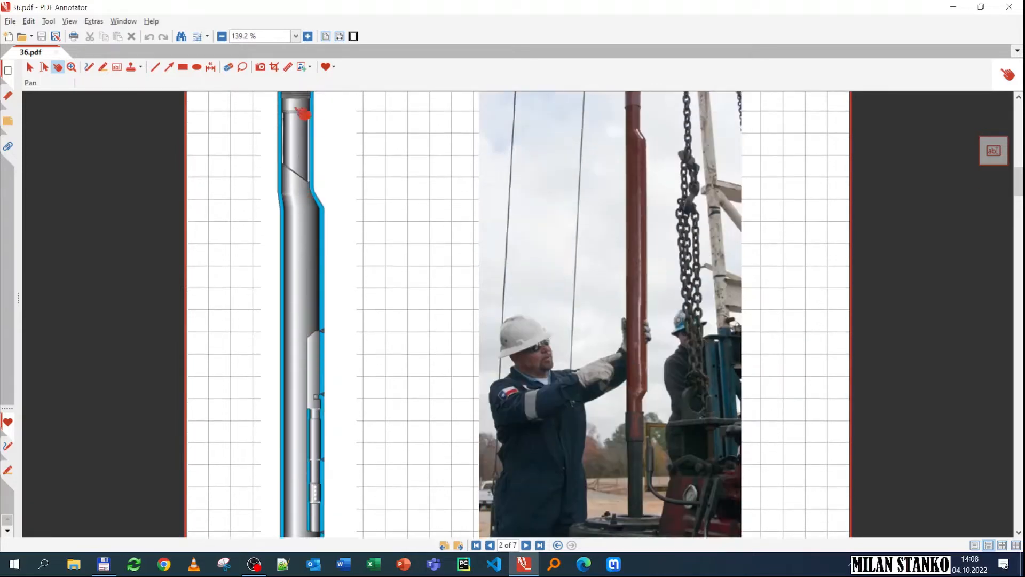
{"action": "mouse_move", "coordinate": [295, 261]}
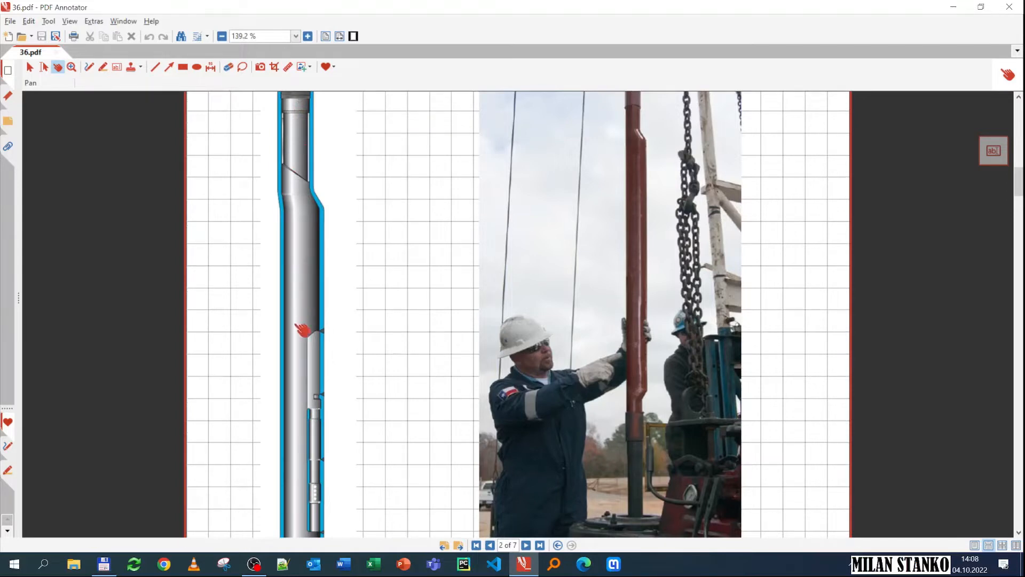
{"action": "mouse_move", "coordinate": [312, 390]}
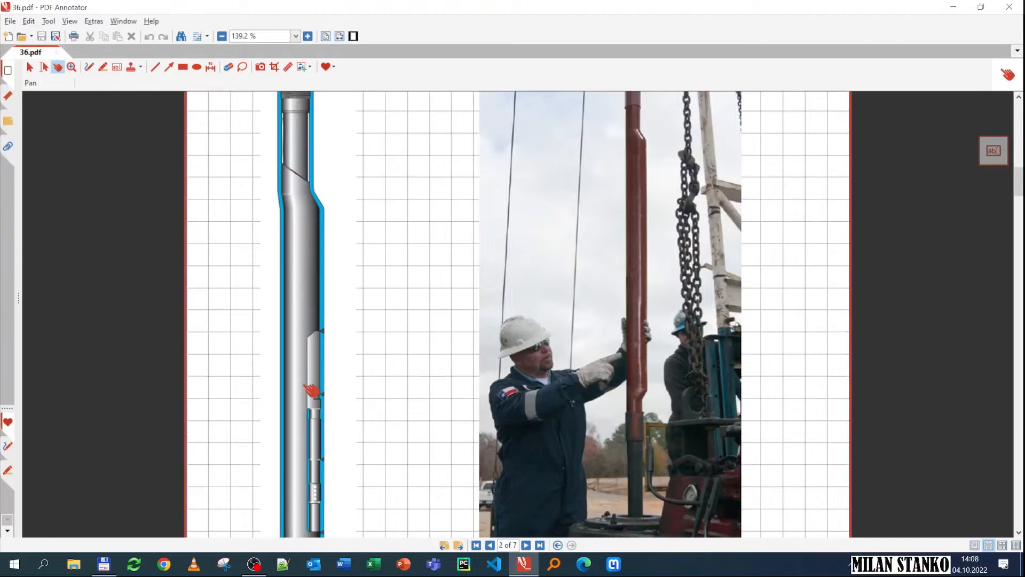
{"action": "scroll", "scroll_direction": "down", "scroll_amount": 3}
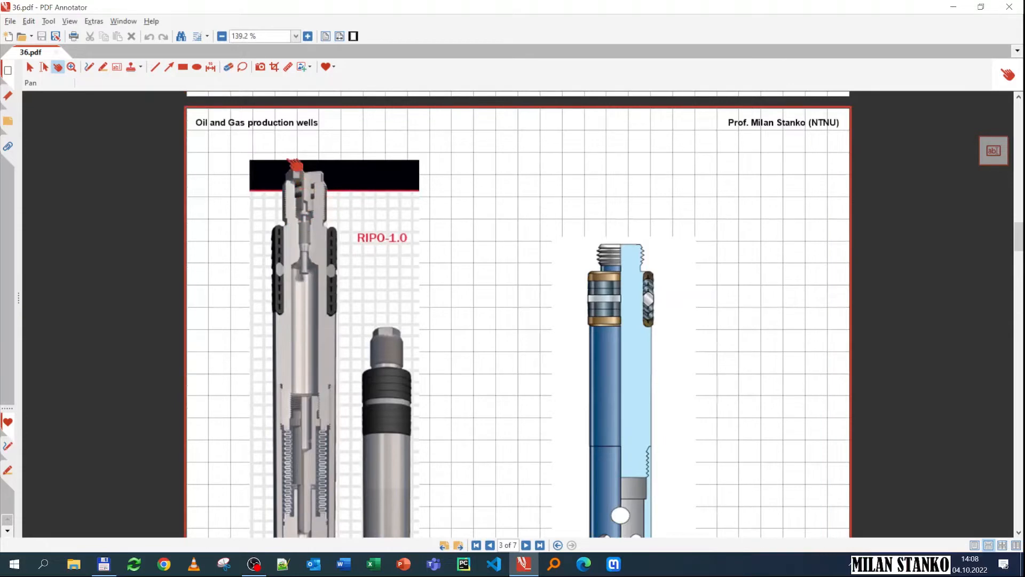
Step back to page 1's gas lift valve sketch, then forward again to page 3
{"action": "left_click", "coordinate": [490, 545]}
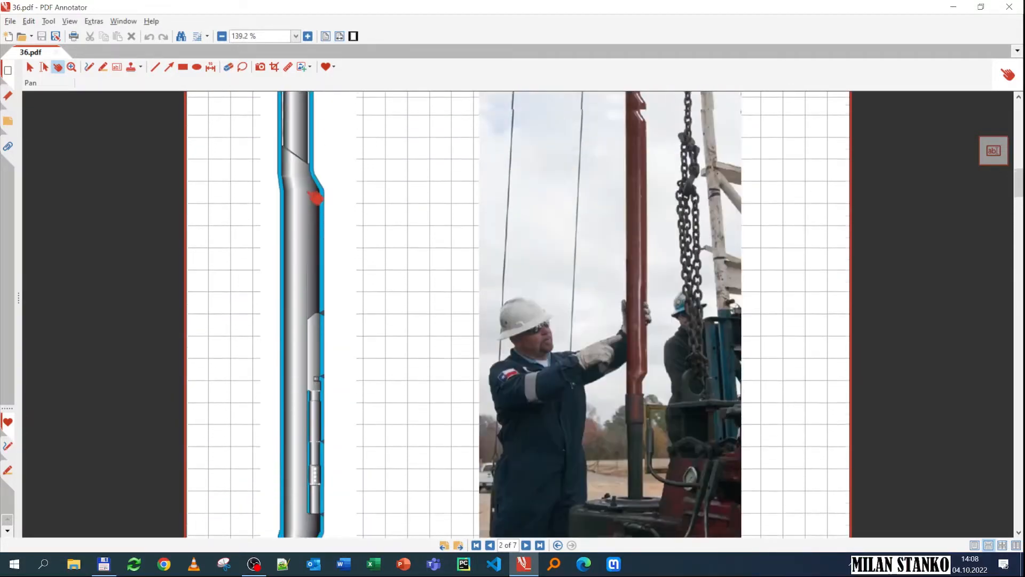
{"action": "left_click", "coordinate": [488, 546]}
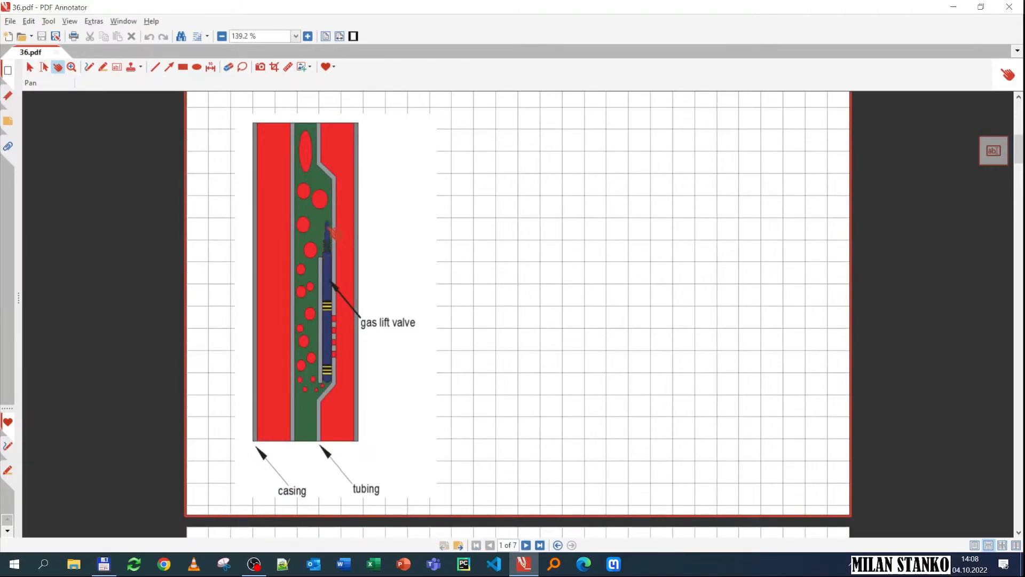
{"action": "left_click", "coordinate": [526, 545]}
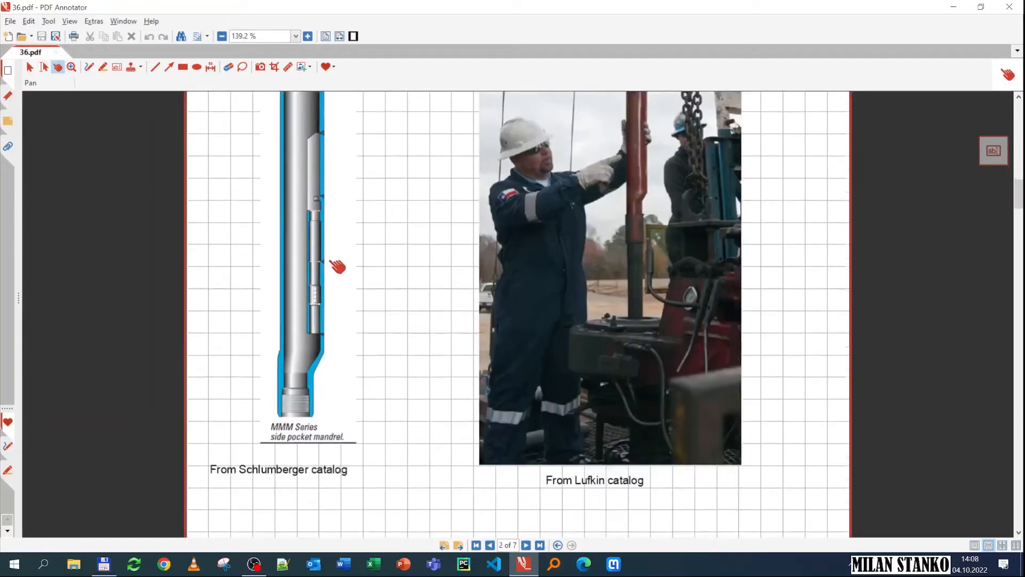
{"action": "left_click", "coordinate": [525, 545]}
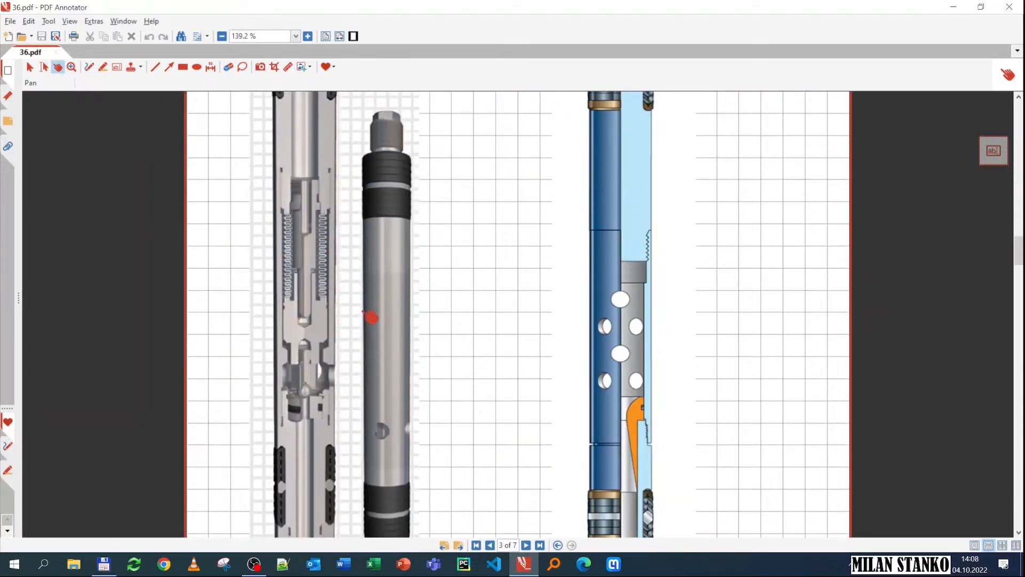
Zoom out to 114.5%, scroll through the NOVA orifice venturi drawings, and return to the RIPO-1.0 page
{"action": "left_click", "coordinate": [218, 35]}
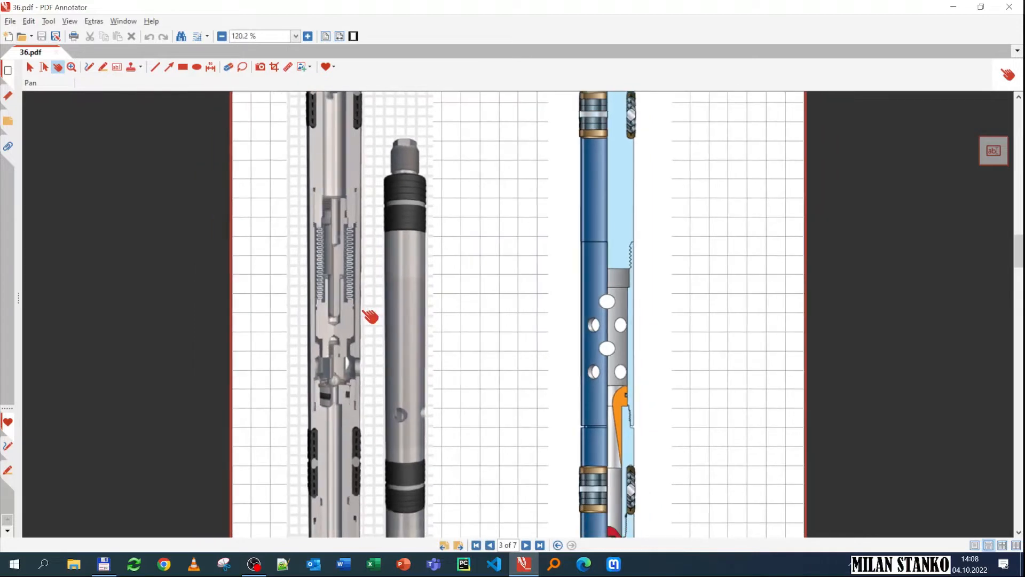
{"action": "scroll", "scroll_direction": "down", "scroll_amount": 3}
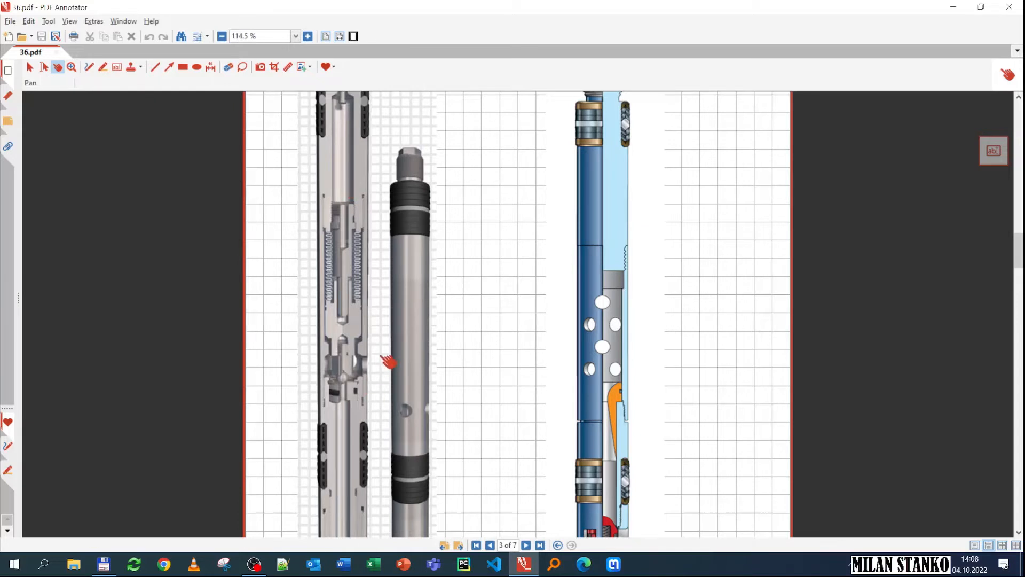
{"action": "mouse_move", "coordinate": [348, 196]}
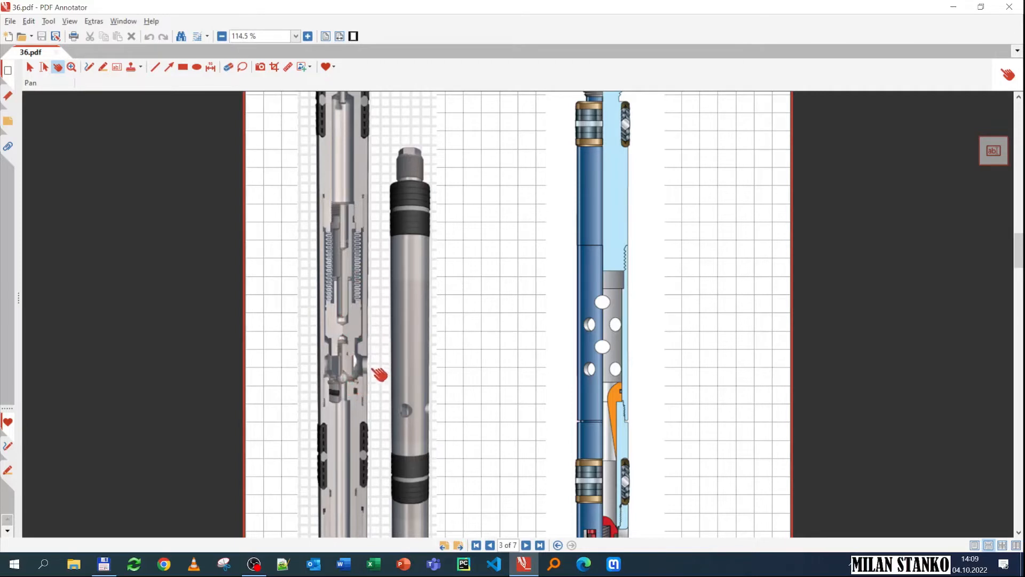
{"action": "mouse_move", "coordinate": [367, 370]}
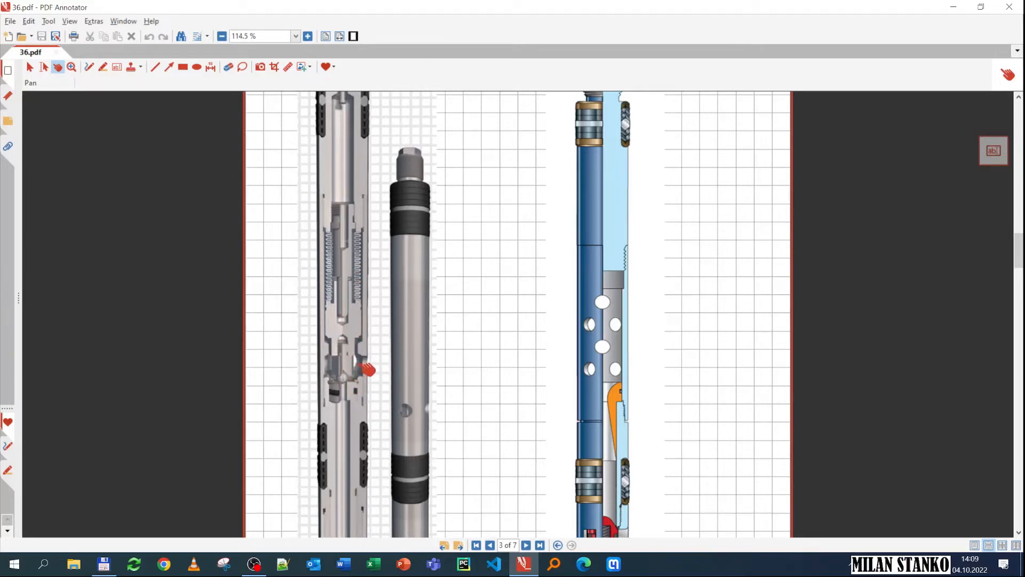
{"action": "mouse_move", "coordinate": [365, 301]}
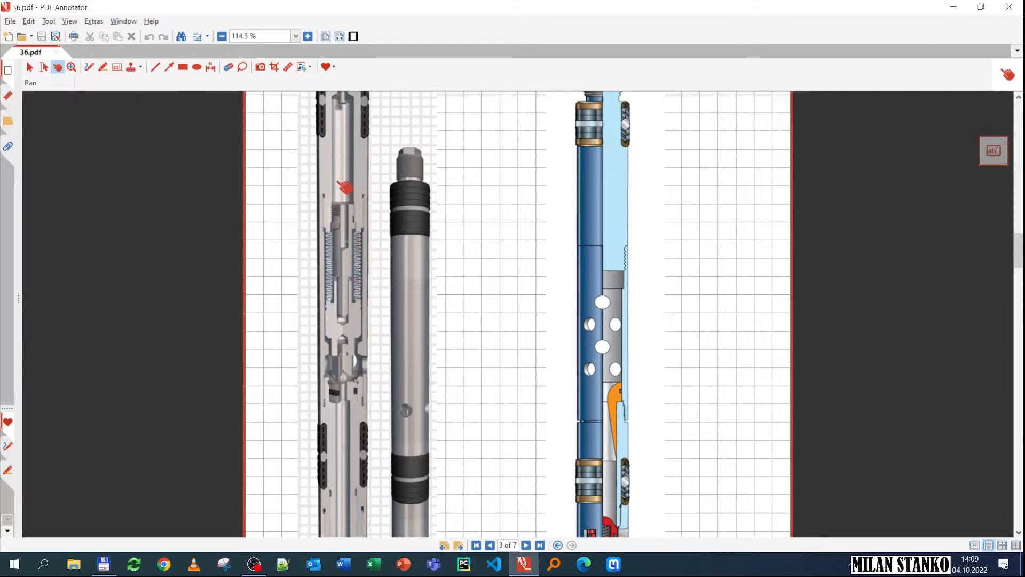
{"action": "mouse_move", "coordinate": [352, 367]}
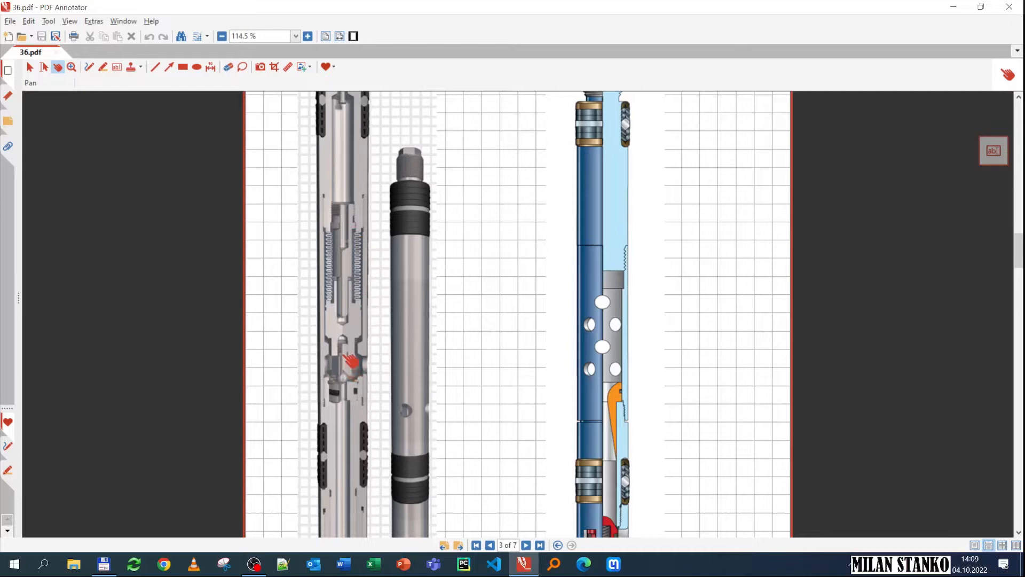
{"action": "mouse_move", "coordinate": [350, 332]}
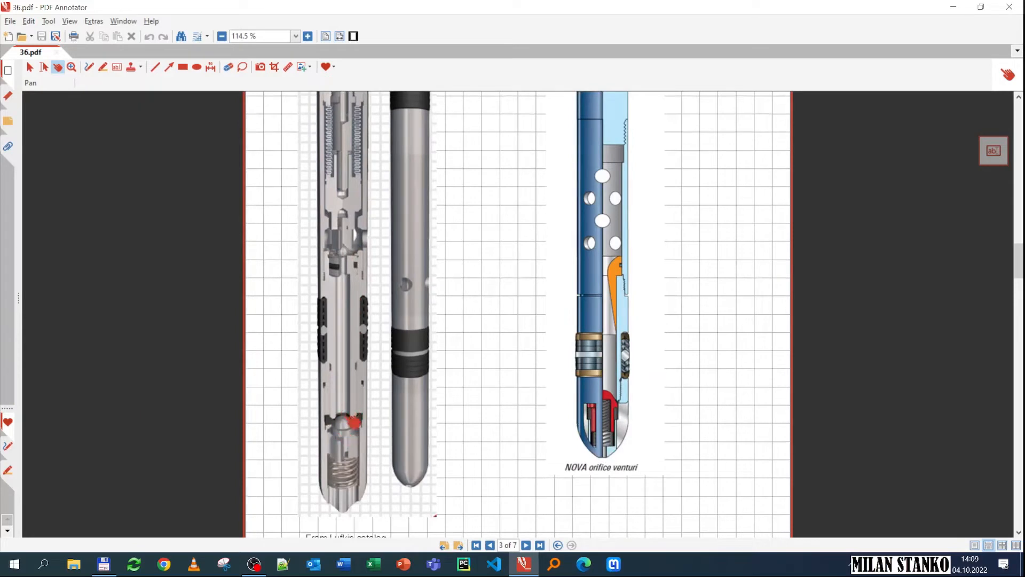
{"action": "mouse_move", "coordinate": [363, 514]}
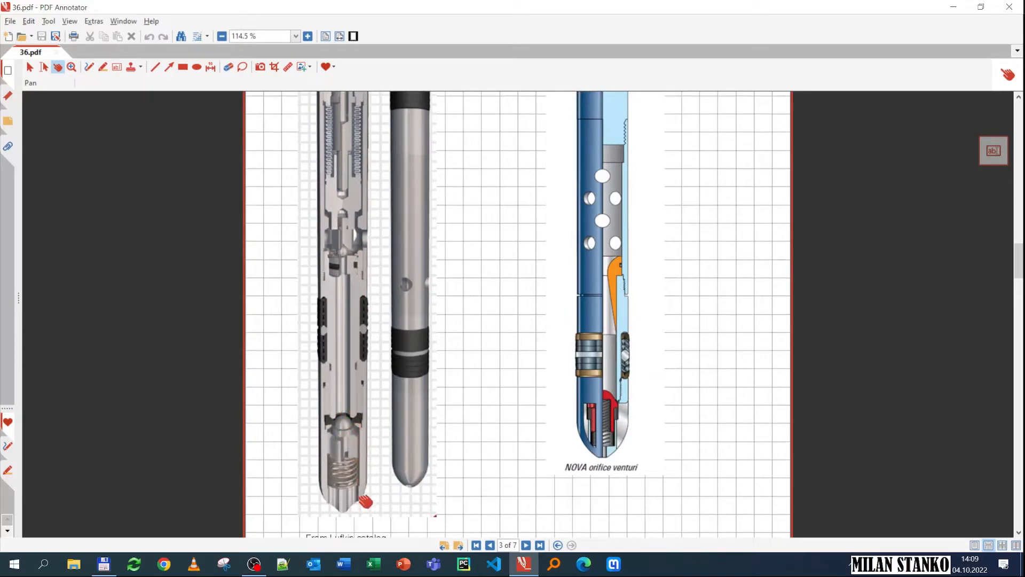
{"action": "mouse_move", "coordinate": [342, 516]}
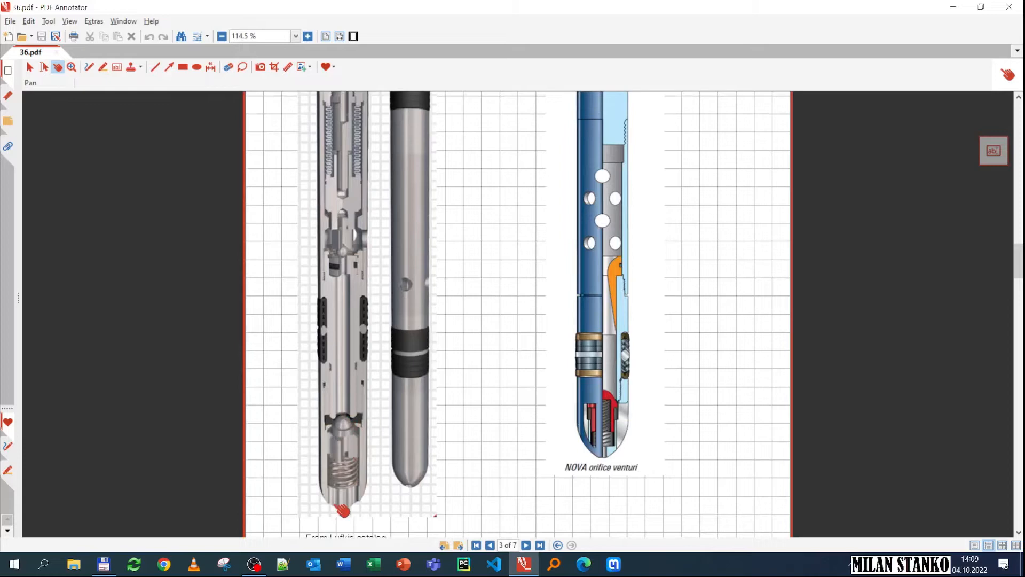
{"action": "scroll", "scroll_direction": "down", "scroll_amount": 3}
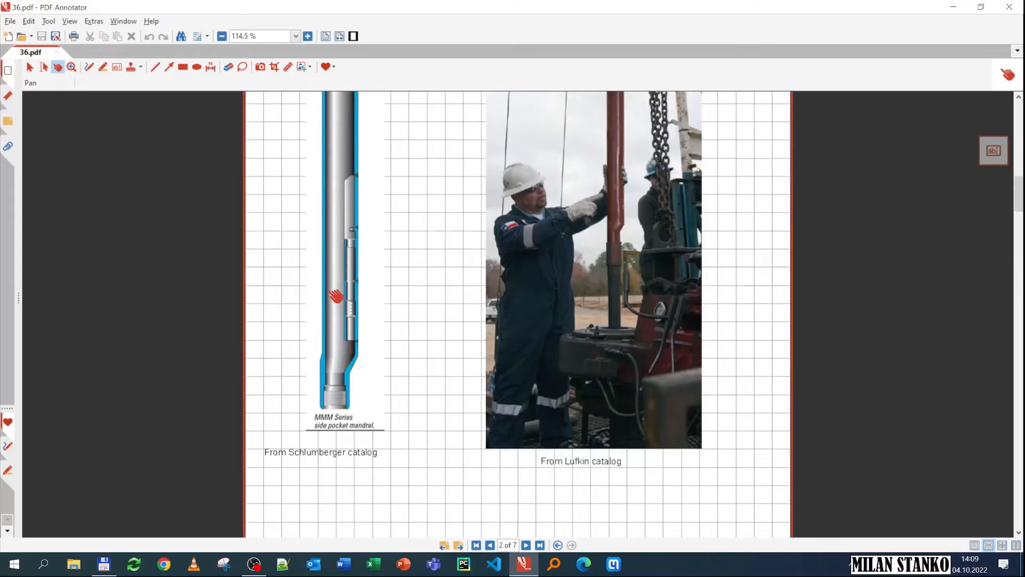
{"action": "left_click", "coordinate": [526, 546]}
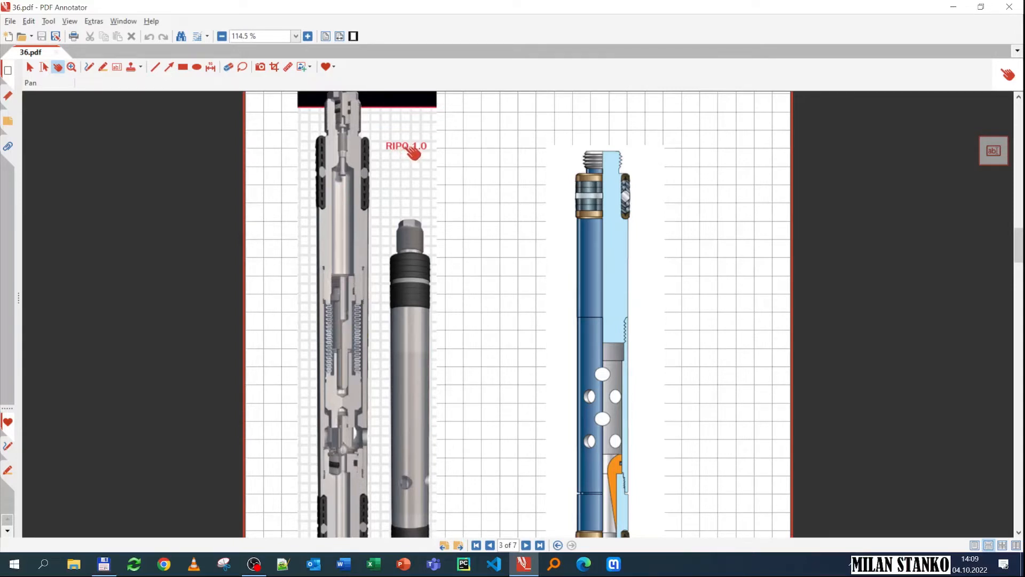
Scroll past the Lufkin and Schlumberger catalog images and advance to page 4's kickover tool diagram
{"action": "scroll", "scroll_direction": "down", "scroll_amount": 3}
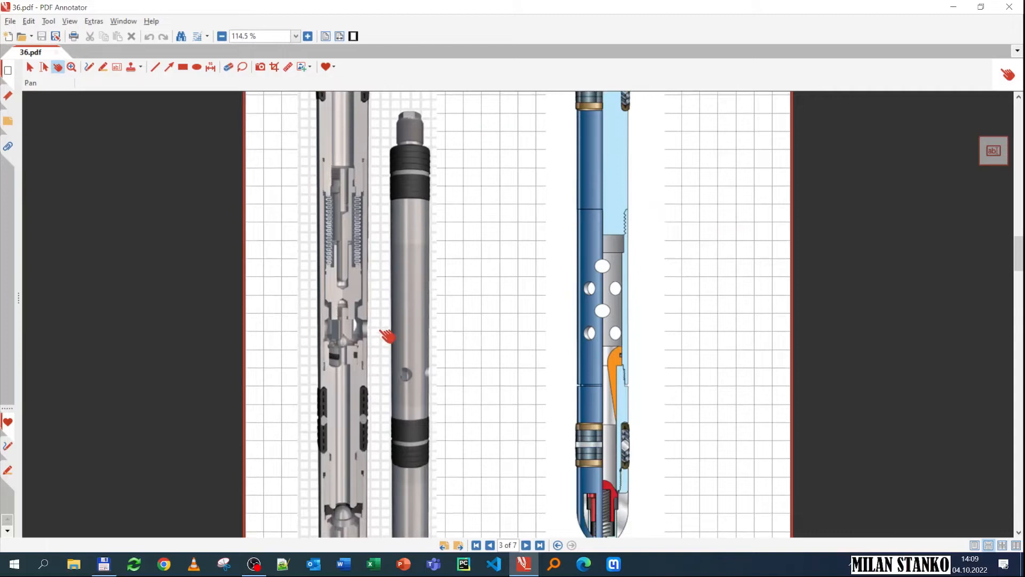
{"action": "mouse_move", "coordinate": [354, 228]}
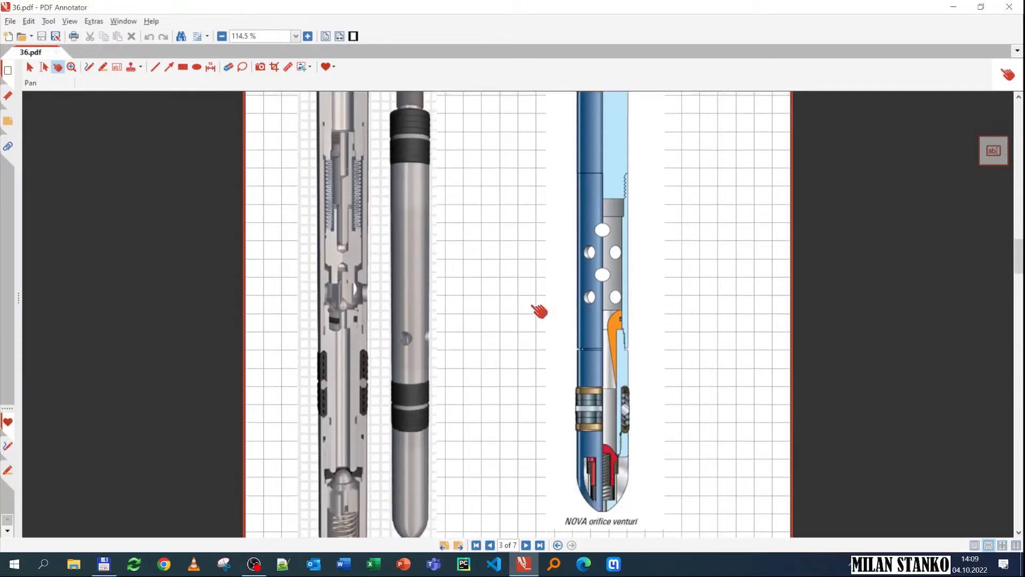
{"action": "mouse_move", "coordinate": [640, 285]}
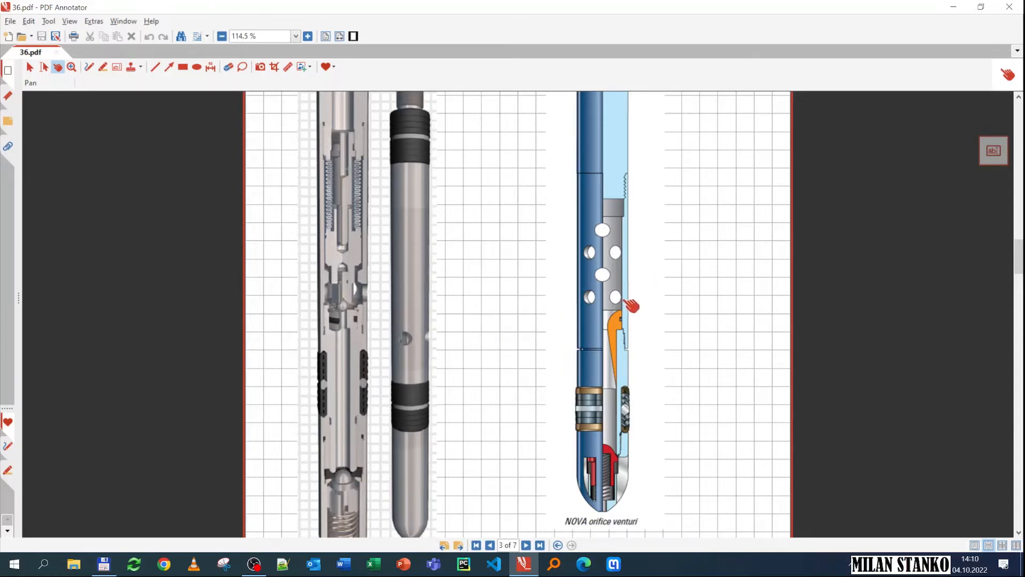
{"action": "mouse_move", "coordinate": [608, 305]}
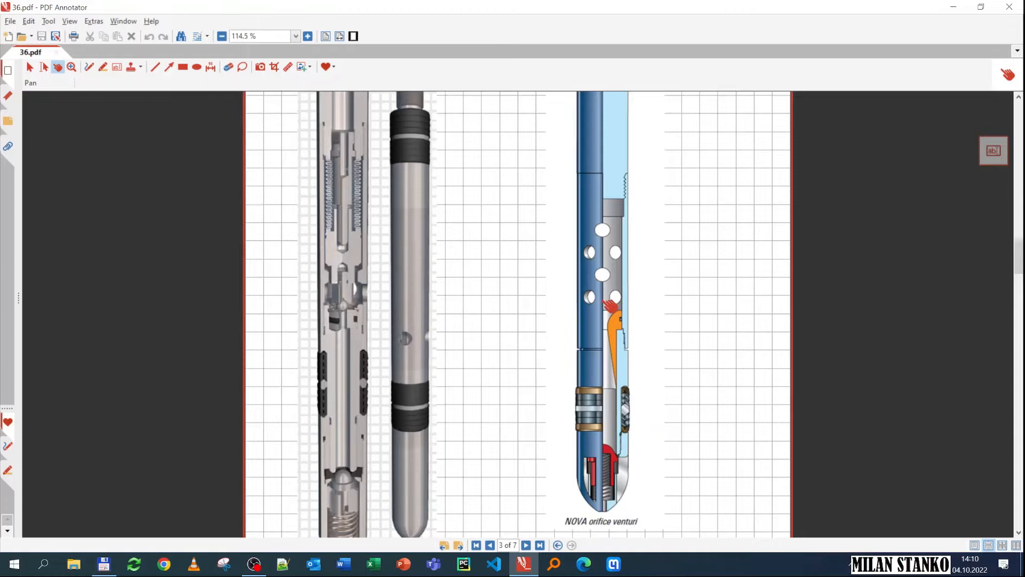
{"action": "mouse_move", "coordinate": [607, 373]}
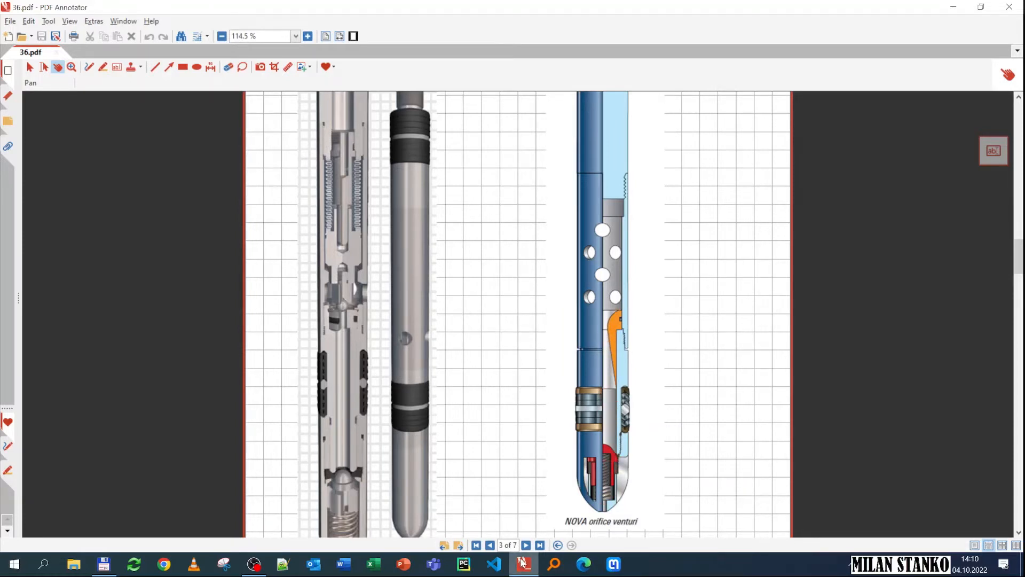
{"action": "scroll", "scroll_direction": "down", "scroll_amount": 3}
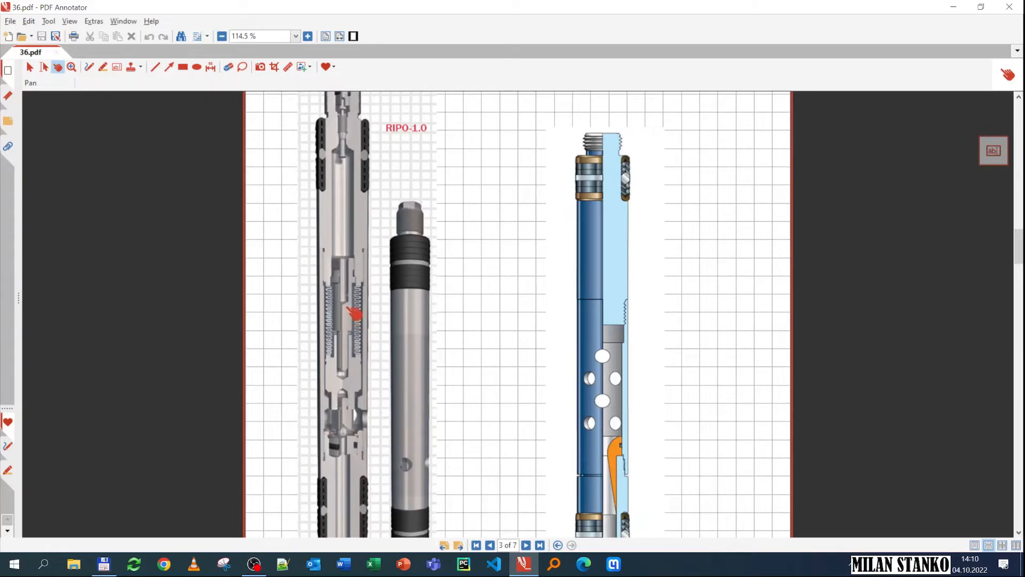
{"action": "scroll", "scroll_direction": "down", "scroll_amount": 3}
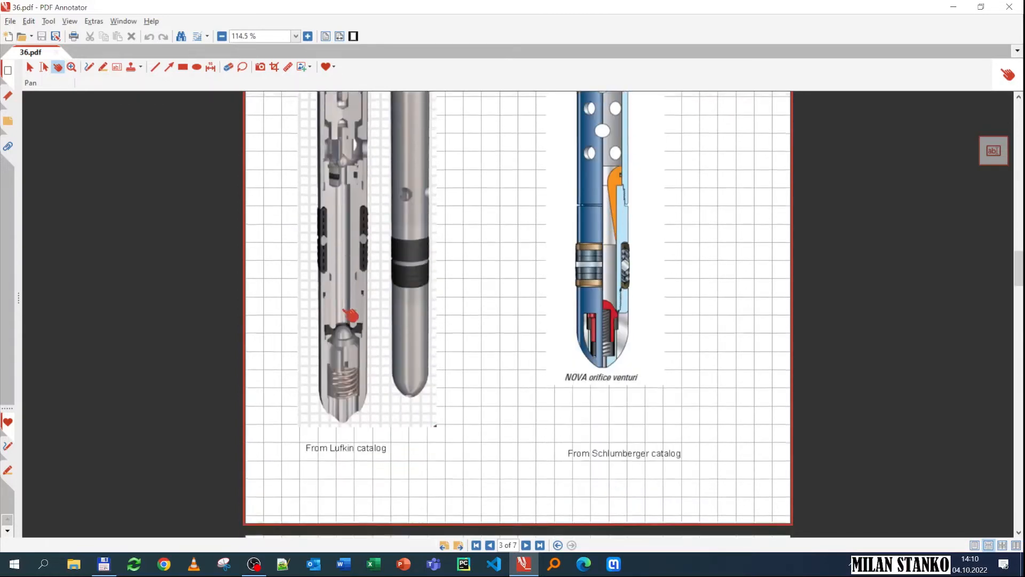
{"action": "left_click", "coordinate": [526, 545]}
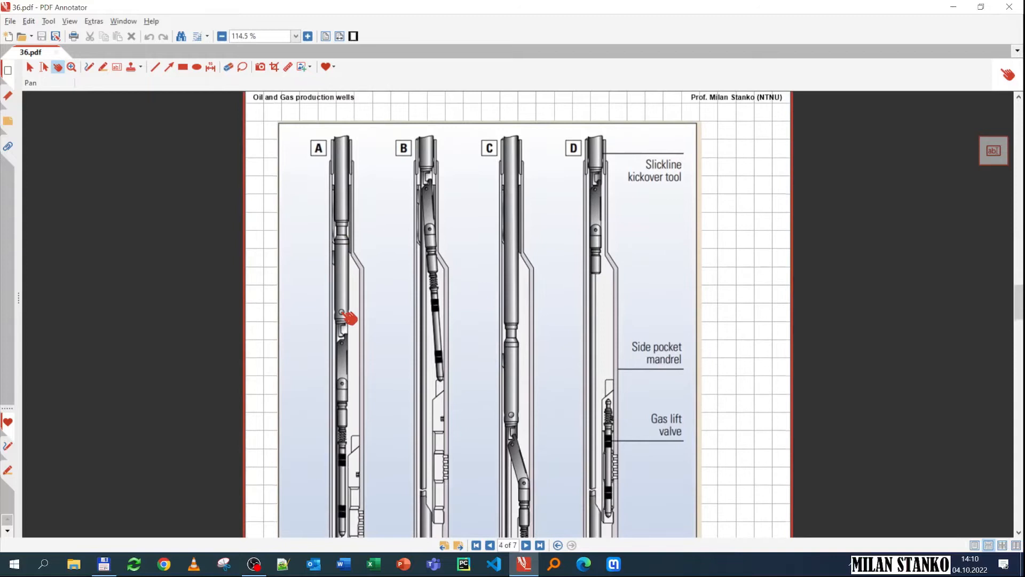
Scroll down page 4 through kickover stages A–D to the gas lift valve in the mandrel
{"action": "scroll", "scroll_direction": "down", "scroll_amount": 3}
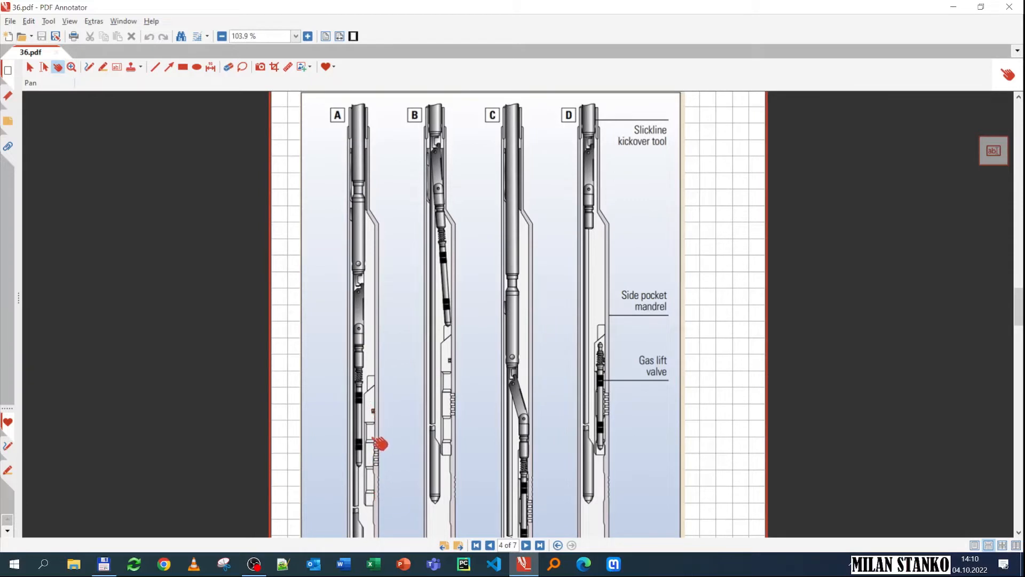
{"action": "mouse_move", "coordinate": [372, 410]}
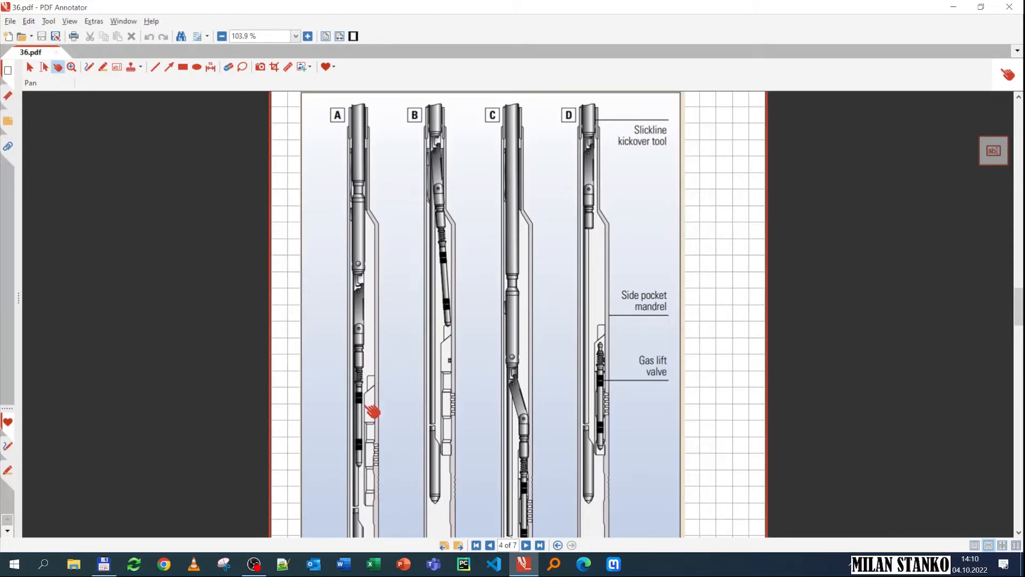
{"action": "mouse_move", "coordinate": [371, 179]}
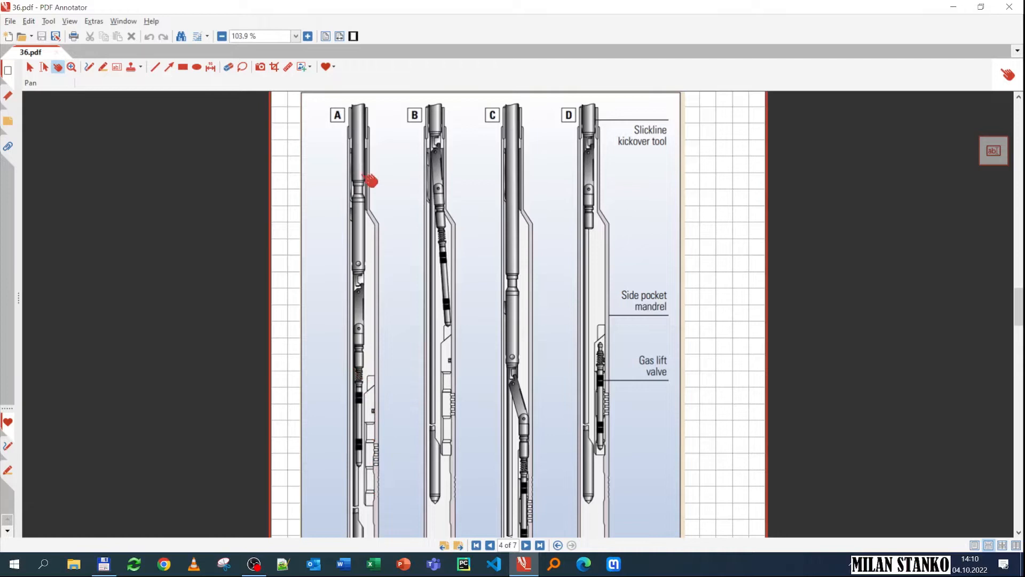
{"action": "mouse_move", "coordinate": [367, 111]}
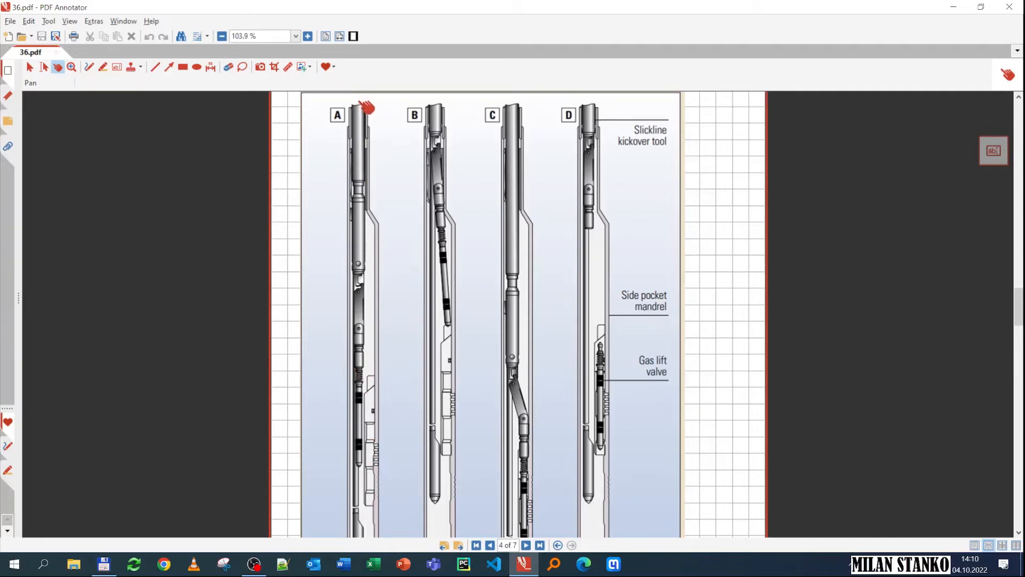
{"action": "mouse_move", "coordinate": [363, 425]}
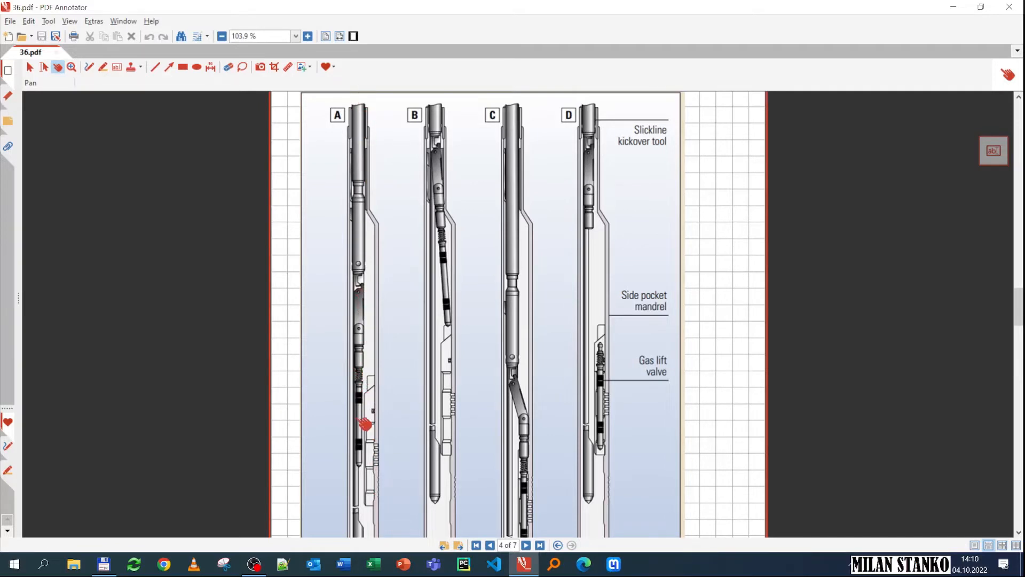
{"action": "mouse_move", "coordinate": [366, 471]}
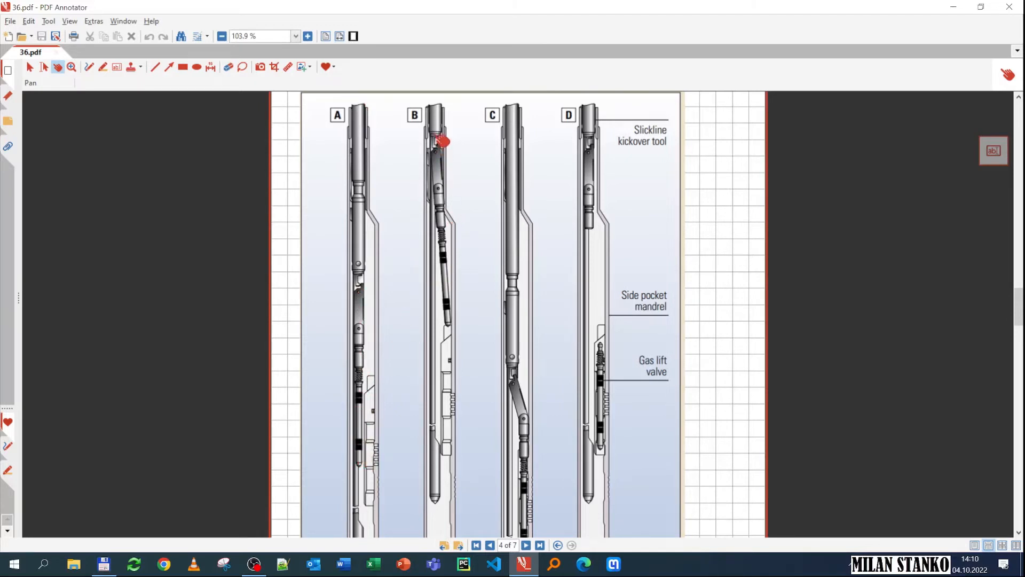
{"action": "mouse_move", "coordinate": [442, 323]}
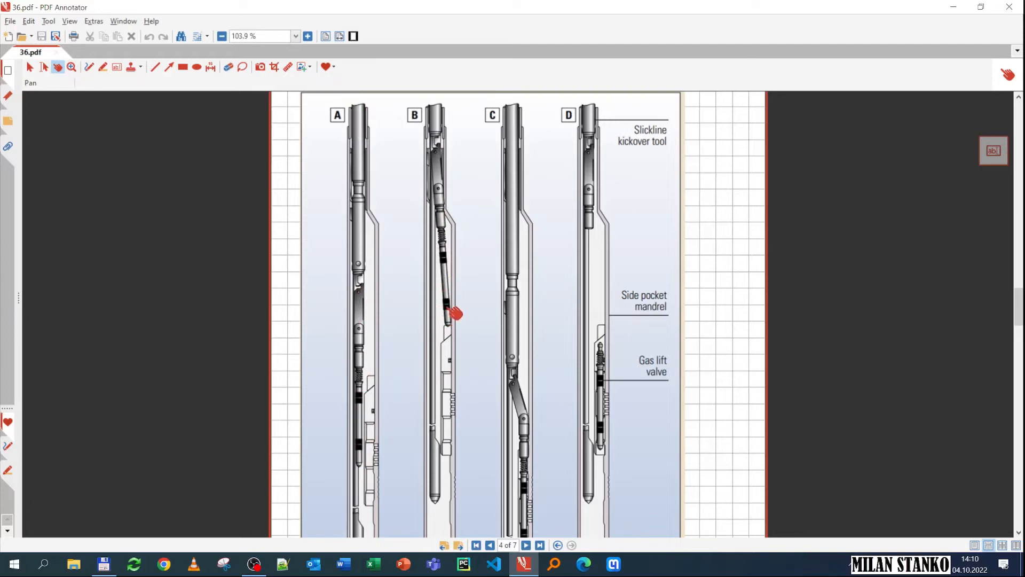
{"action": "mouse_move", "coordinate": [447, 234]}
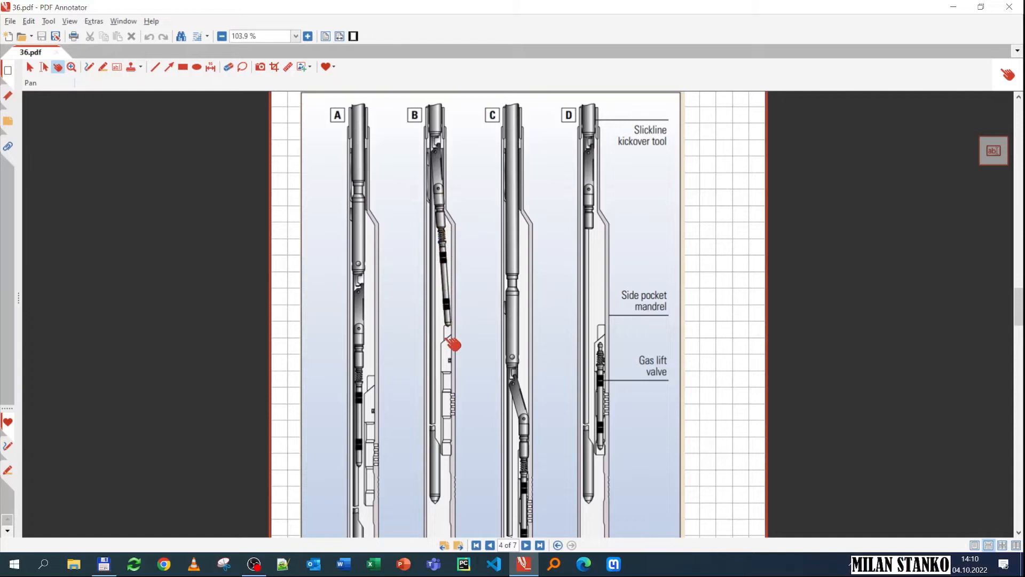
{"action": "mouse_move", "coordinate": [459, 366]}
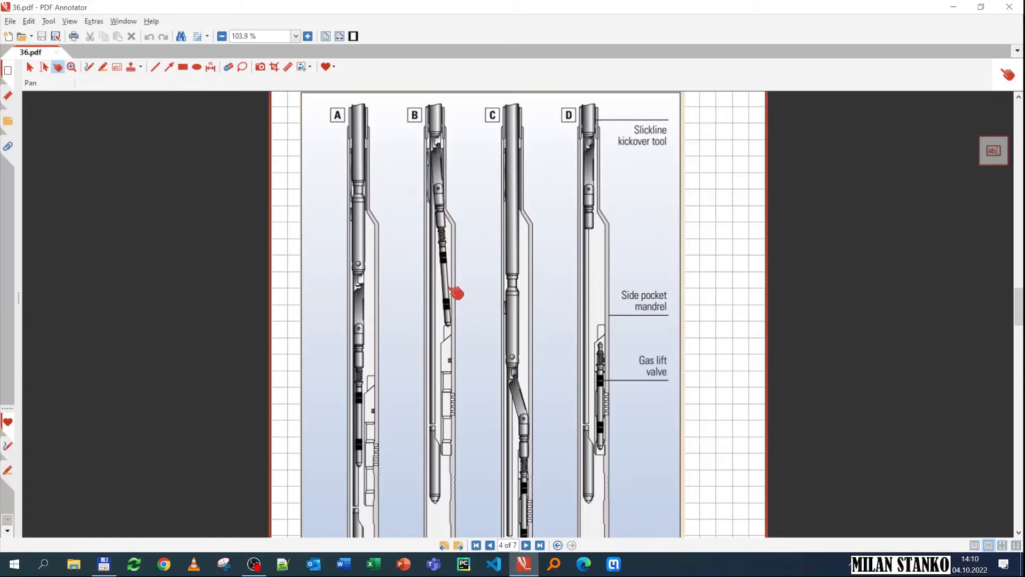
{"action": "mouse_move", "coordinate": [458, 295]}
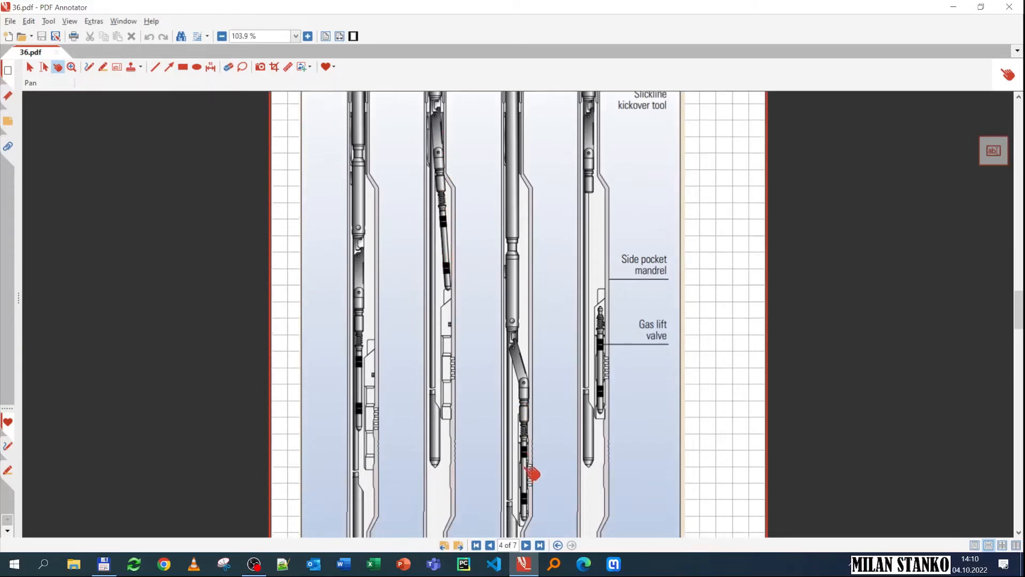
{"action": "scroll", "scroll_direction": "down", "scroll_amount": 3}
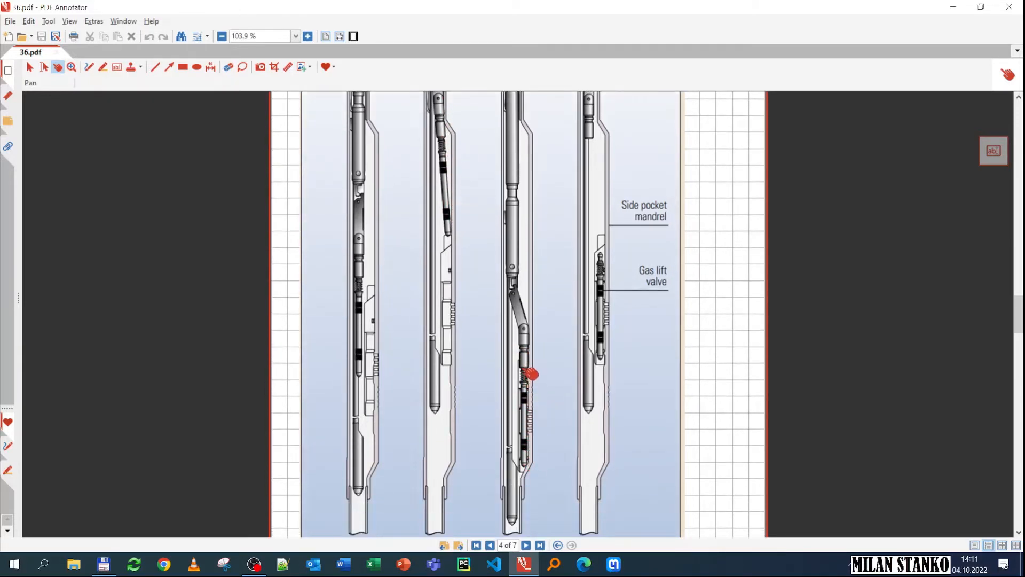
{"action": "mouse_move", "coordinate": [614, 312]}
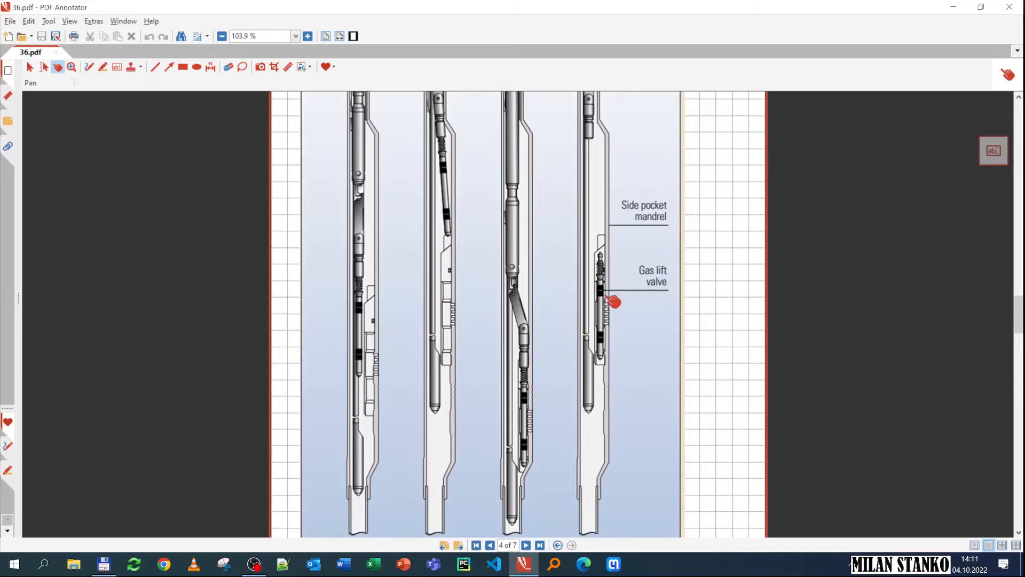
{"action": "mouse_move", "coordinate": [605, 353]}
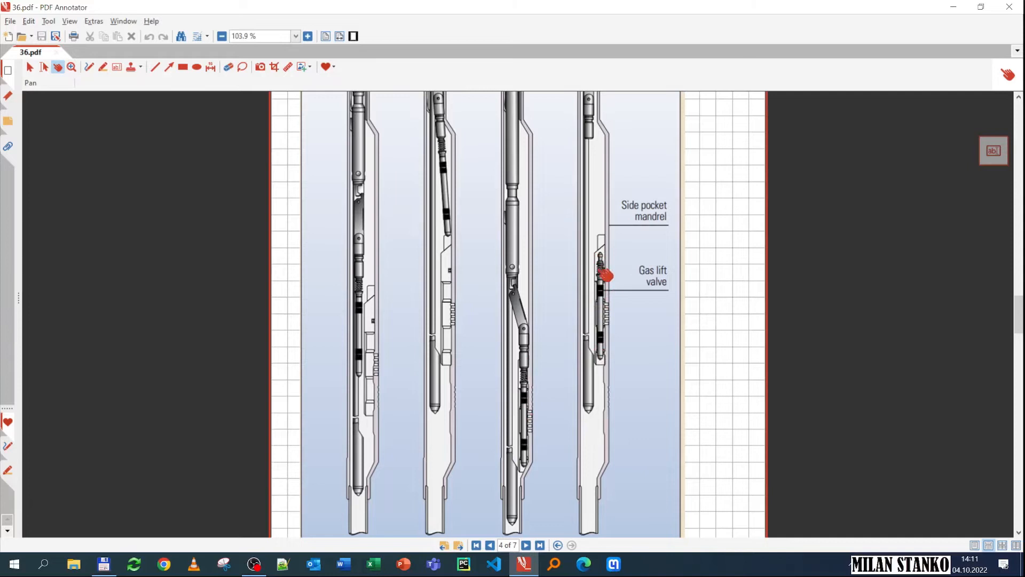
{"action": "mouse_move", "coordinate": [596, 311]}
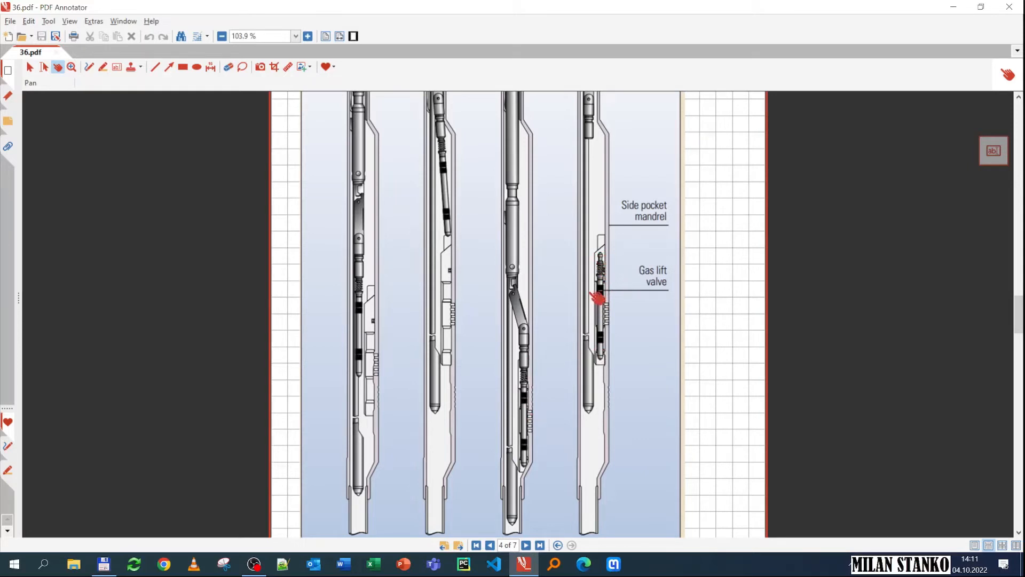
{"action": "mouse_move", "coordinate": [594, 121]}
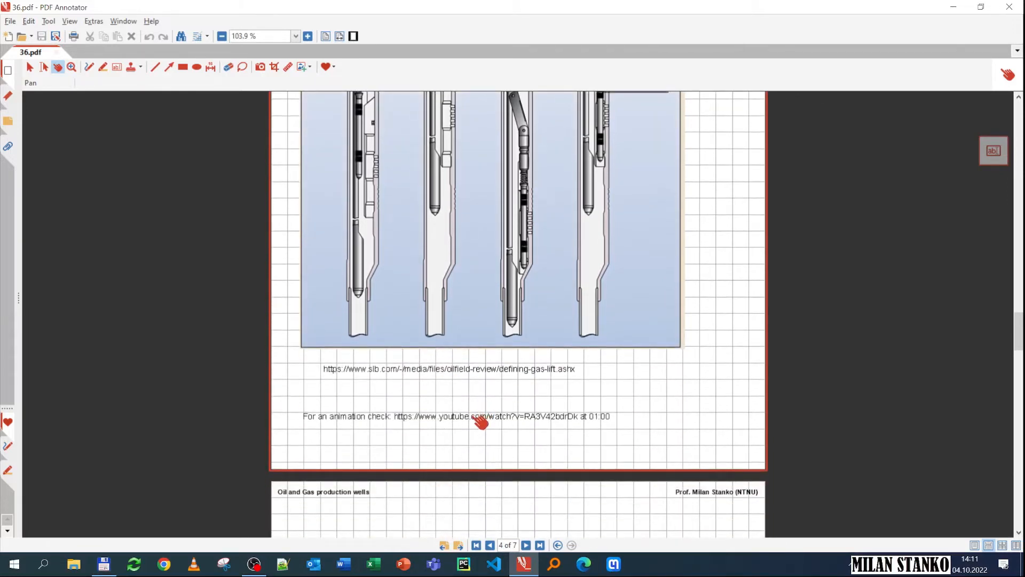
{"action": "mouse_move", "coordinate": [471, 434]}
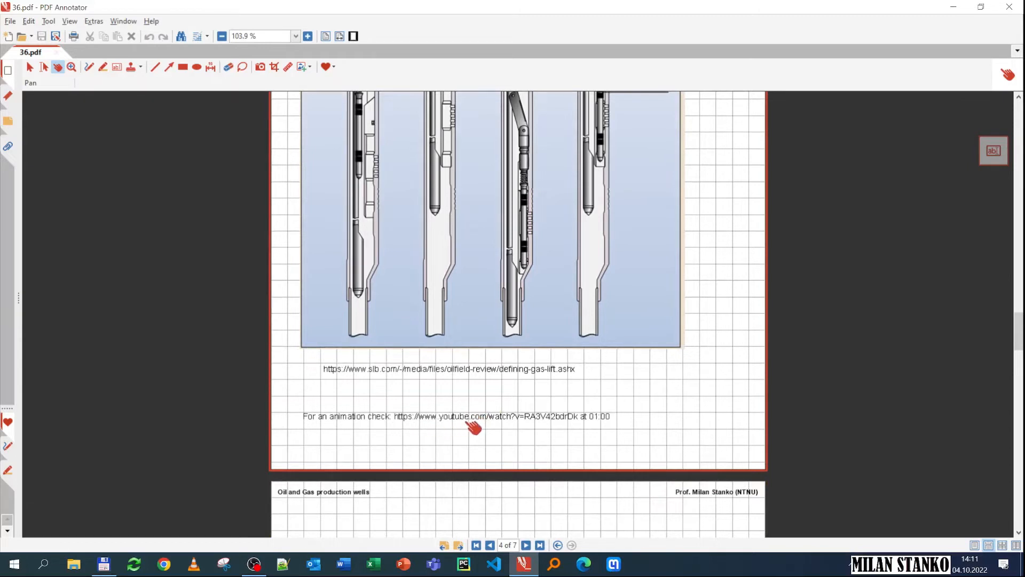
{"action": "mouse_move", "coordinate": [470, 342]}
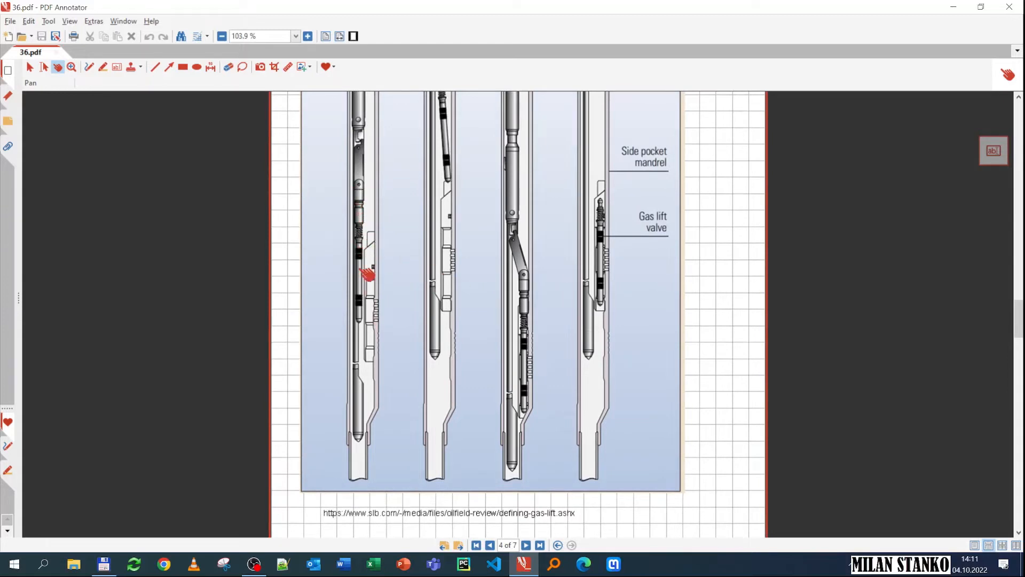
{"action": "mouse_move", "coordinate": [440, 247]}
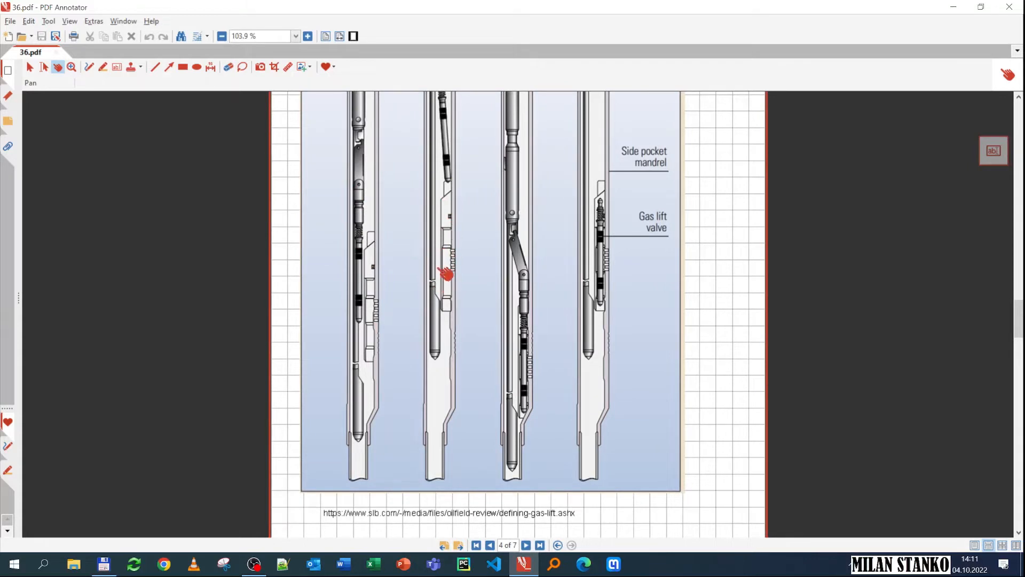
Scroll to the bottom of the kickover figure with its source and animation links
{"action": "scroll", "scroll_direction": "down", "scroll_amount": 3}
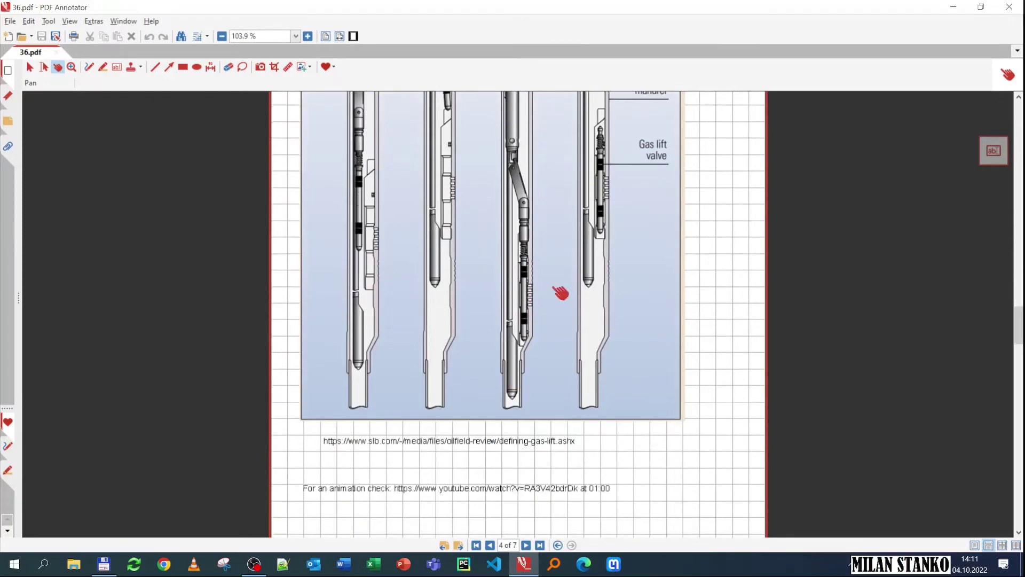
{"action": "scroll", "scroll_direction": "down", "scroll_amount": 3}
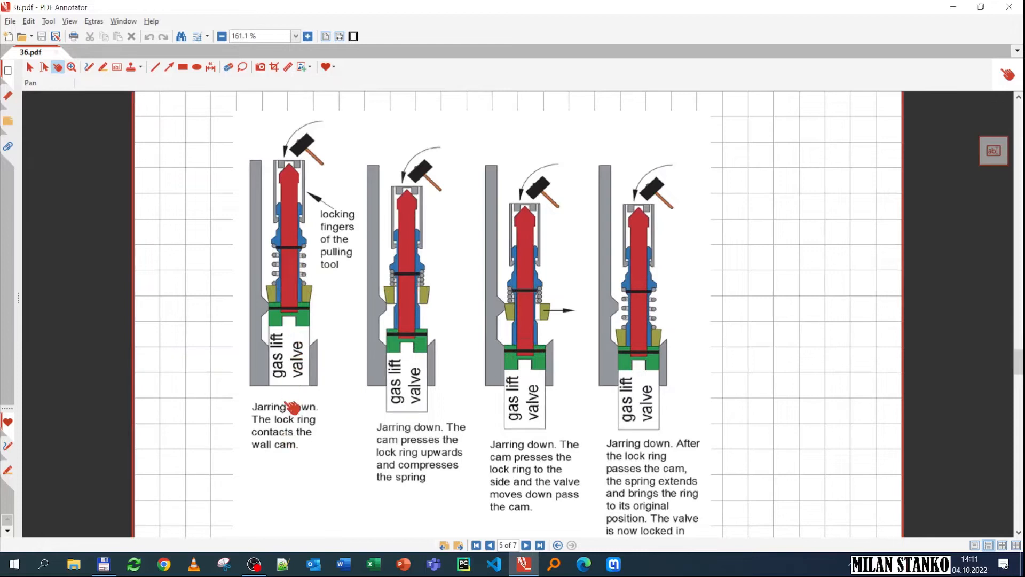
{"action": "mouse_move", "coordinate": [293, 353]}
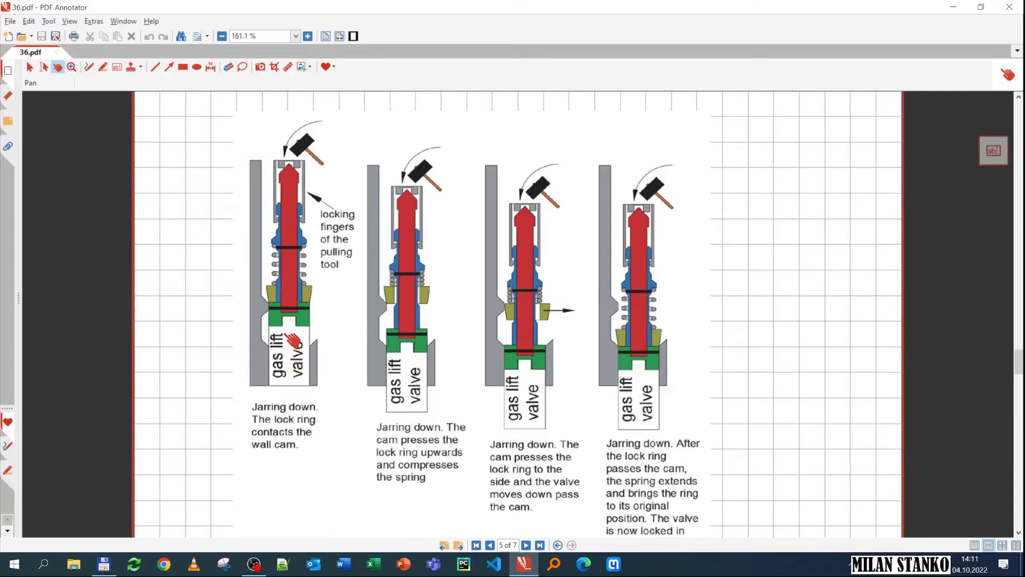
{"action": "mouse_move", "coordinate": [287, 517]}
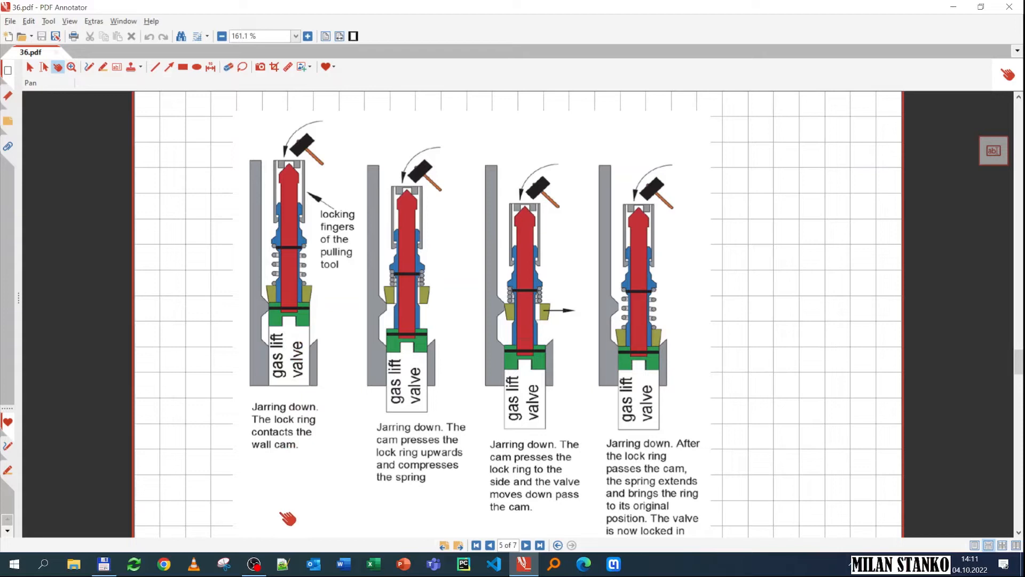
{"action": "mouse_move", "coordinate": [299, 534]}
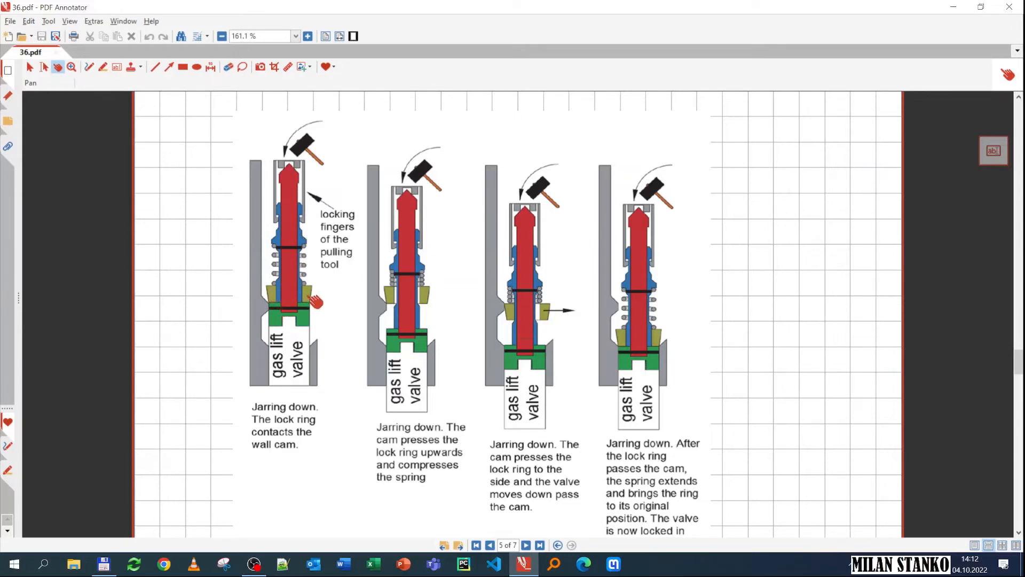
{"action": "mouse_move", "coordinate": [277, 302]}
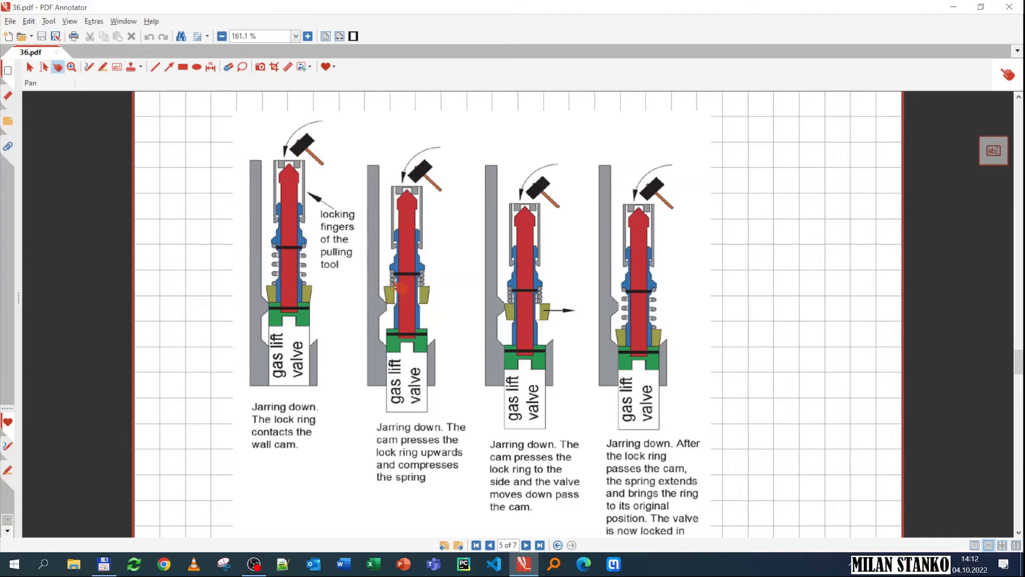
{"action": "mouse_move", "coordinate": [363, 300]}
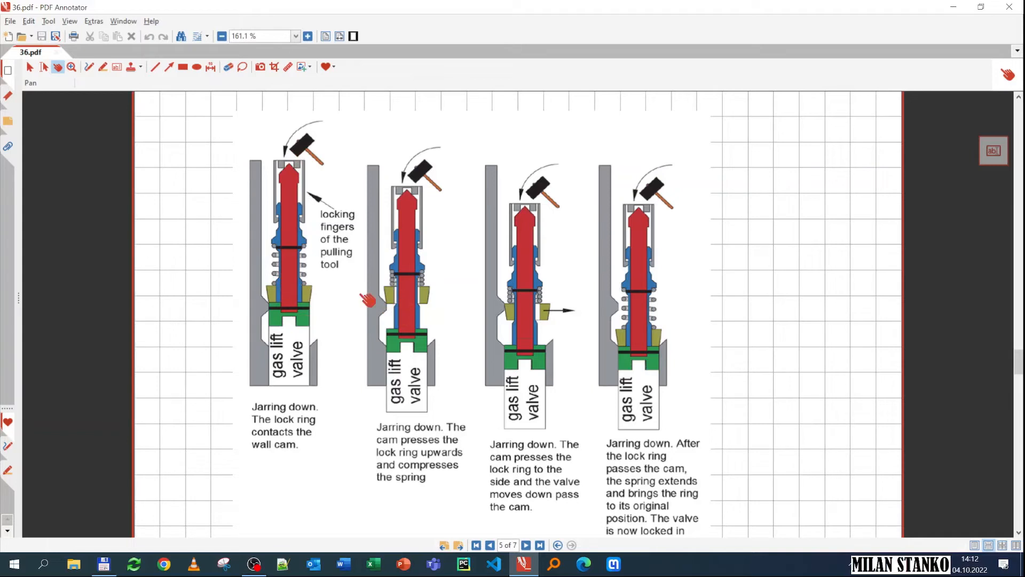
{"action": "mouse_move", "coordinate": [419, 327]}
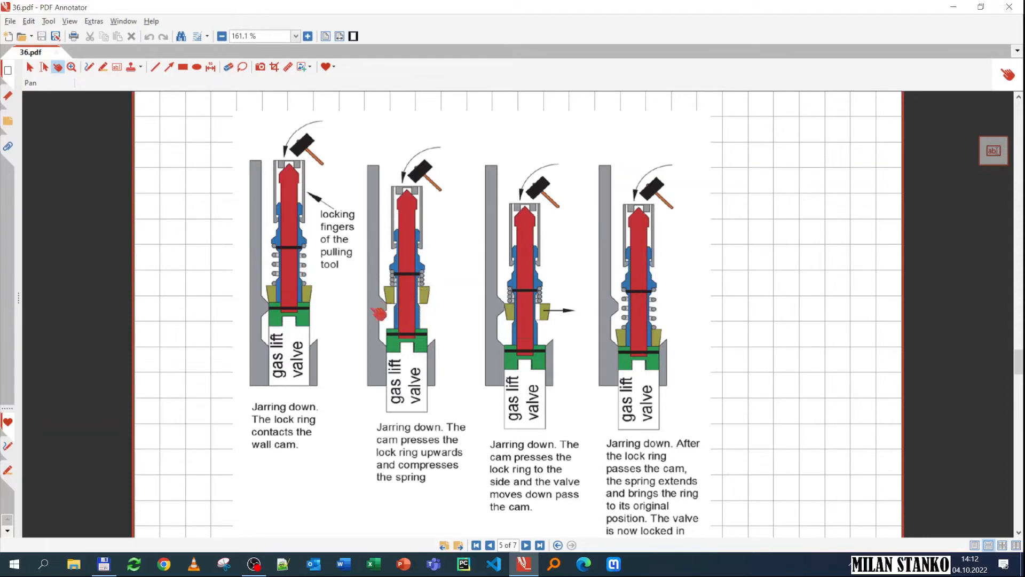
{"action": "mouse_move", "coordinate": [468, 329]}
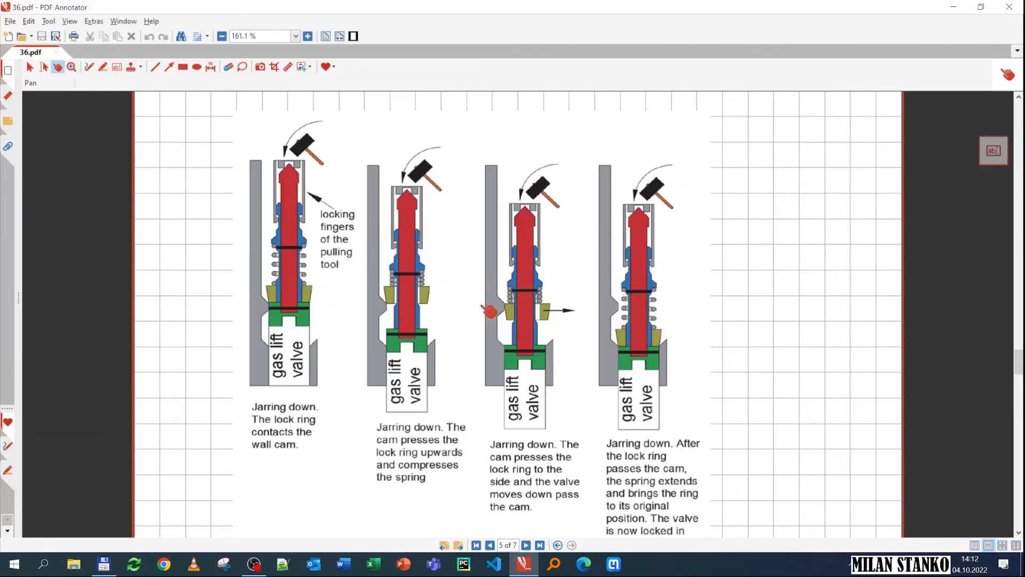
{"action": "mouse_move", "coordinate": [668, 345]}
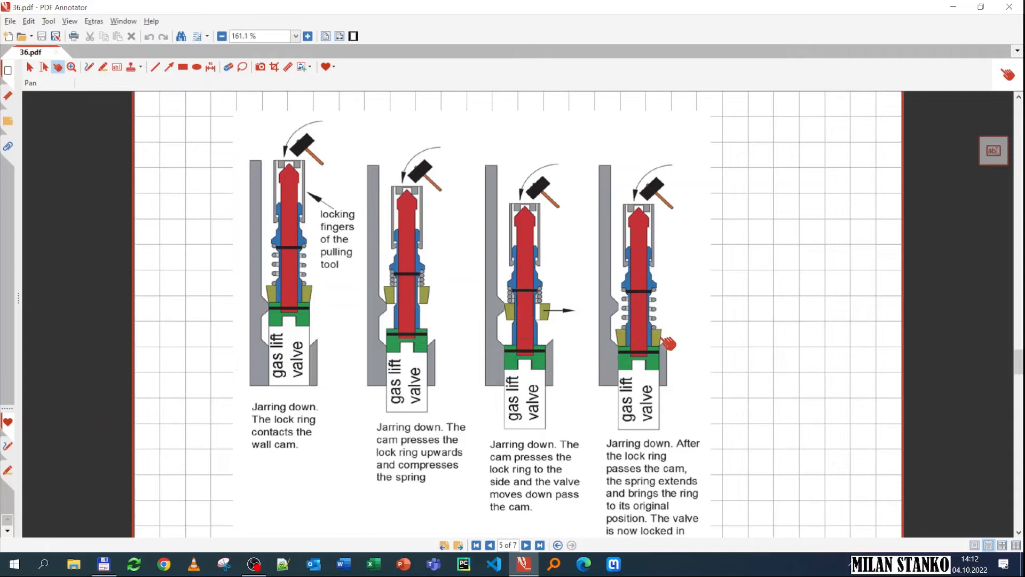
{"action": "mouse_move", "coordinate": [673, 331]}
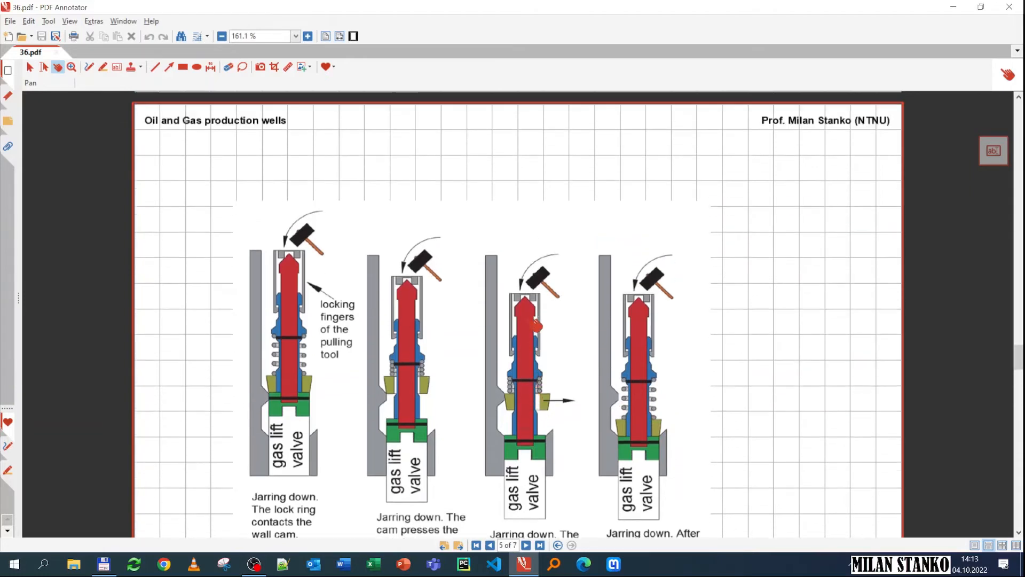
Page back through the slides toward page 2's MMM Series side pocket mandrel and rig photo
{"action": "left_click", "coordinate": [491, 545]}
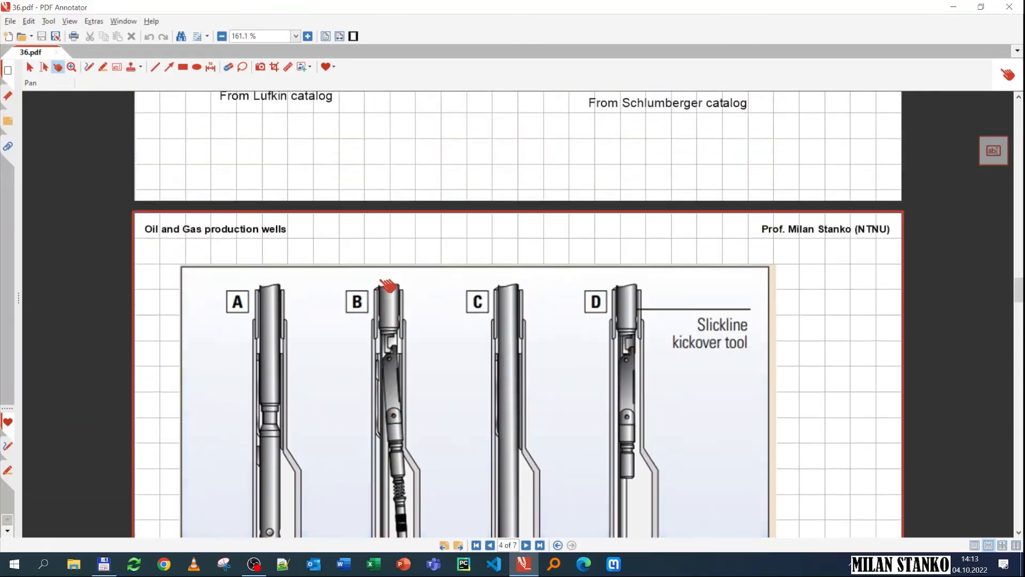
{"action": "left_click", "coordinate": [490, 545]}
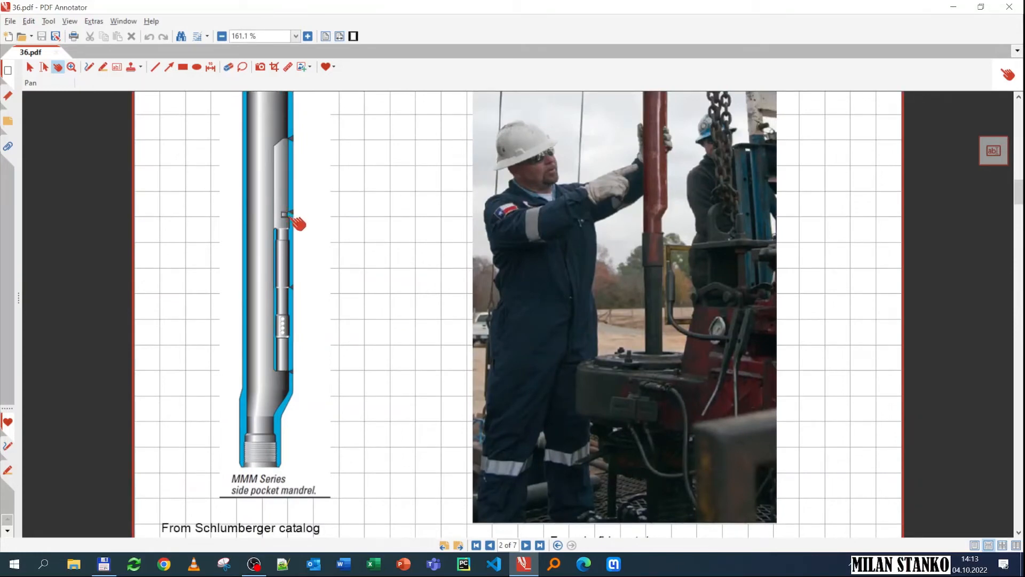
{"action": "mouse_move", "coordinate": [422, 318]}
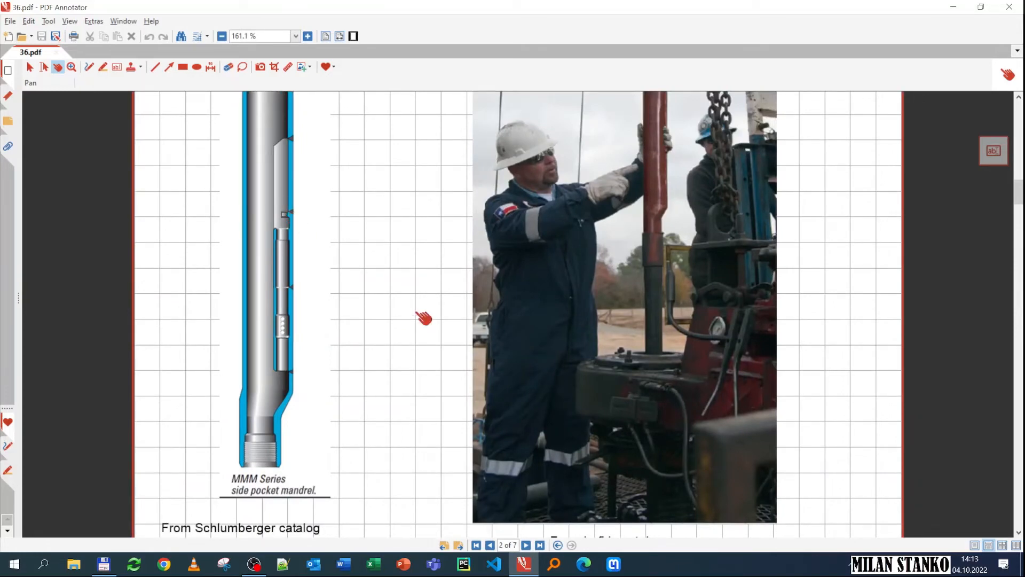
{"action": "scroll", "scroll_direction": "down", "scroll_amount": 3}
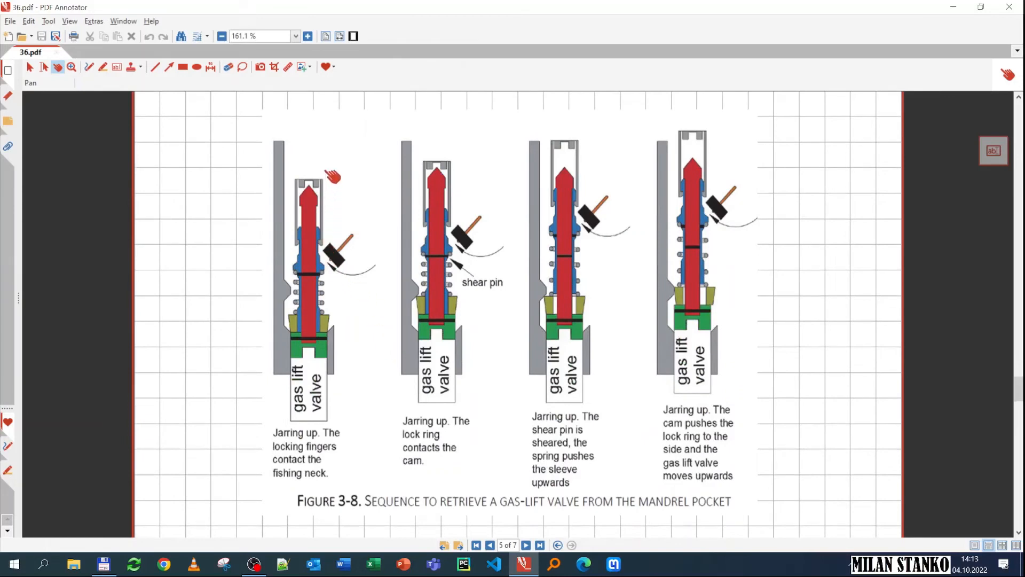
{"action": "mouse_move", "coordinate": [312, 197]}
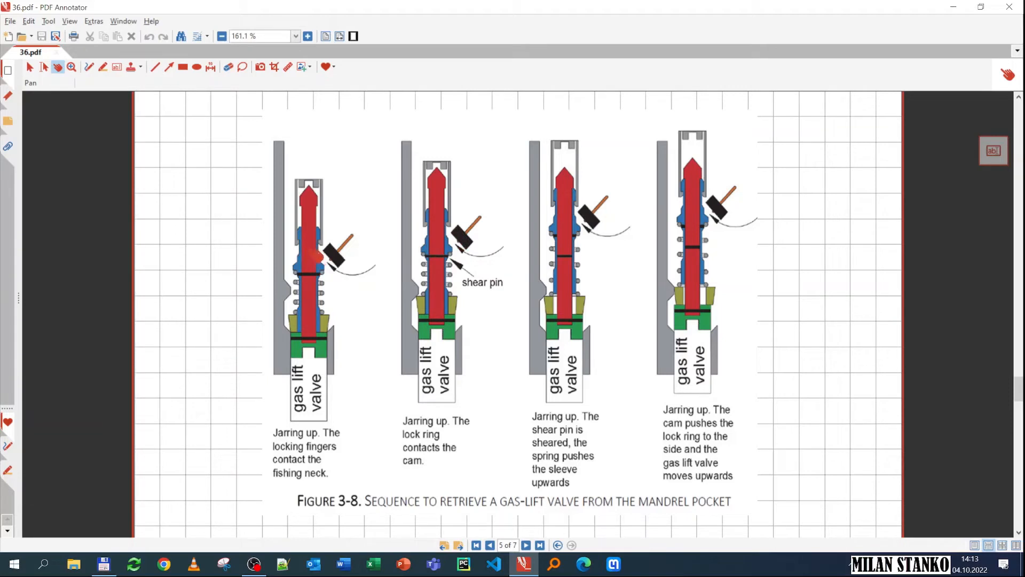
{"action": "mouse_move", "coordinate": [461, 281]}
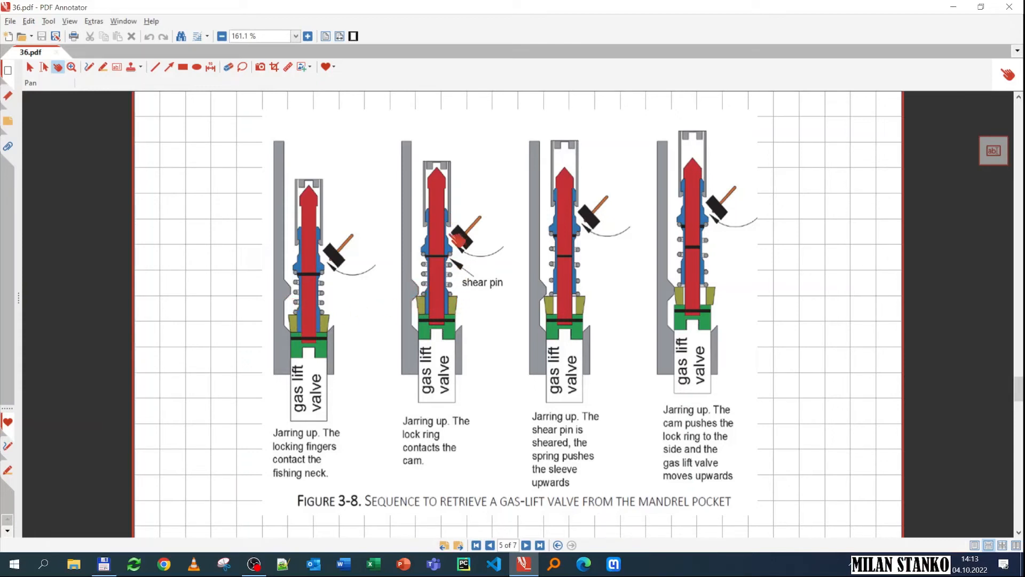
{"action": "mouse_move", "coordinate": [518, 265]}
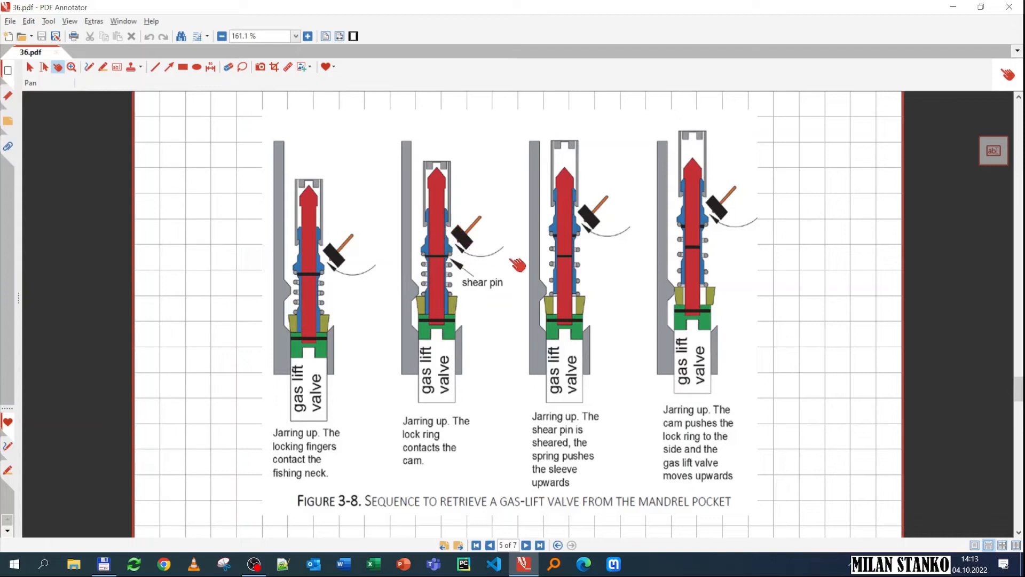
{"action": "mouse_move", "coordinate": [540, 251]}
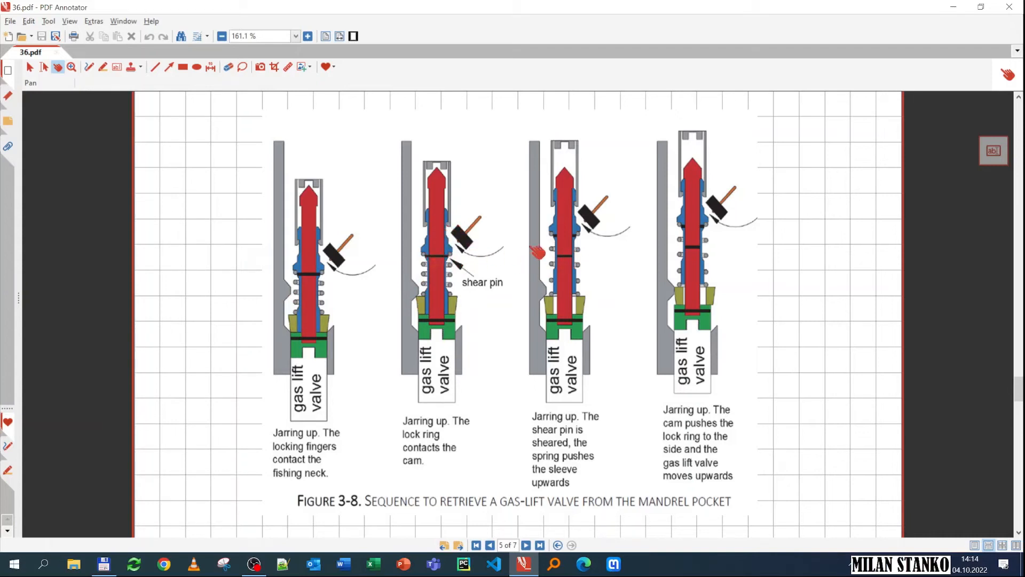
{"action": "mouse_move", "coordinate": [493, 233]}
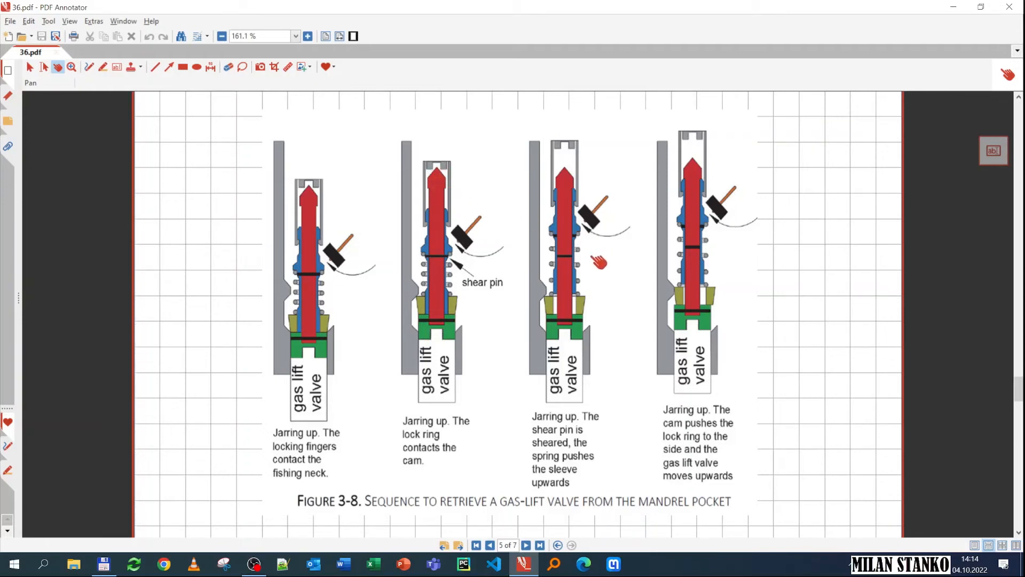
{"action": "mouse_move", "coordinate": [576, 296]}
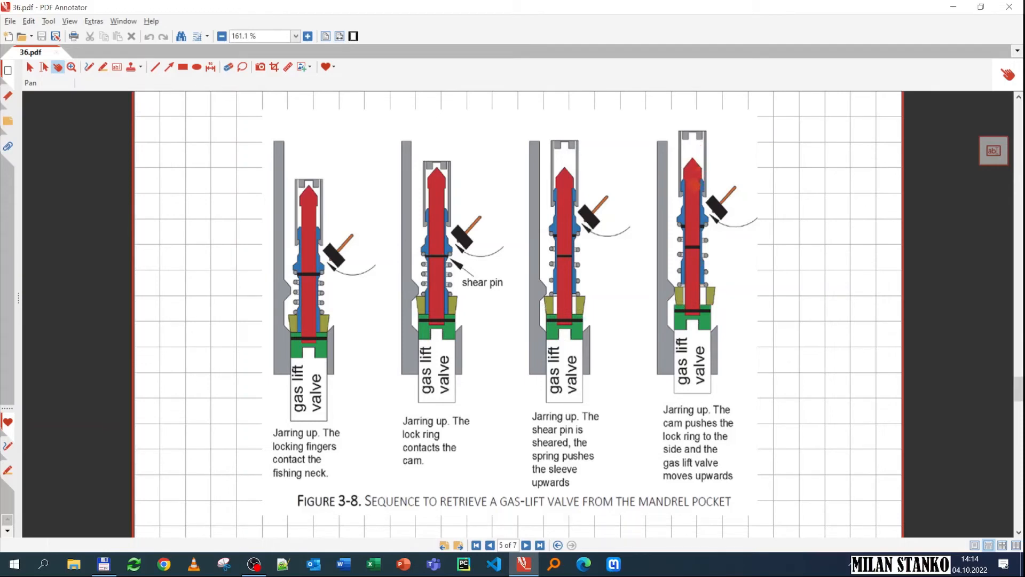
Scroll page 5 to the four jarring-down stages that lock the gas lift valve in place
{"action": "scroll", "scroll_direction": "down", "scroll_amount": 3}
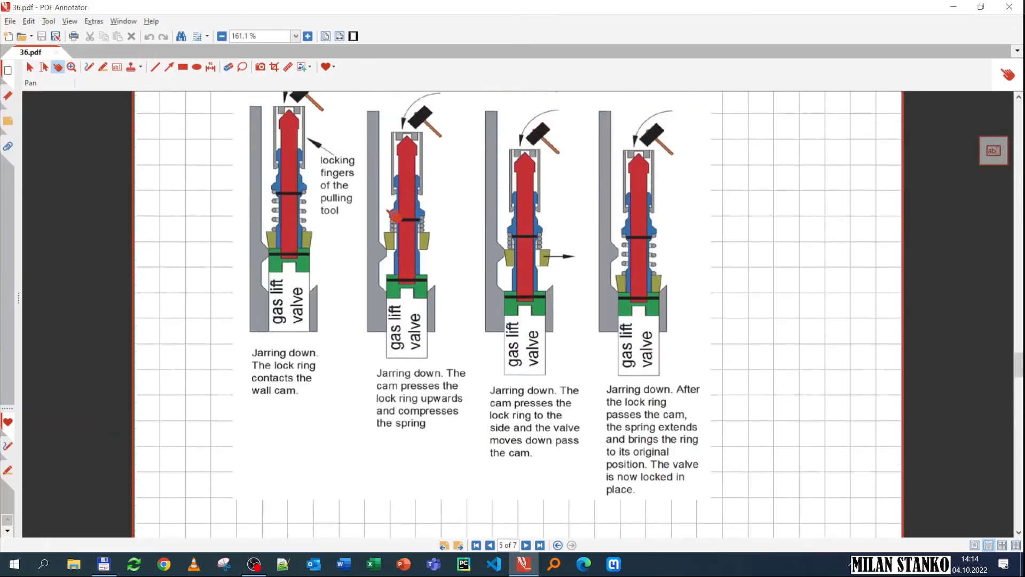
Scroll past Figure 3-8 to page 6 with the two tubing-retrievable mandrel drawings, zoomed to about 120%
{"action": "scroll", "scroll_direction": "down", "scroll_amount": 3}
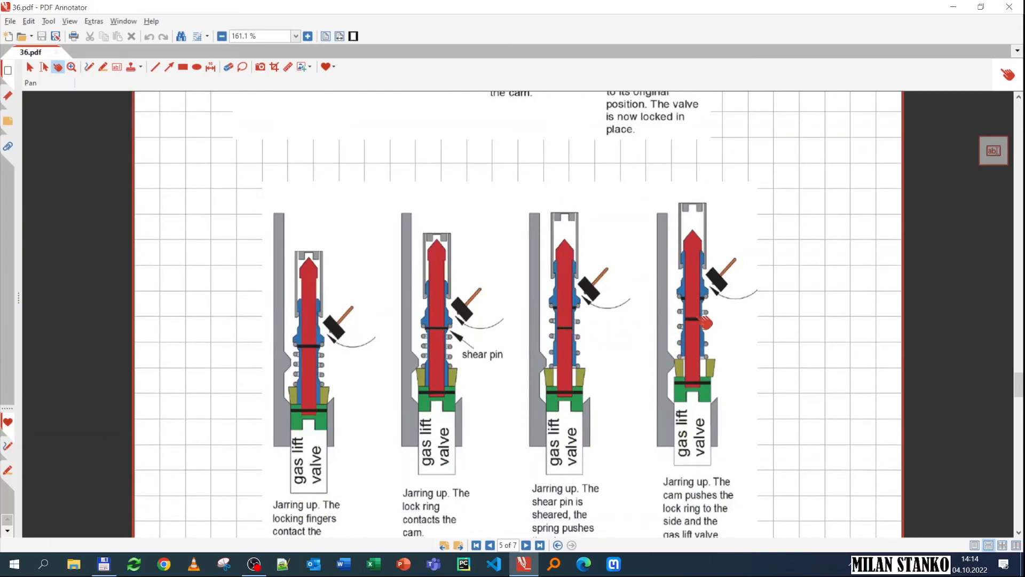
{"action": "scroll", "scroll_direction": "down", "scroll_amount": 3}
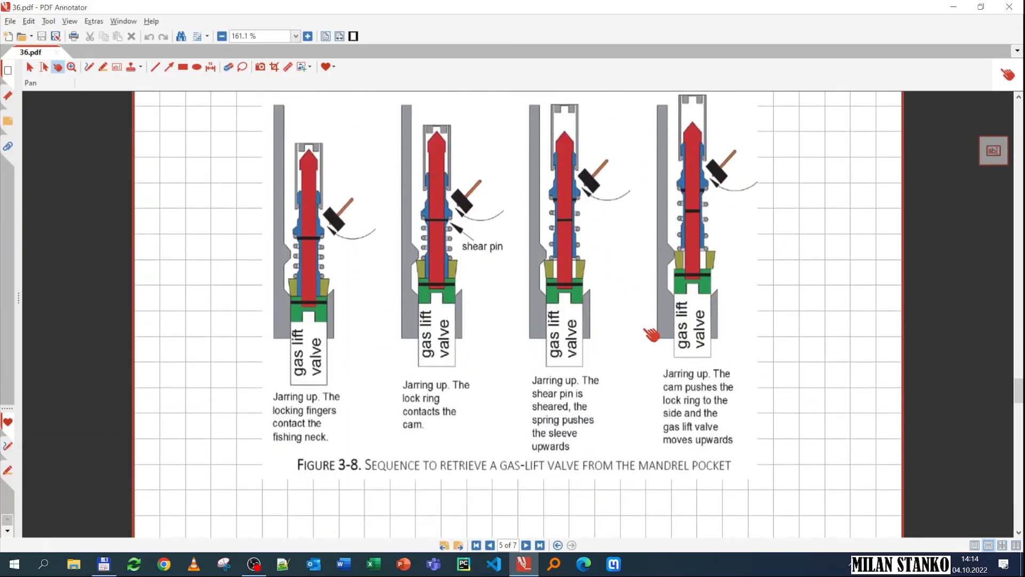
{"action": "left_click", "coordinate": [525, 545]}
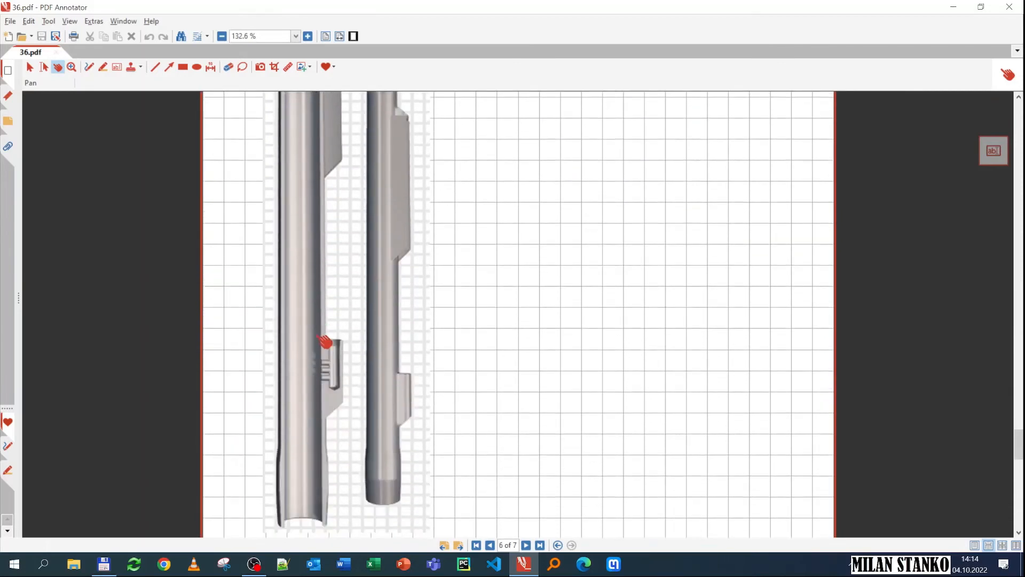
{"action": "left_click", "coordinate": [221, 36]}
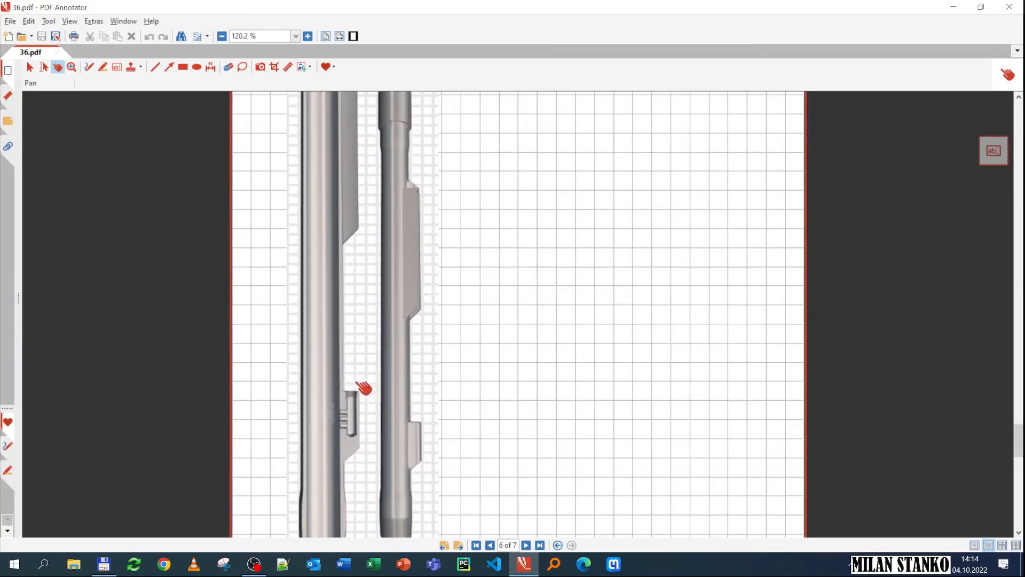
{"action": "mouse_move", "coordinate": [357, 380]}
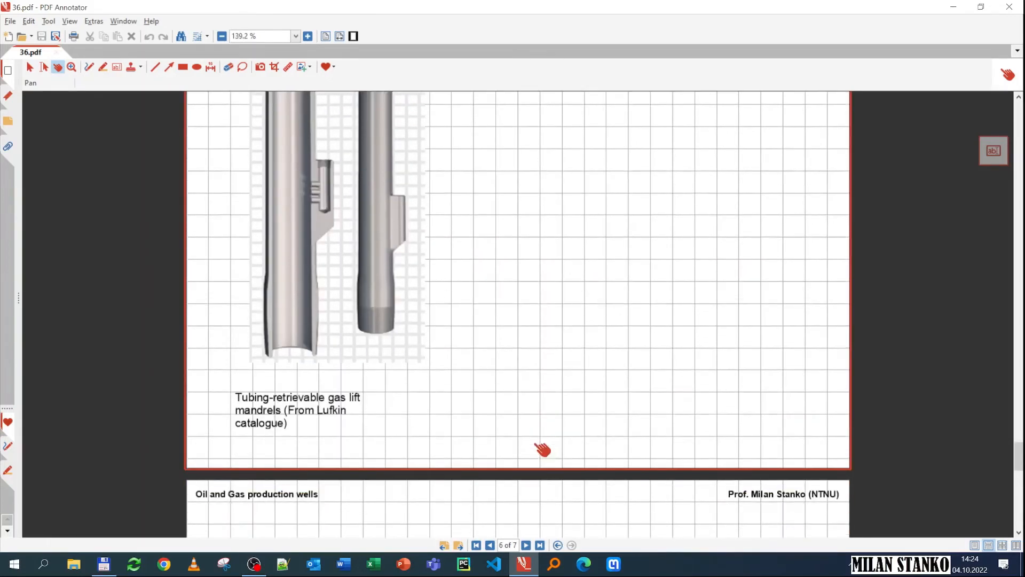
Move down to the Lufkin tubing-retrievable mandrels caption, reaching the annular safety valve page
{"action": "left_click", "coordinate": [520, 545]}
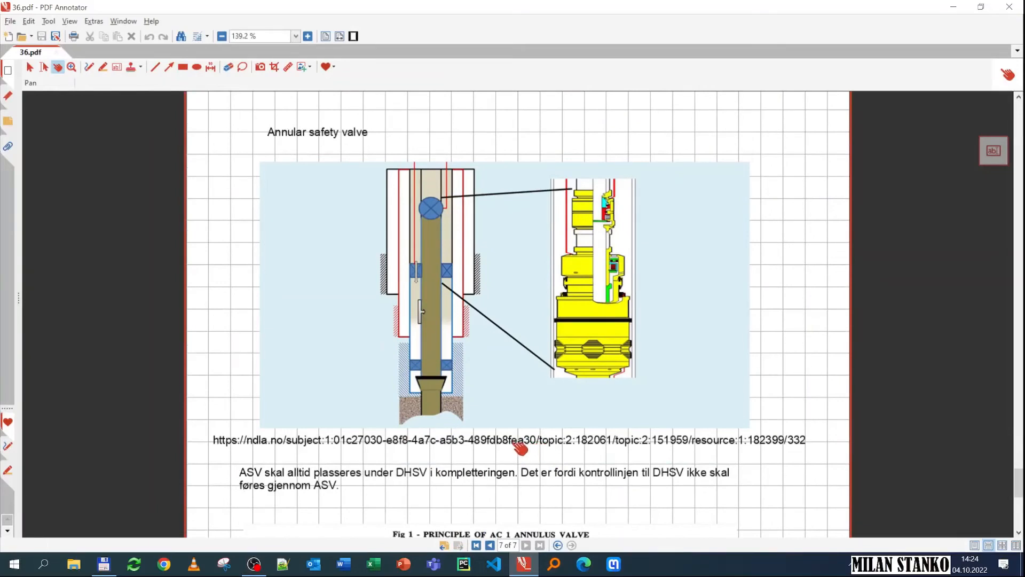
{"action": "mouse_move", "coordinate": [434, 312]}
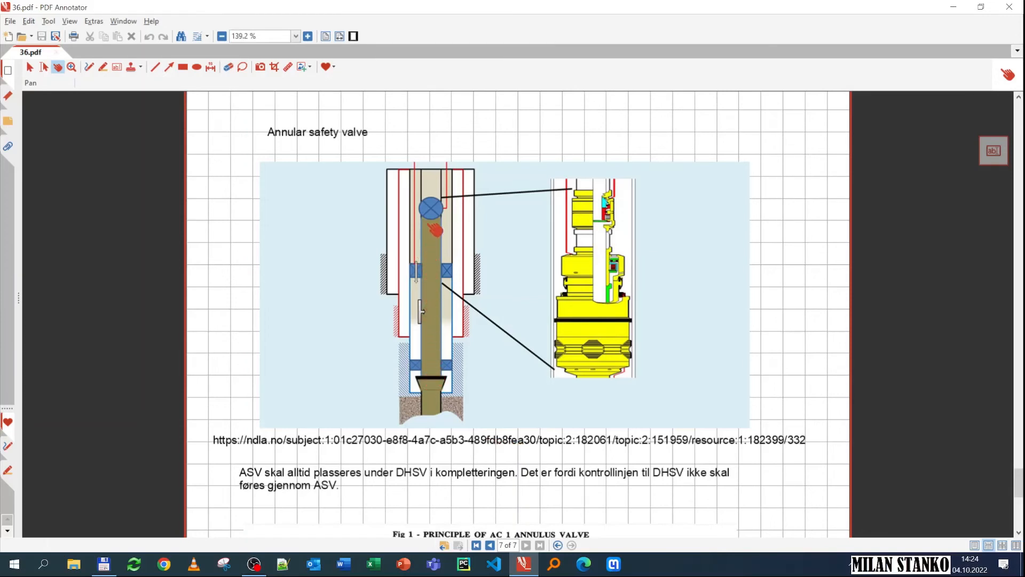
{"action": "mouse_move", "coordinate": [456, 368]}
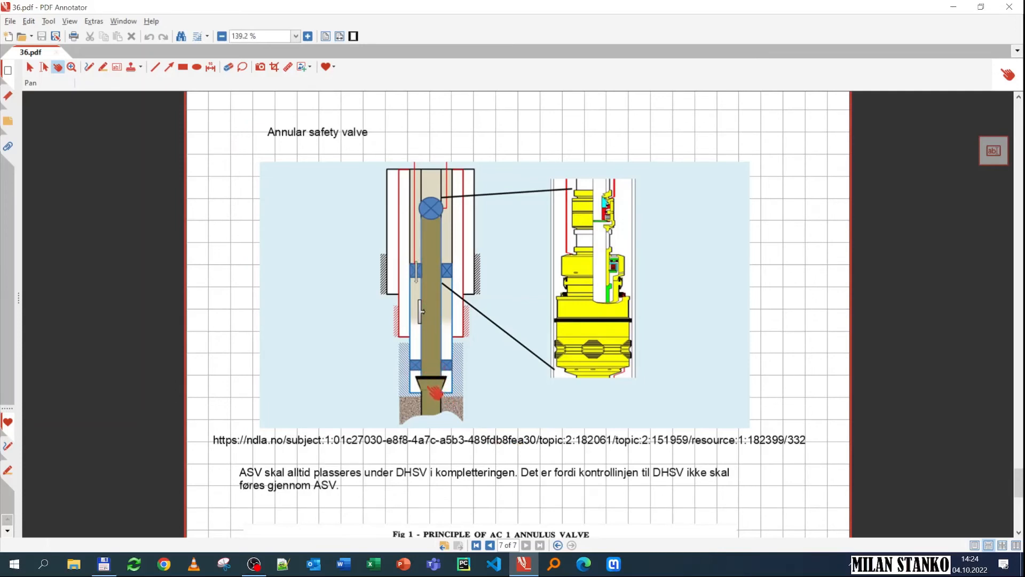
{"action": "mouse_move", "coordinate": [433, 329]}
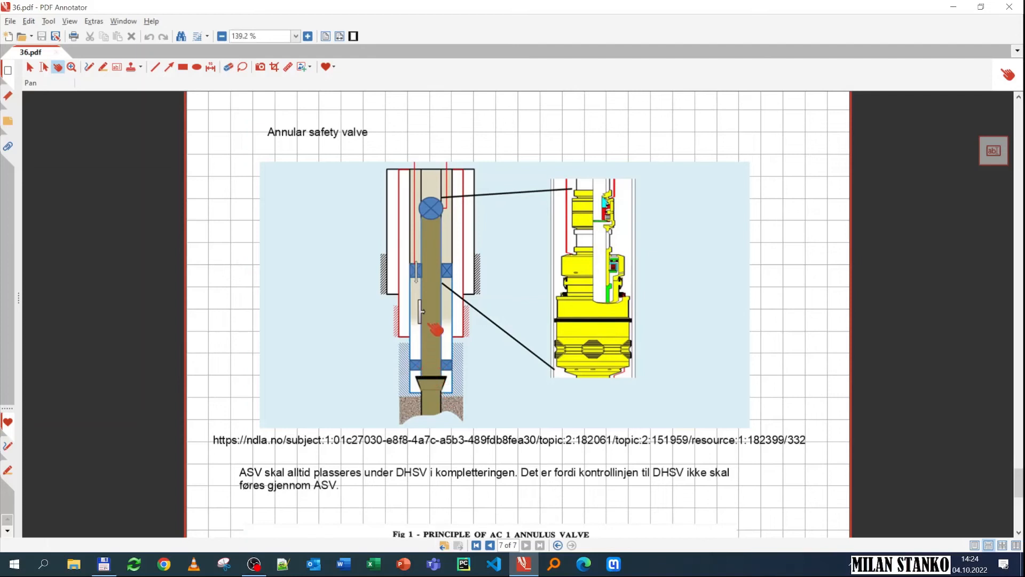
{"action": "mouse_move", "coordinate": [437, 365]}
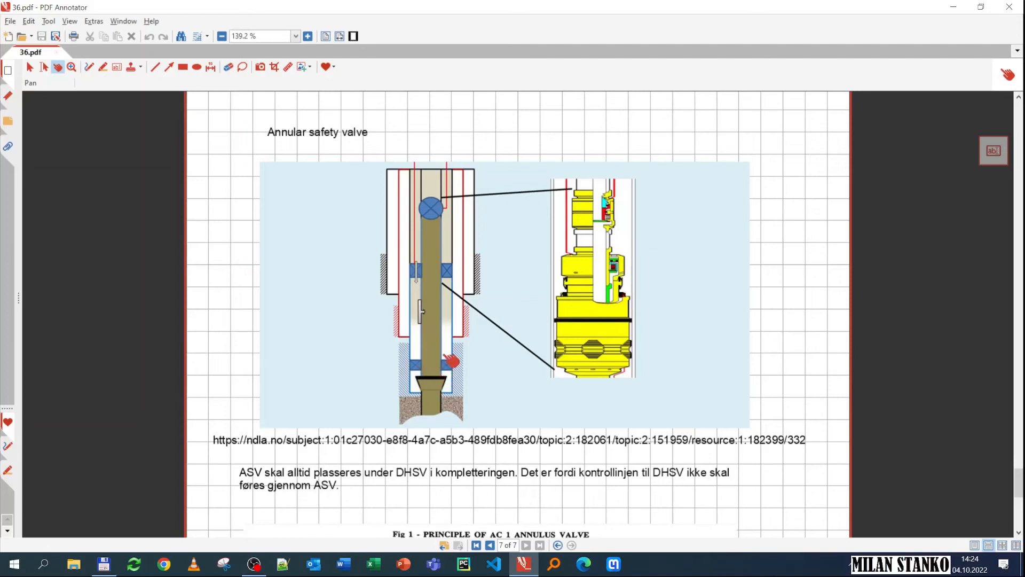
{"action": "mouse_move", "coordinate": [440, 316]}
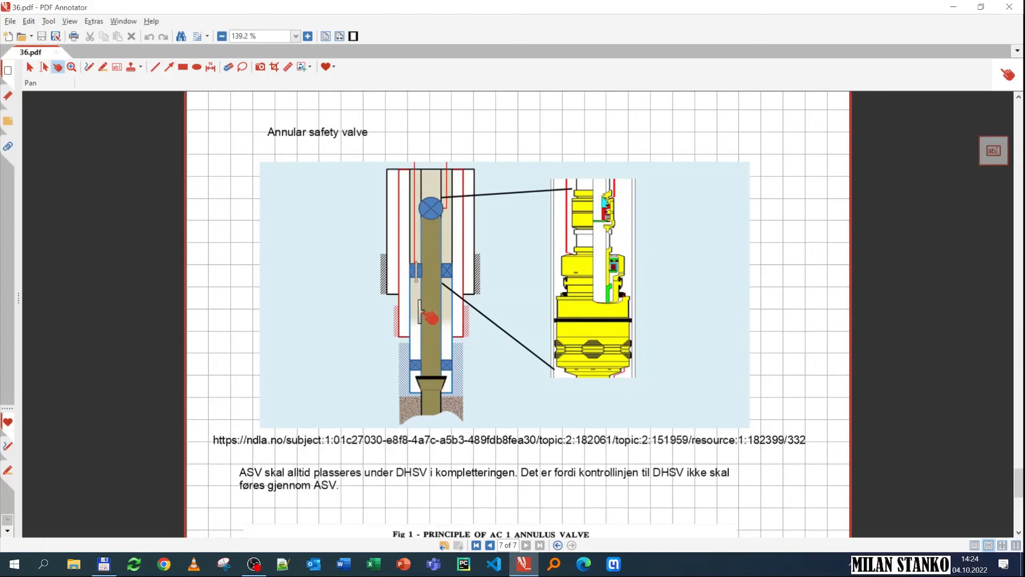
{"action": "mouse_move", "coordinate": [424, 323]}
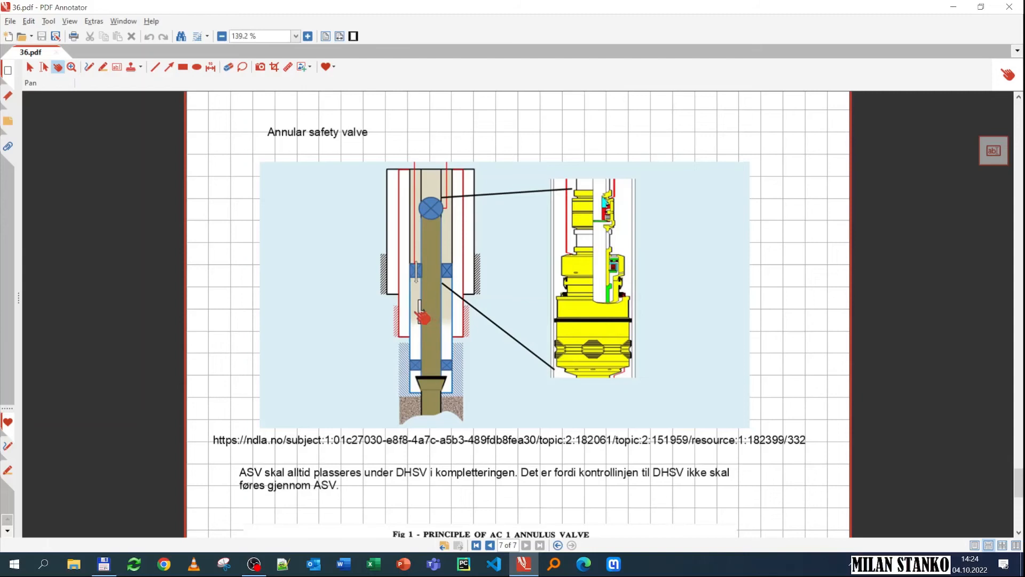
{"action": "mouse_move", "coordinate": [433, 320]}
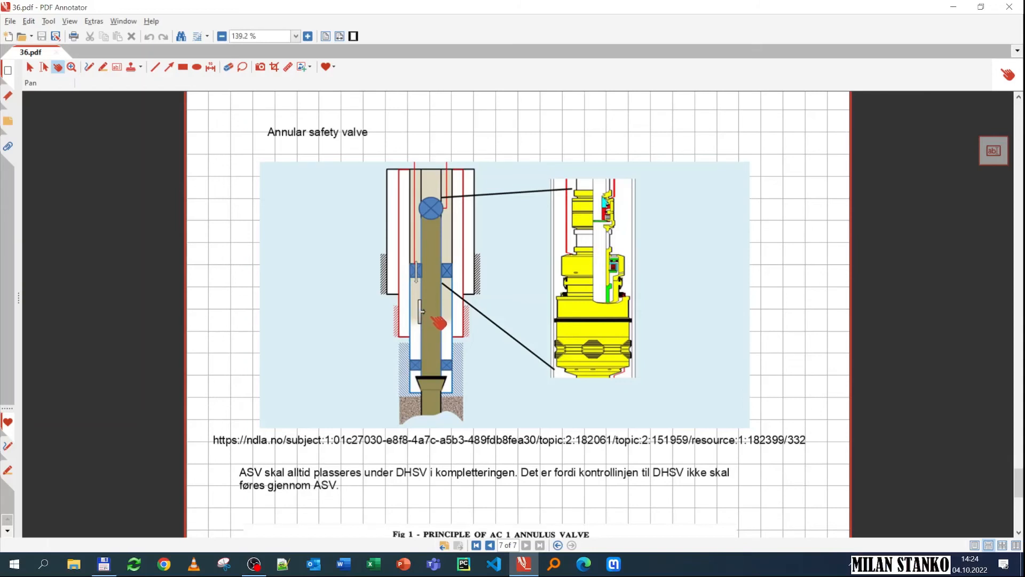
{"action": "mouse_move", "coordinate": [423, 318]}
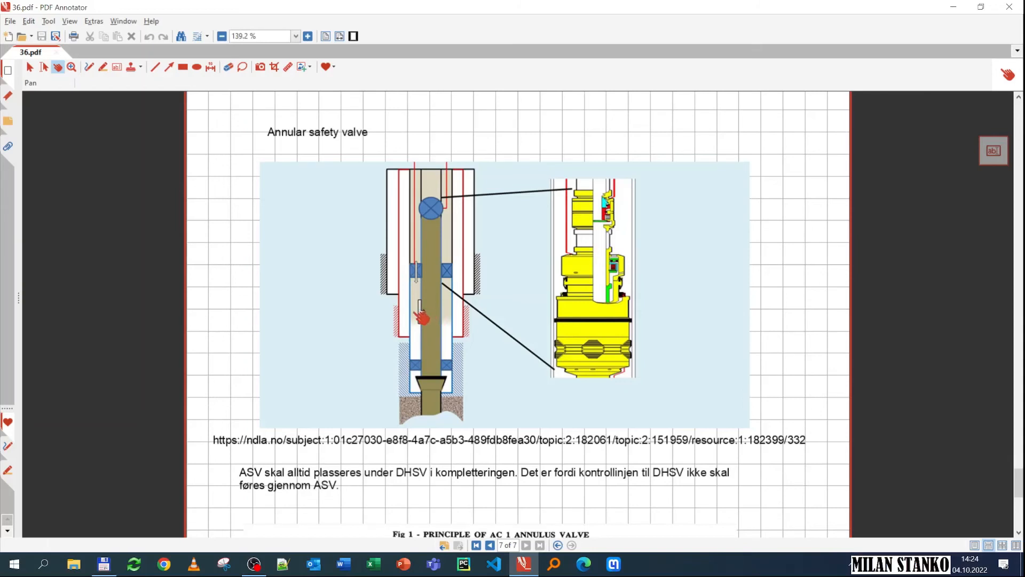
{"action": "mouse_move", "coordinate": [425, 238]}
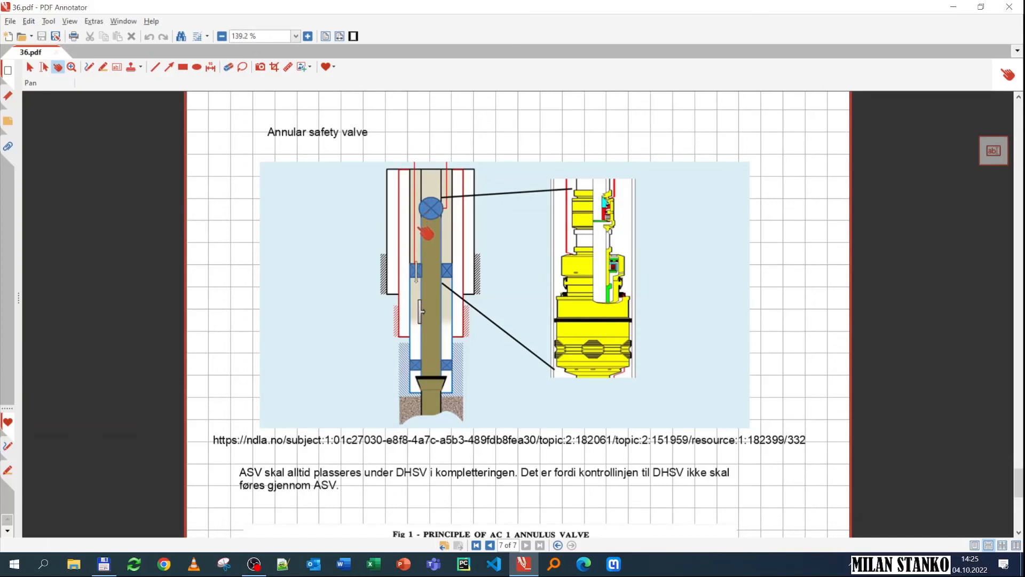
{"action": "mouse_move", "coordinate": [423, 259]}
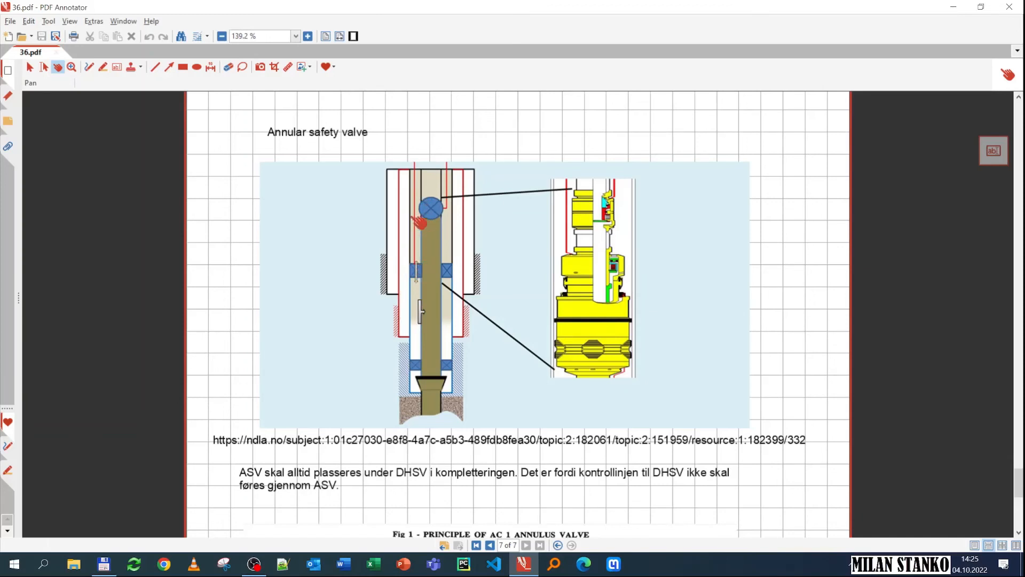
{"action": "mouse_move", "coordinate": [420, 285]}
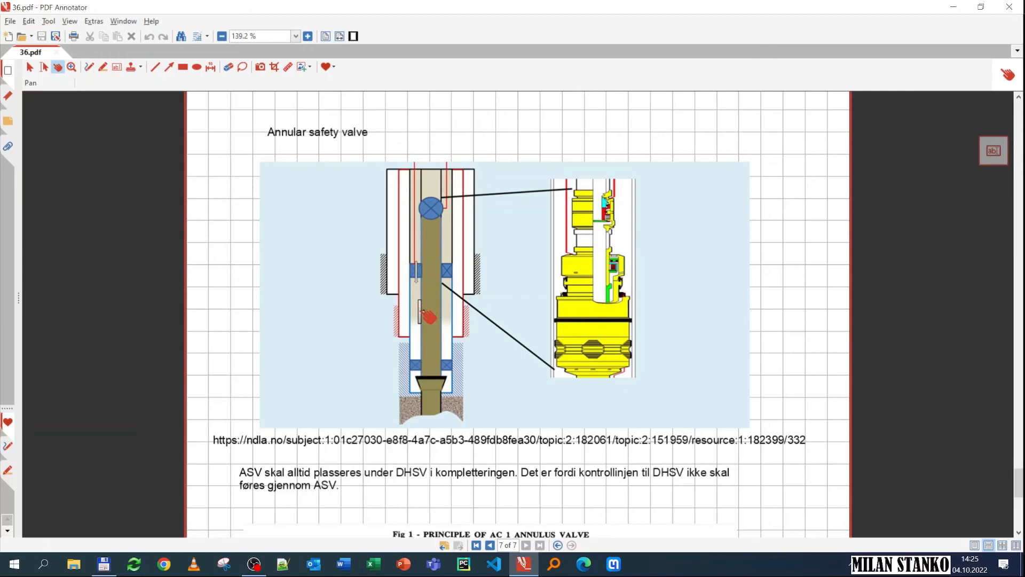
{"action": "left_click_drag", "start_coordinate": [432, 317], "coordinate": [432, 356]}
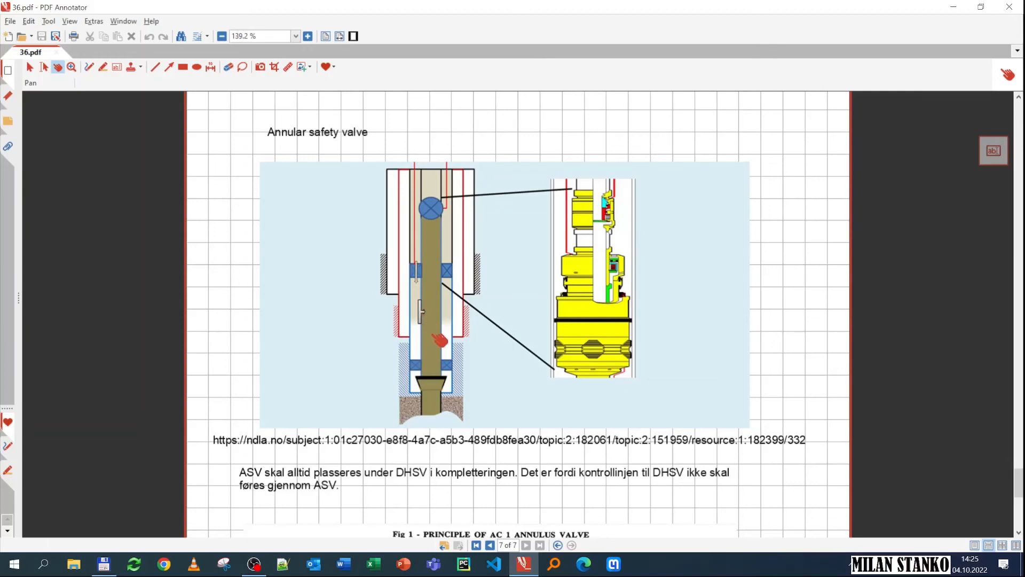
{"action": "mouse_move", "coordinate": [421, 289]}
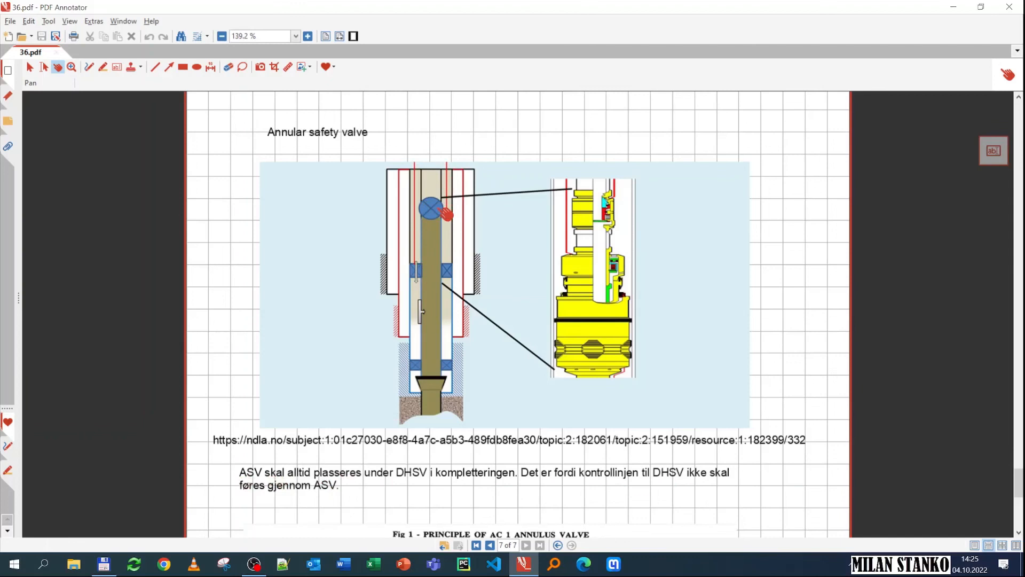
{"action": "mouse_move", "coordinate": [430, 196]}
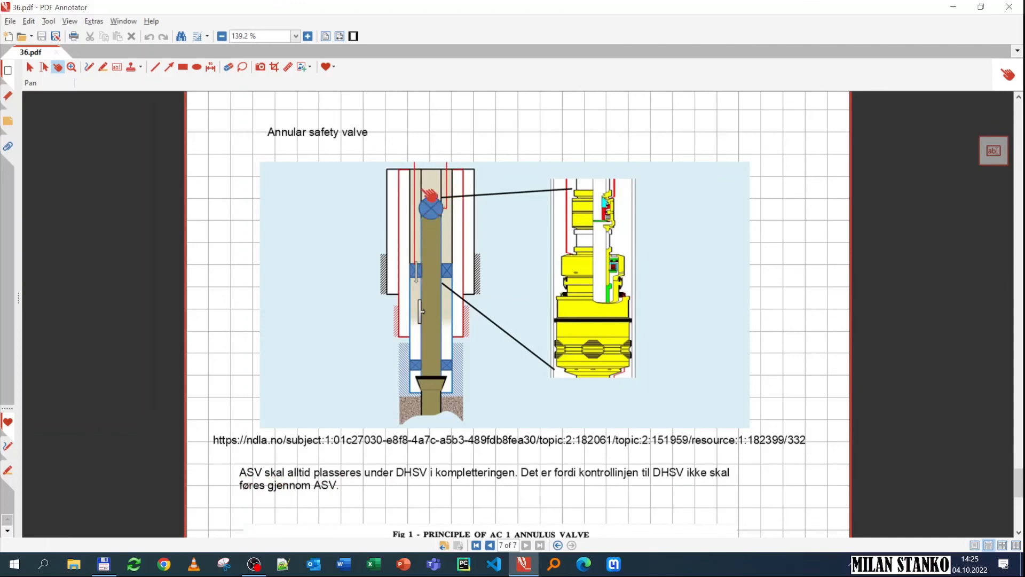
{"action": "mouse_move", "coordinate": [589, 348]}
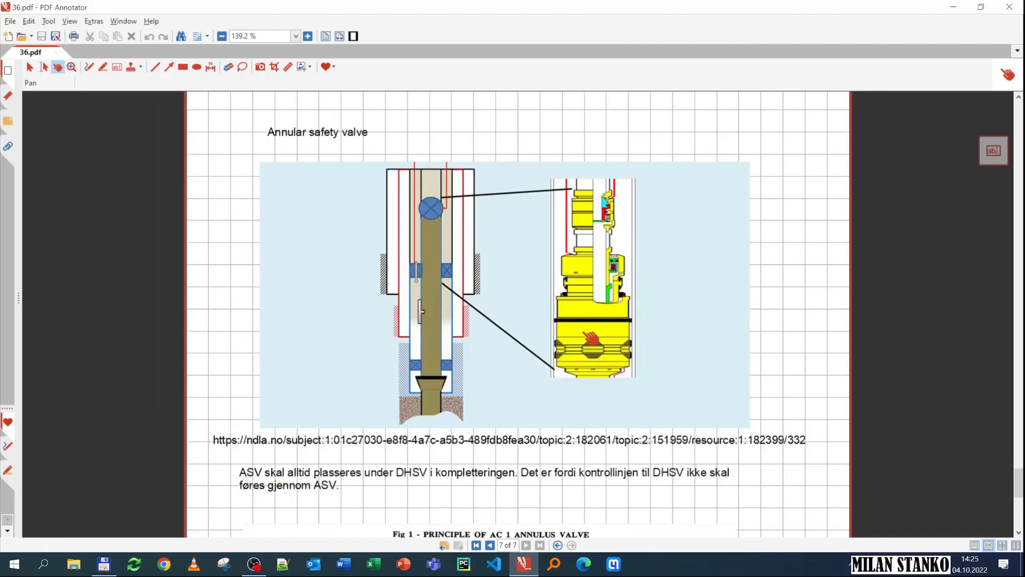
{"action": "scroll", "scroll_direction": "down", "scroll_amount": 3}
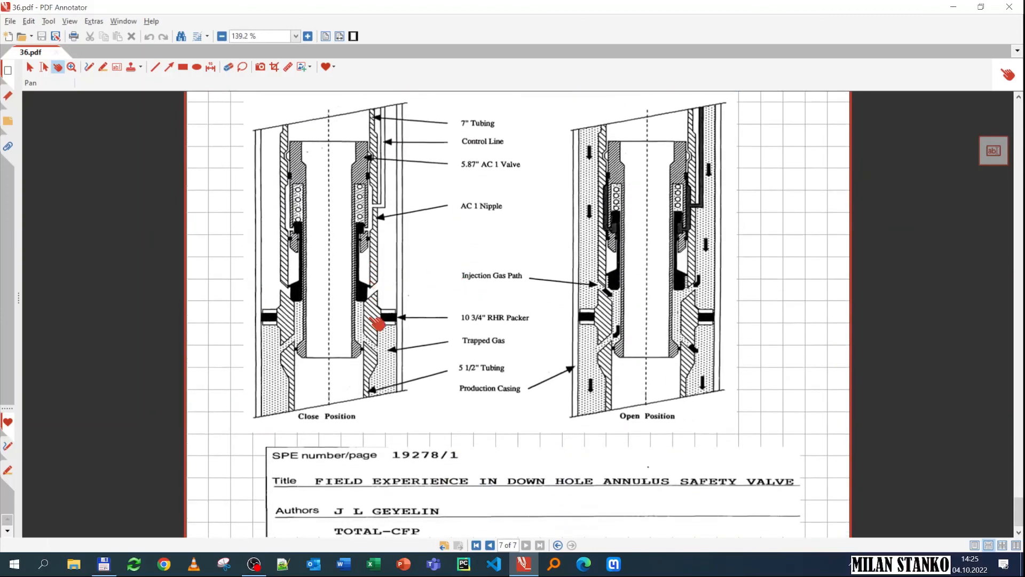
{"action": "mouse_move", "coordinate": [376, 253]}
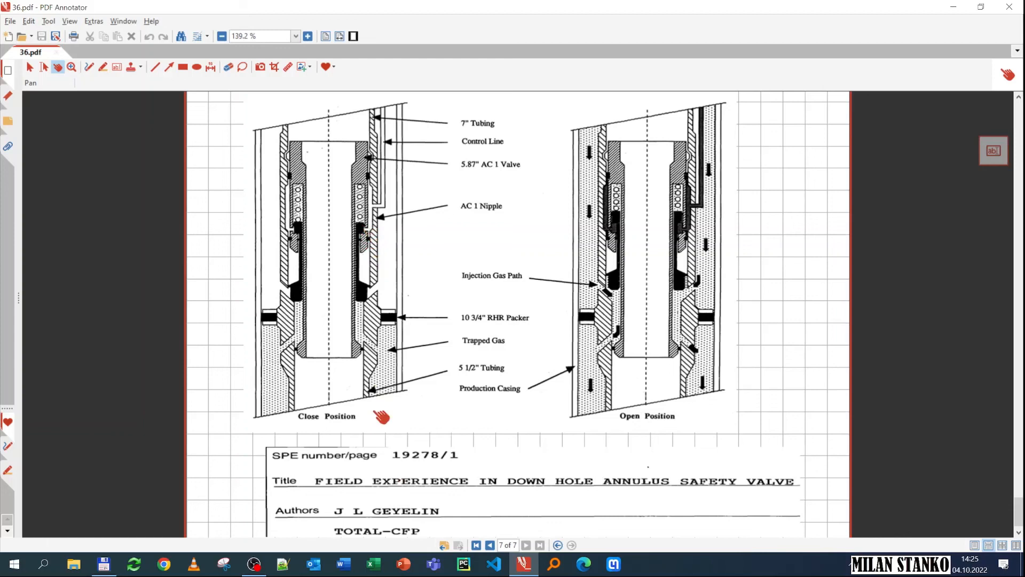
{"action": "mouse_move", "coordinate": [389, 187]}
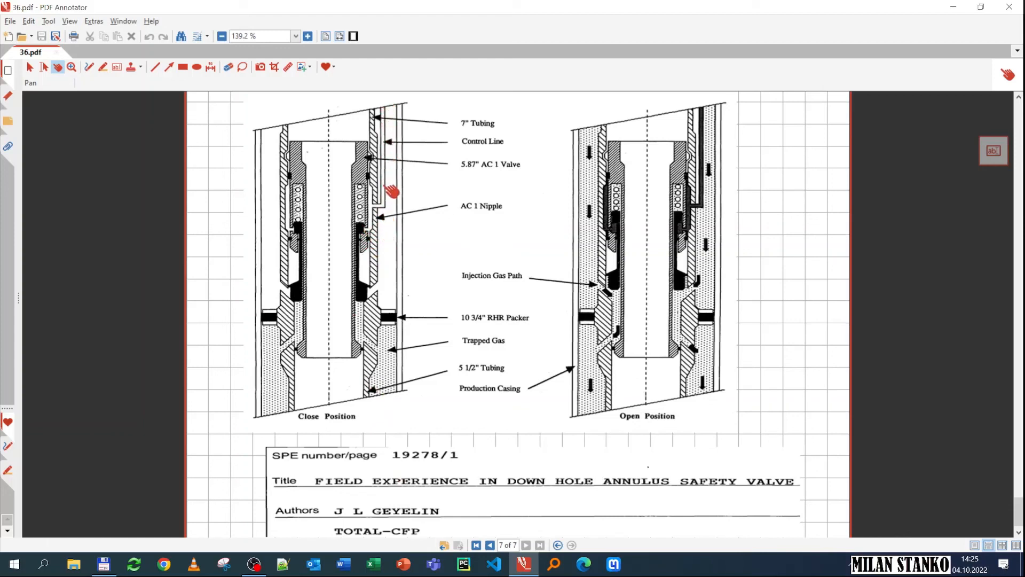
{"action": "mouse_move", "coordinate": [378, 114]}
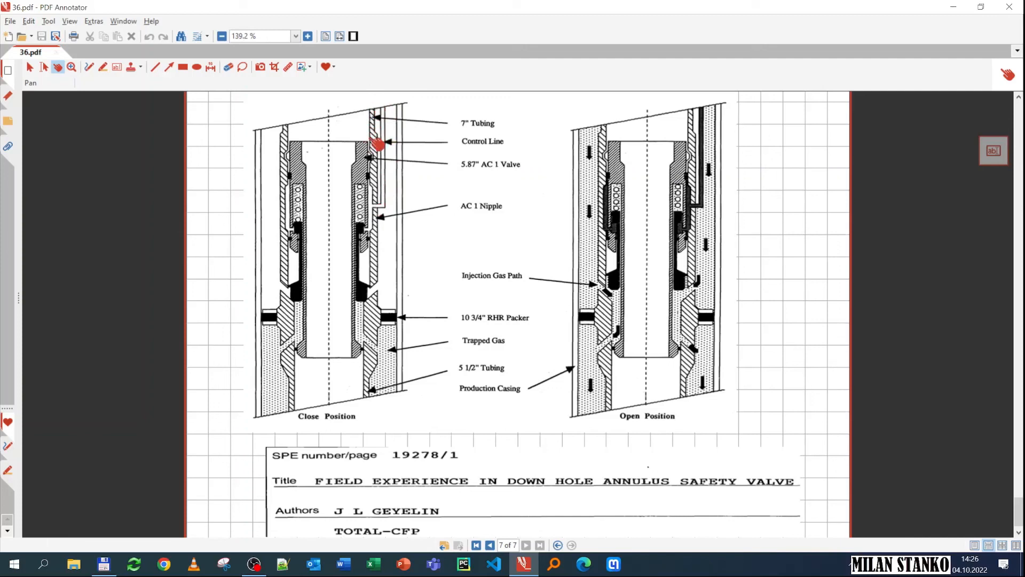
{"action": "mouse_move", "coordinate": [381, 214]}
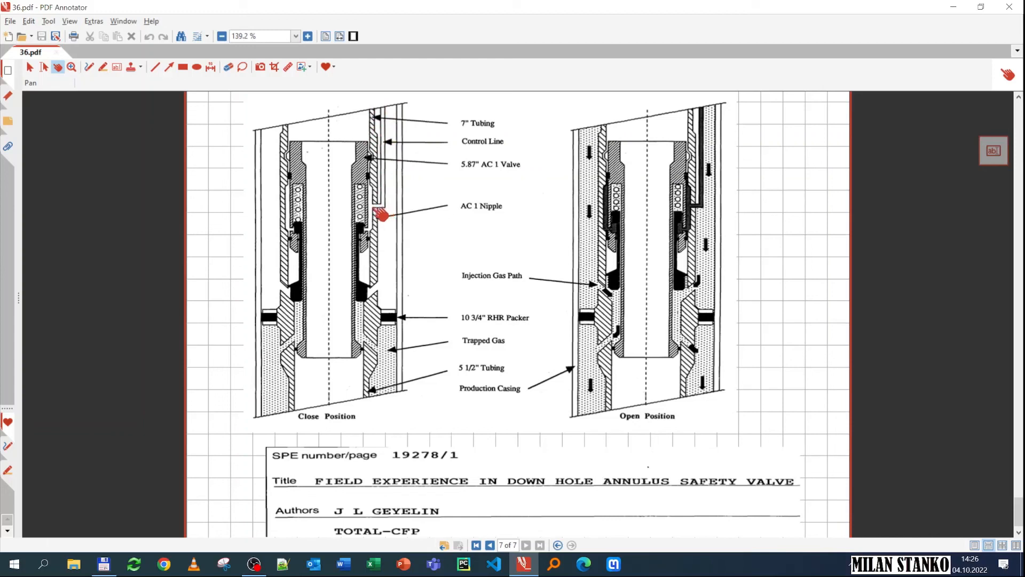
{"action": "mouse_move", "coordinate": [709, 145]}
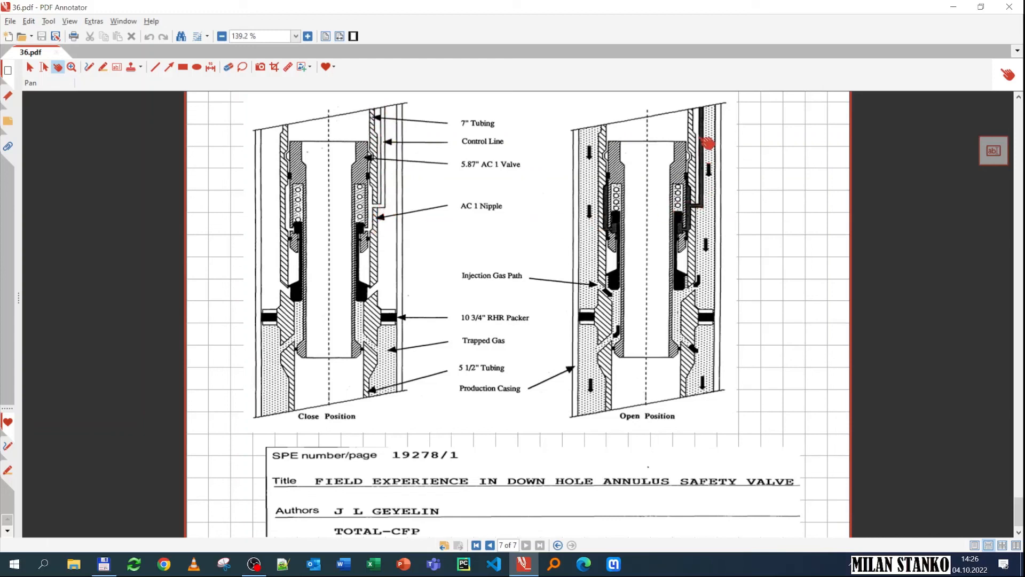
{"action": "mouse_move", "coordinate": [366, 300]}
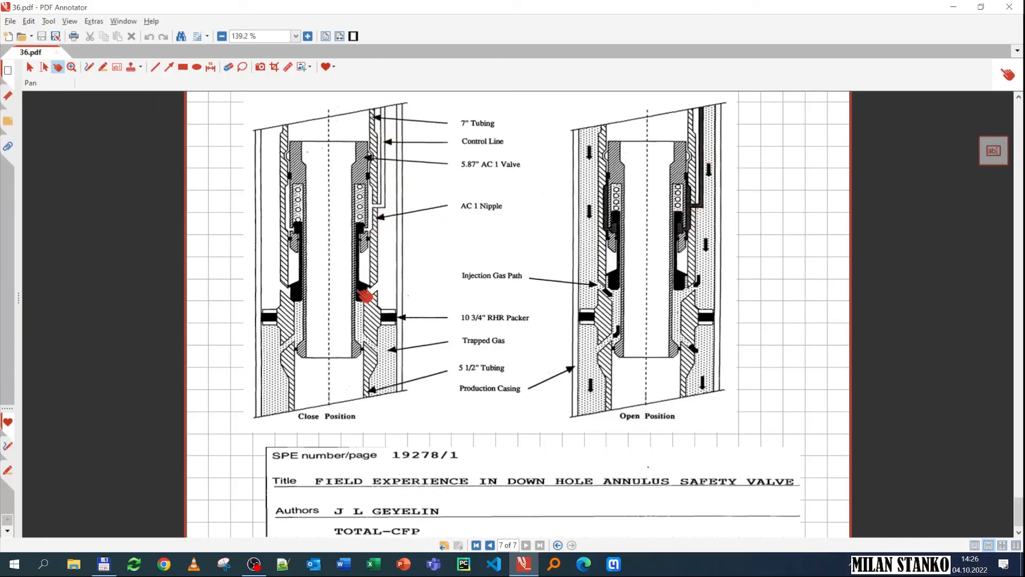
{"action": "mouse_move", "coordinate": [698, 284]}
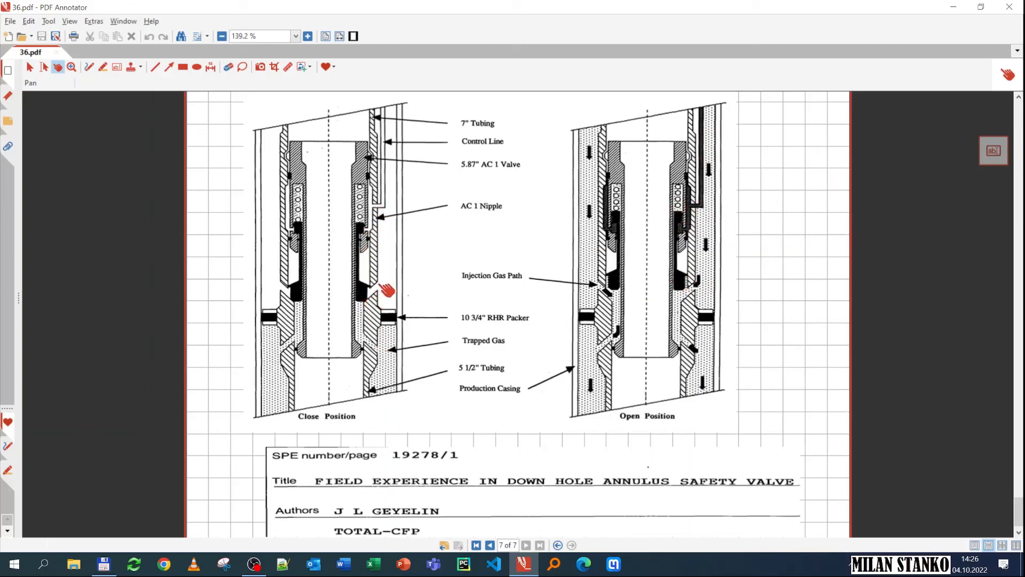
{"action": "mouse_move", "coordinate": [700, 293]}
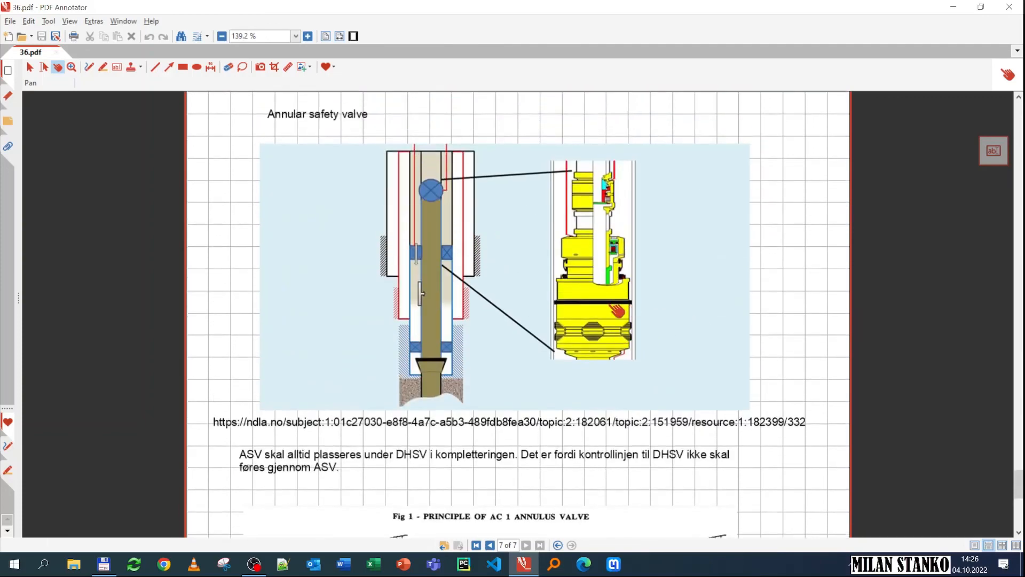
Scroll down to Fig 1, the AC 1 annulus valve in closed and open positions
{"action": "scroll", "scroll_direction": "down", "scroll_amount": 3}
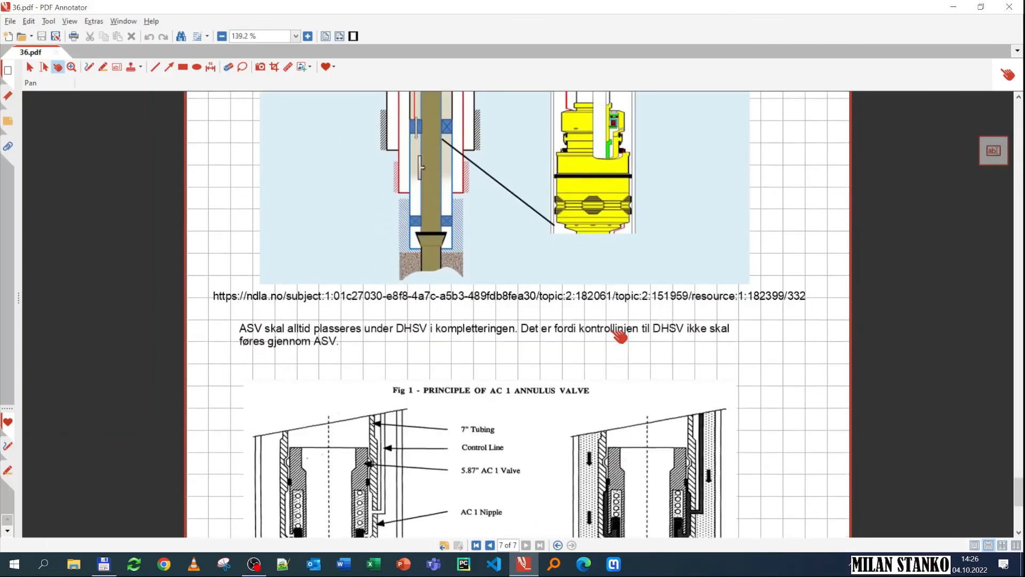
{"action": "scroll", "scroll_direction": "down", "scroll_amount": 3}
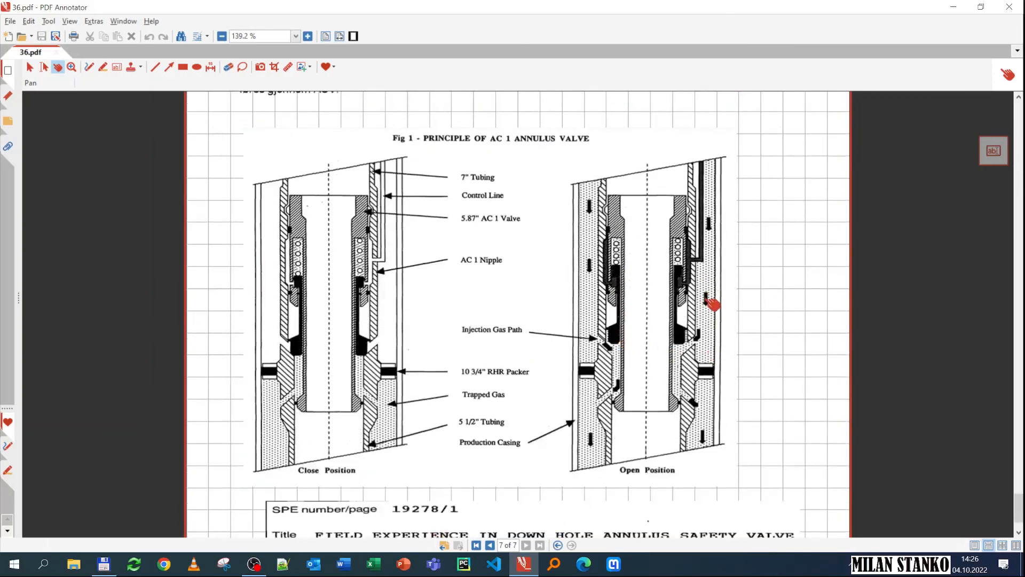
{"action": "mouse_move", "coordinate": [685, 403]}
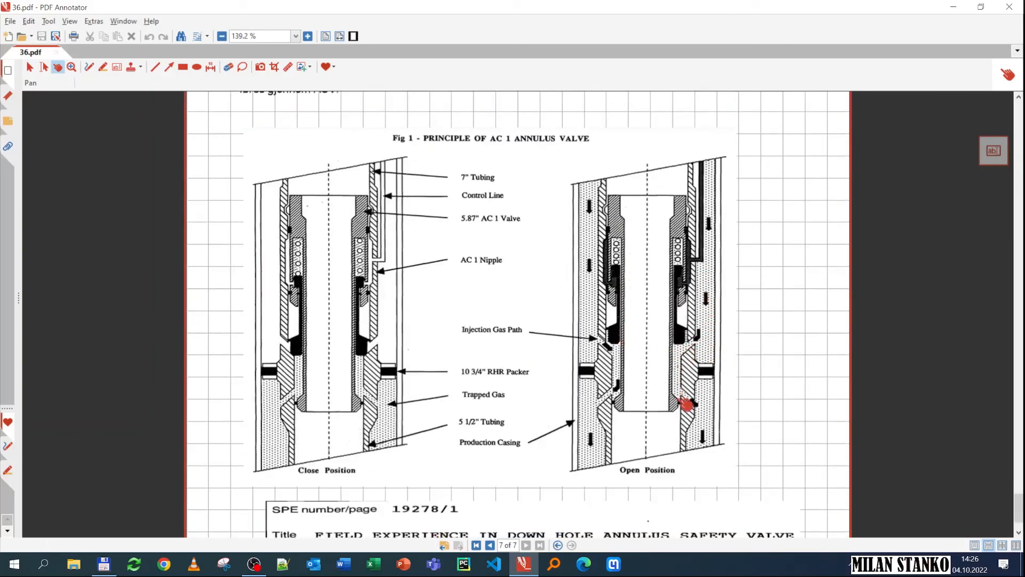